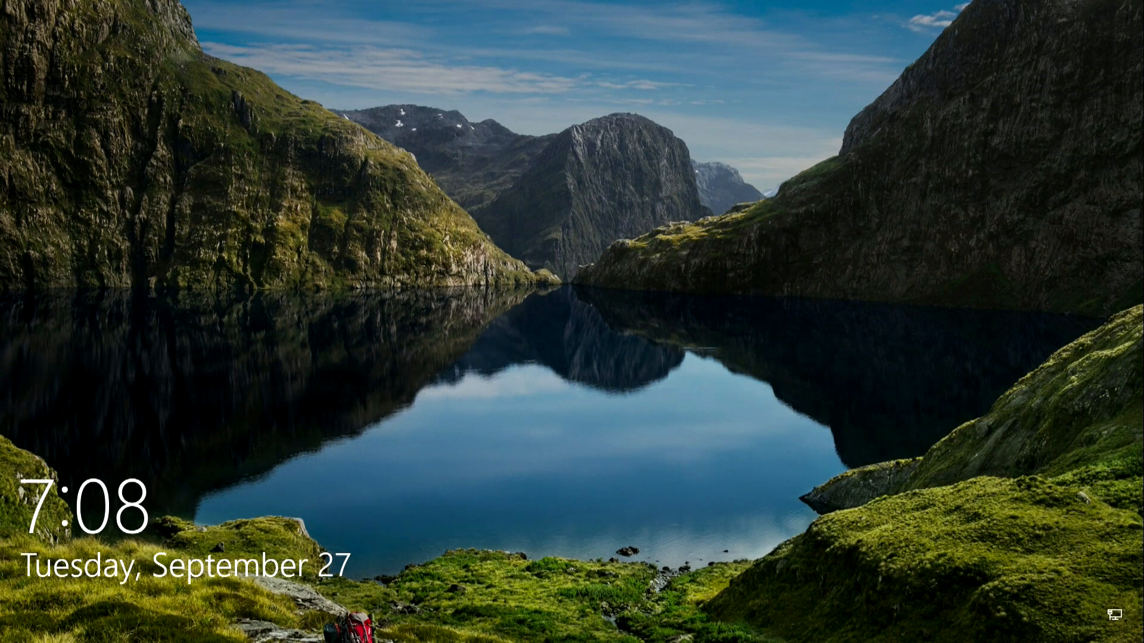
{"action": "mouse_move", "coordinate": [572, 327]}
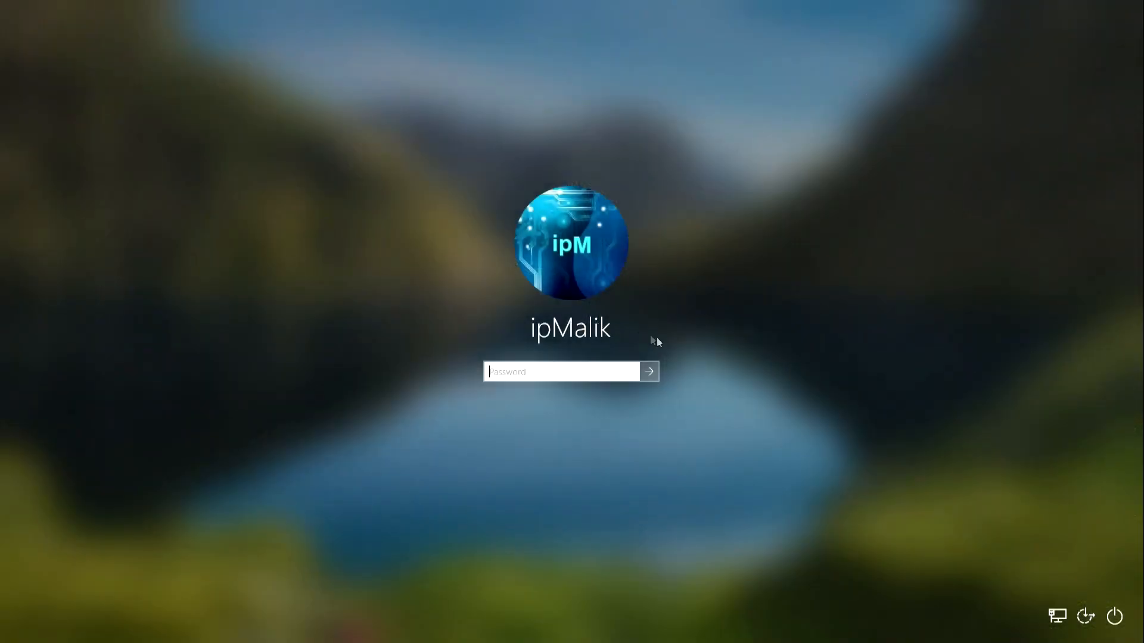
Step: Try signing in with 'password', then attempt a password reset, which fails without removable media
{"action": "type", "text": "•"}
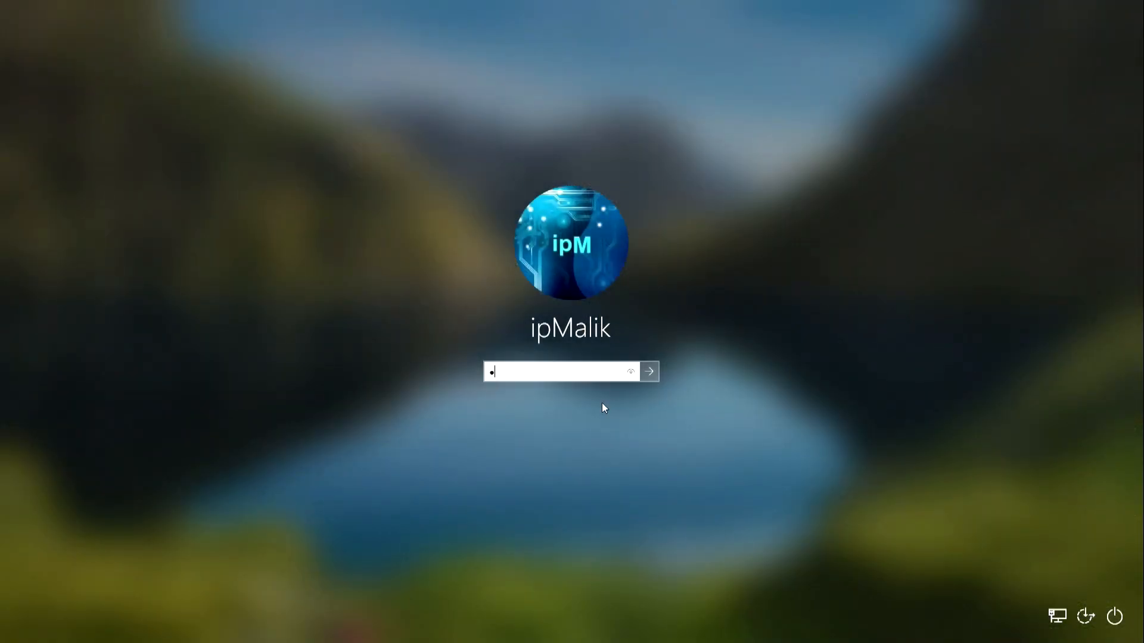
{"action": "type", "text": "password"}
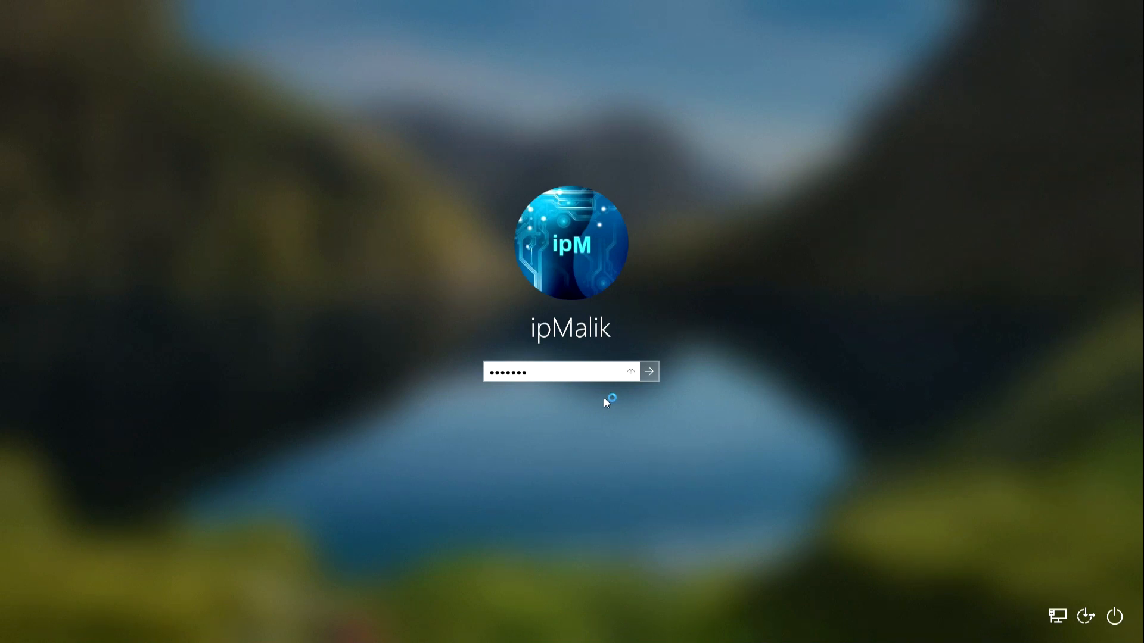
{"action": "left_click", "coordinate": [647, 372]}
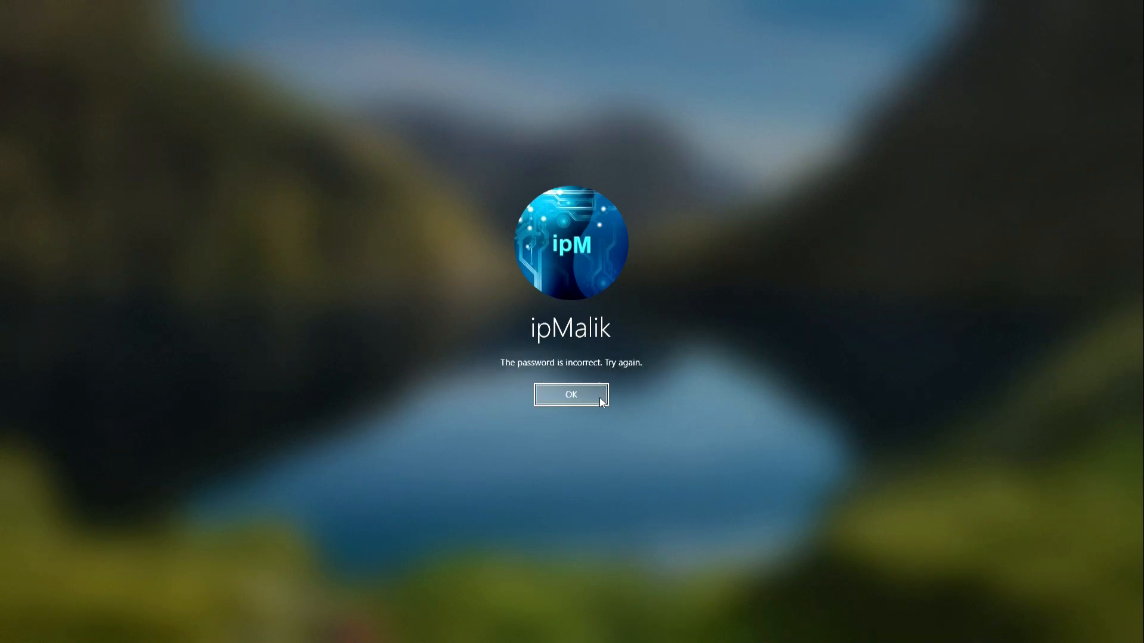
{"action": "left_click", "coordinate": [571, 394]}
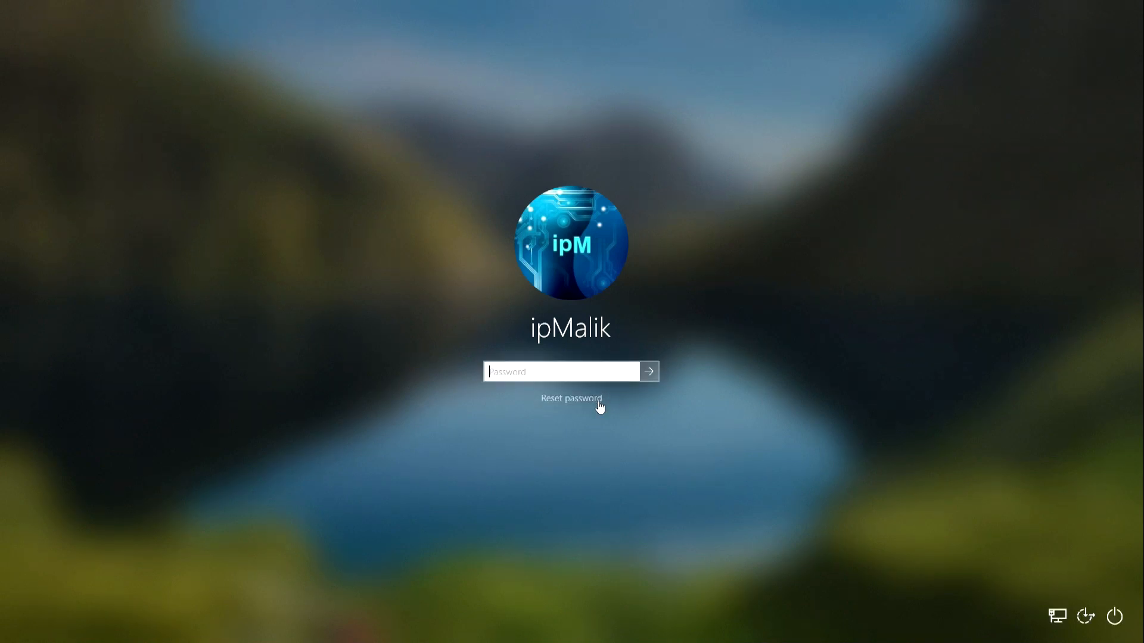
{"action": "left_click", "coordinate": [572, 399]}
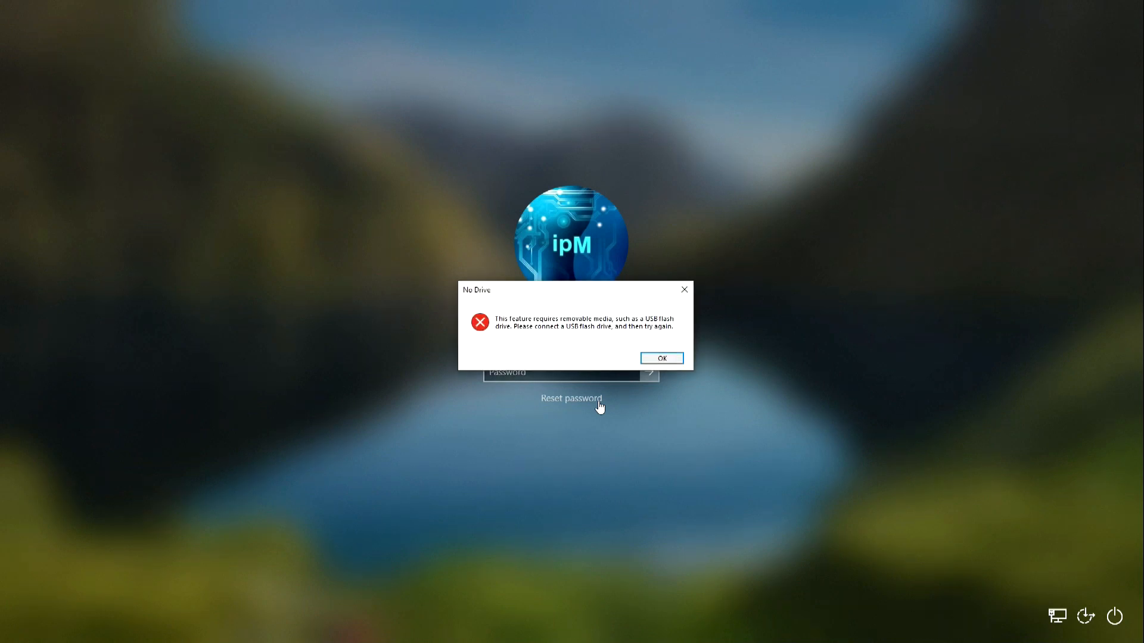
{"action": "mouse_move", "coordinate": [673, 374]}
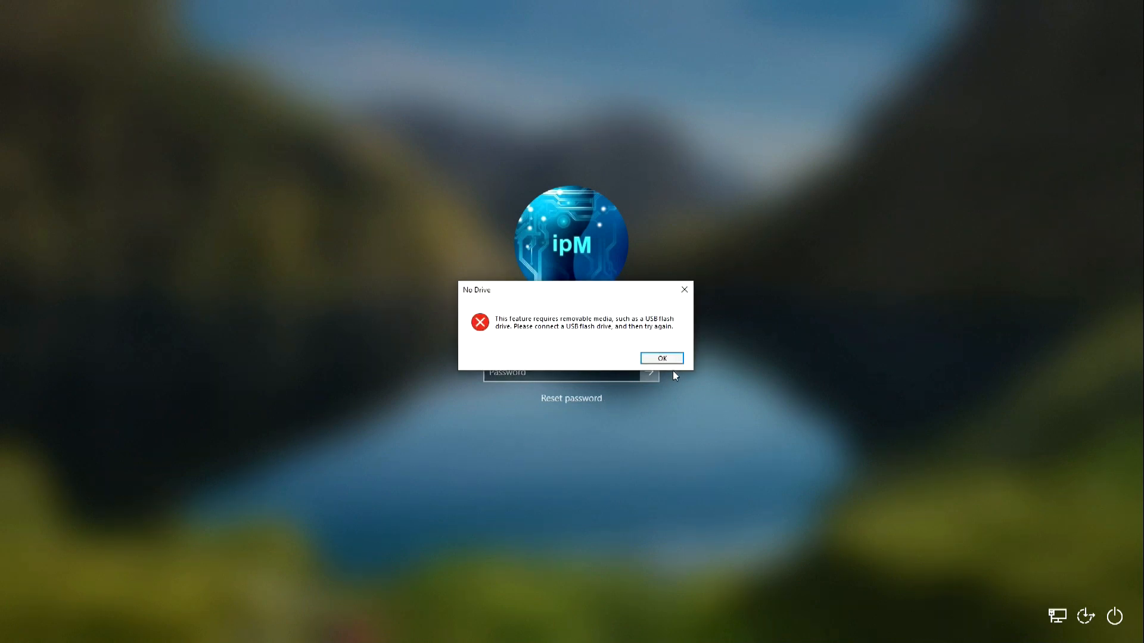
{"action": "left_click", "coordinate": [660, 358]}
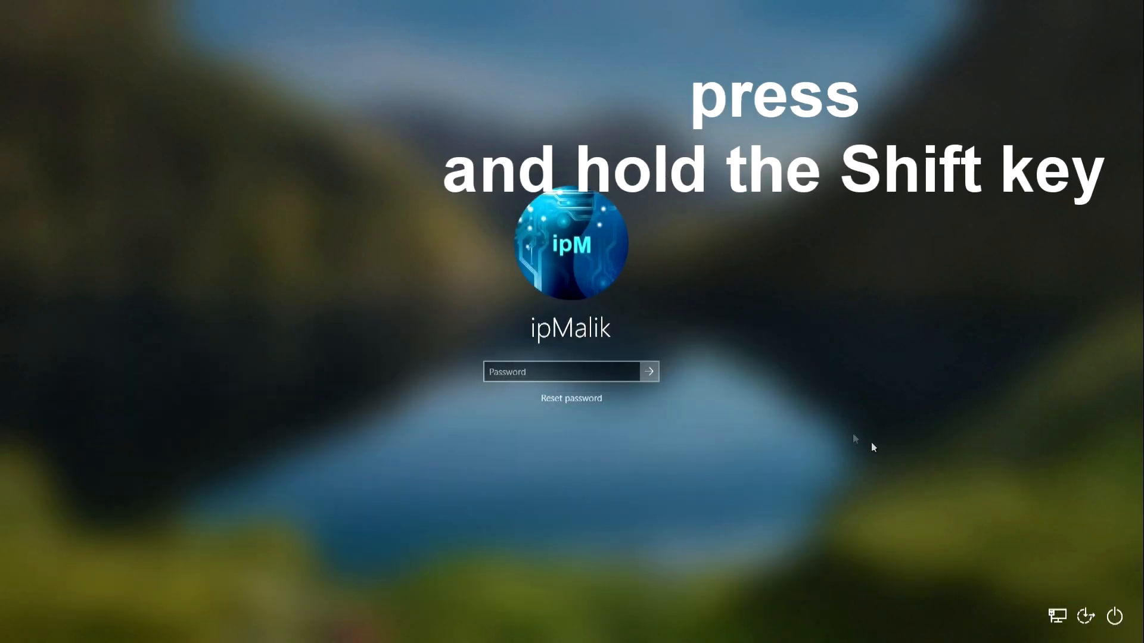
Step: Restart the PC from the lock screen's Power menu, confirming Restart anyway
{"action": "left_click", "coordinate": [1104, 608]}
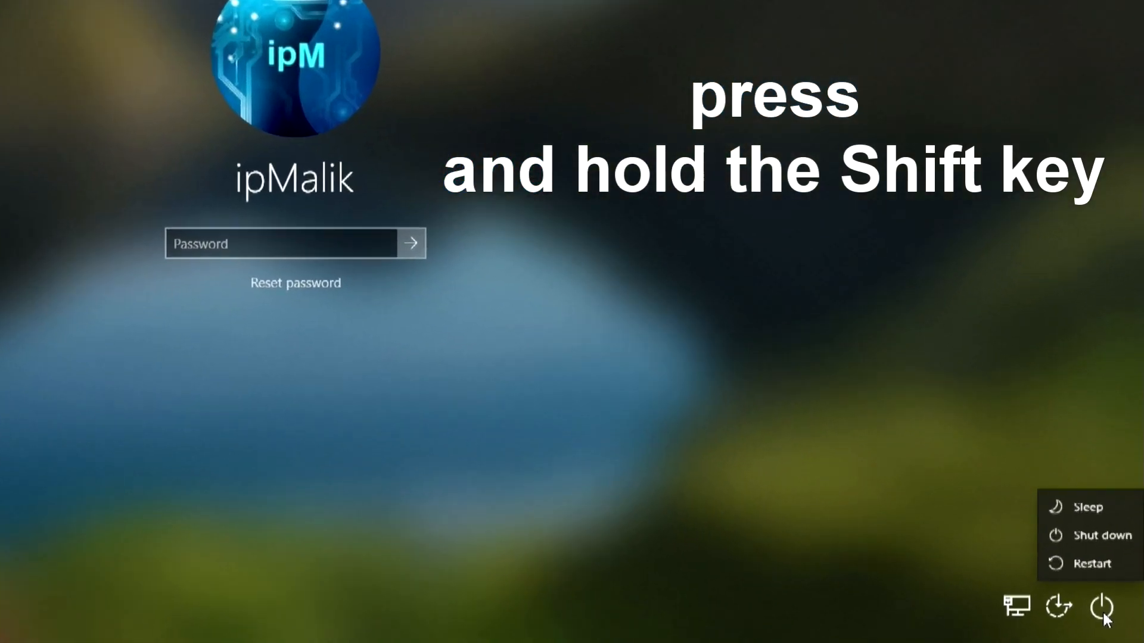
{"action": "mouse_move", "coordinate": [1082, 548]}
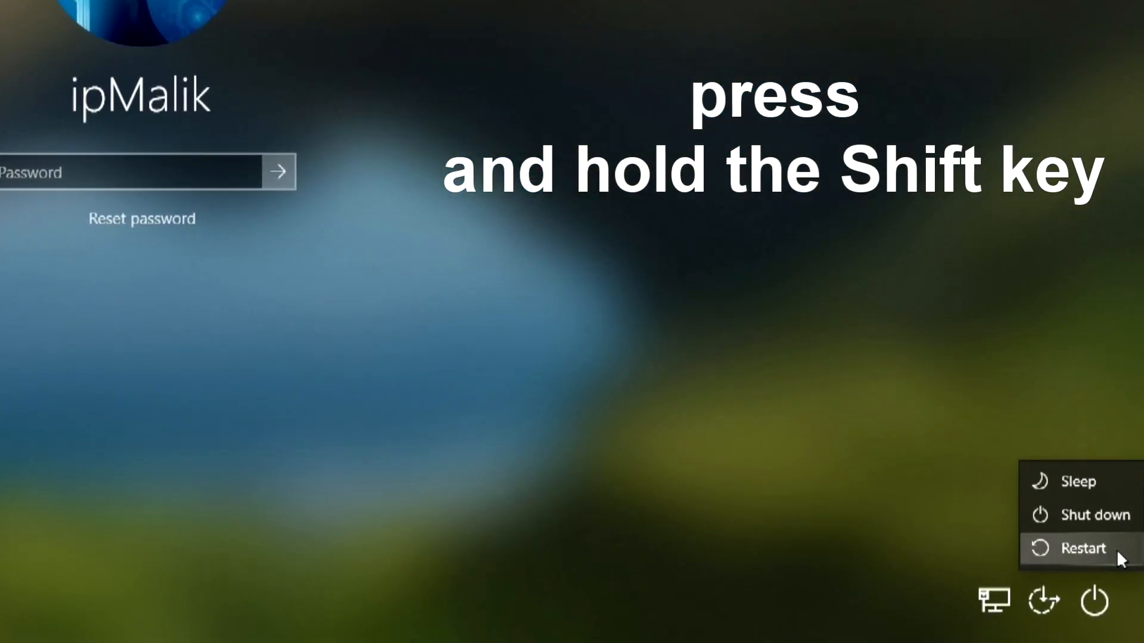
{"action": "left_click", "coordinate": [1086, 549]}
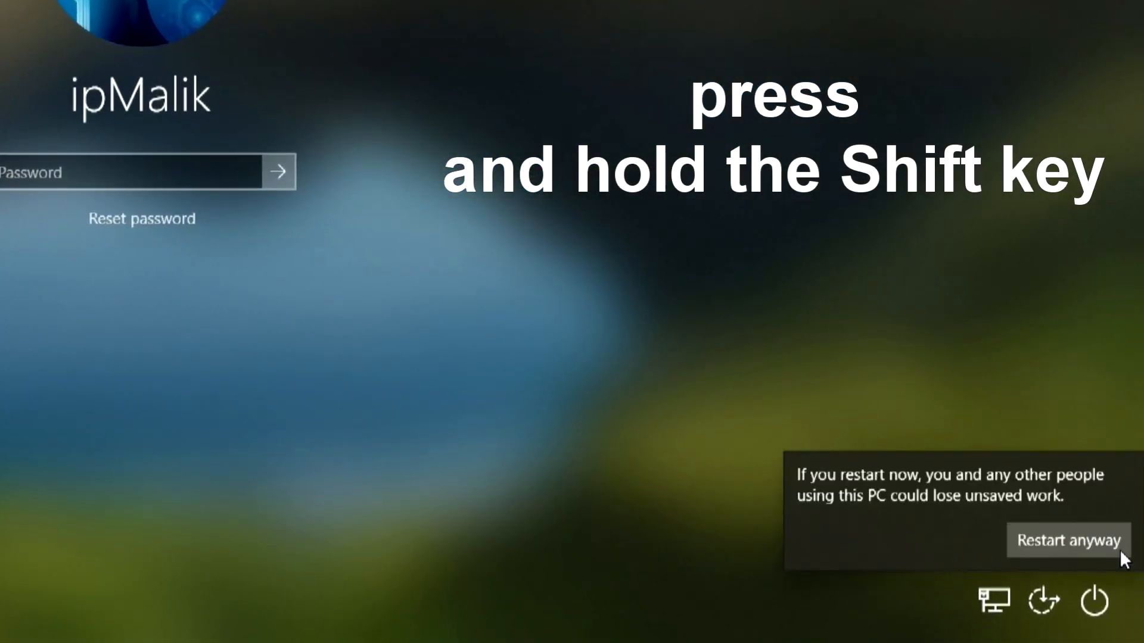
{"action": "left_click", "coordinate": [1067, 540]}
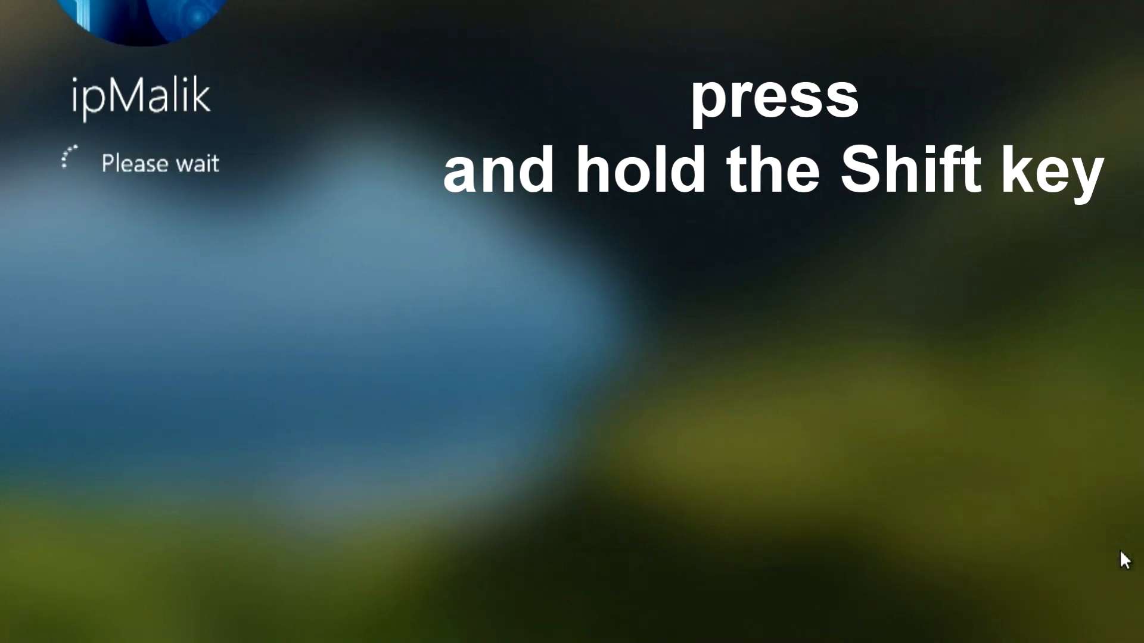
Step: Boot into recovery holding Shift and choose Troubleshoot > Advanced options > Command Prompt
{"action": "key", "text": "shift"}
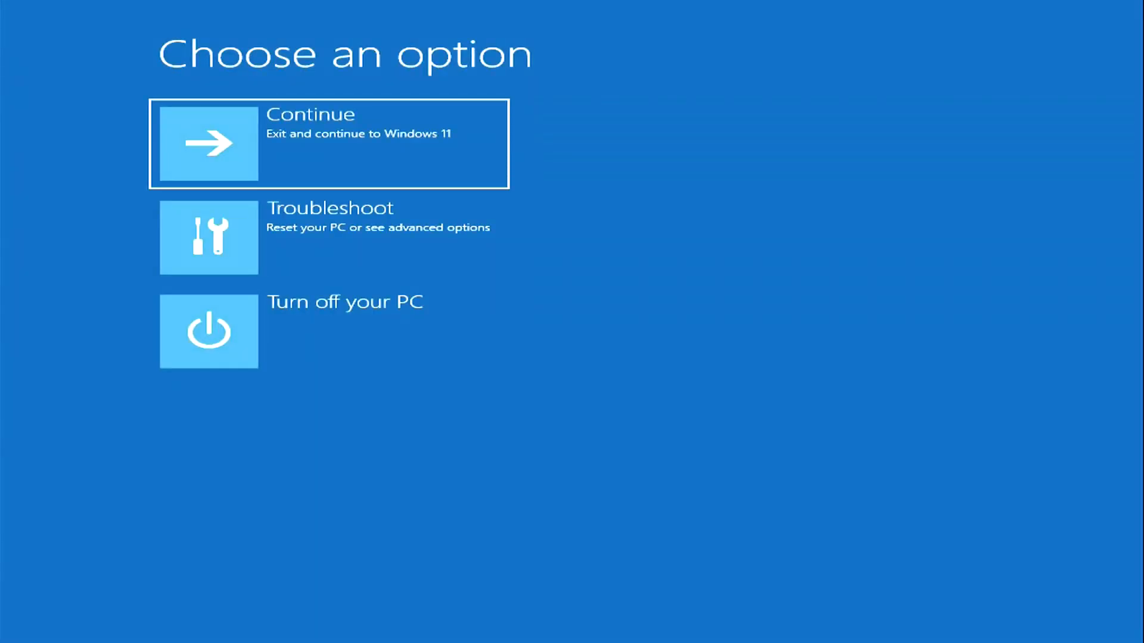
{"action": "mouse_move", "coordinate": [507, 289]}
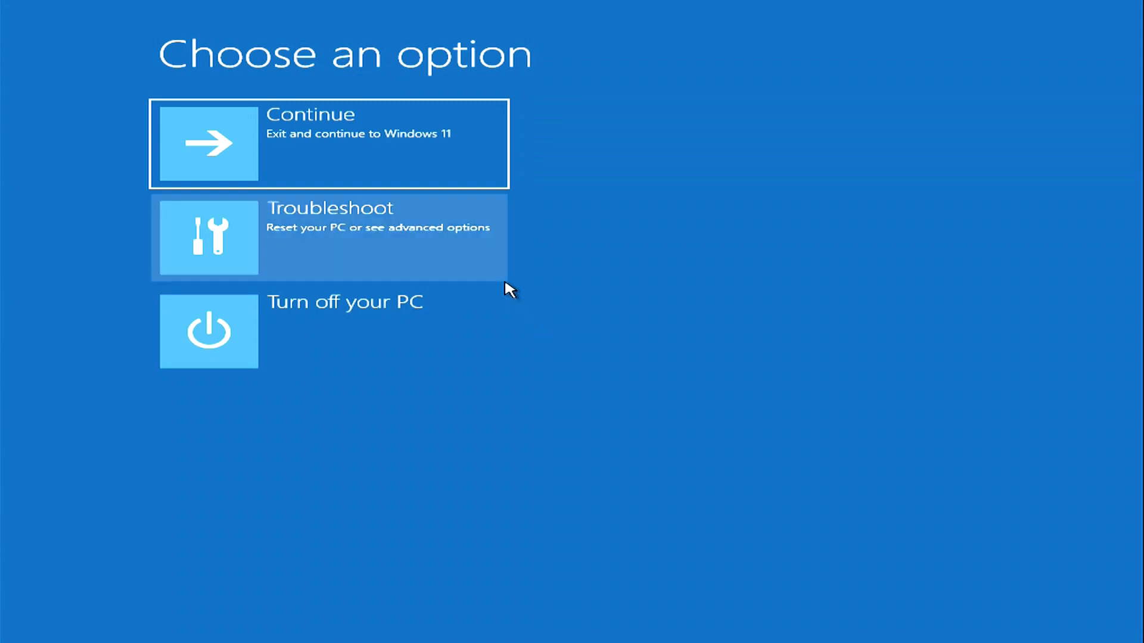
{"action": "left_click", "coordinate": [328, 237]}
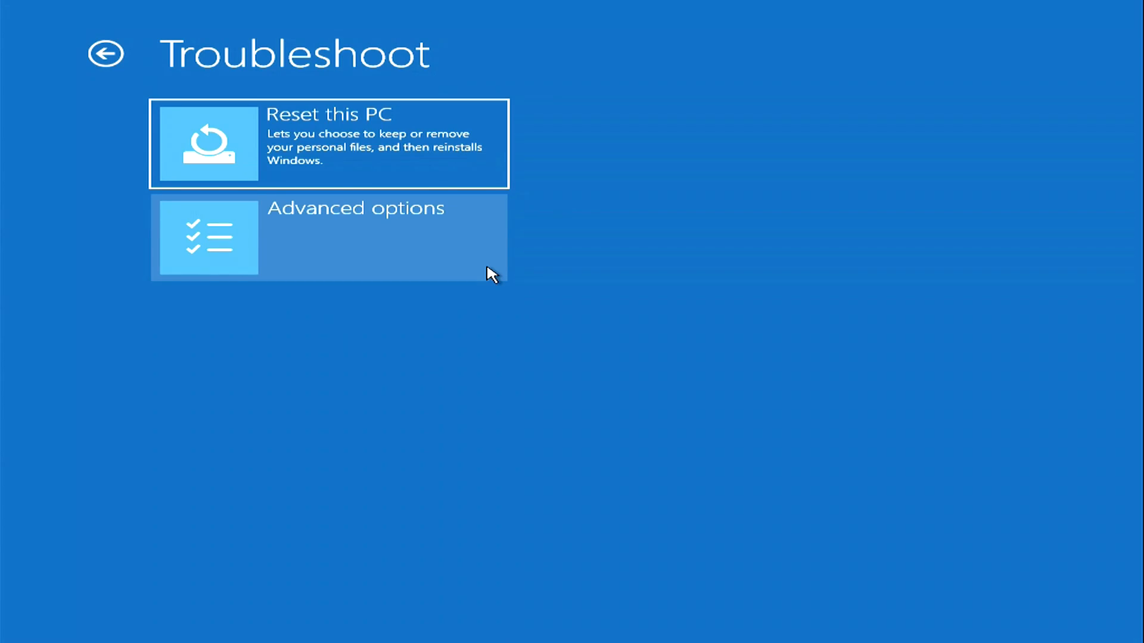
{"action": "left_click", "coordinate": [328, 237]}
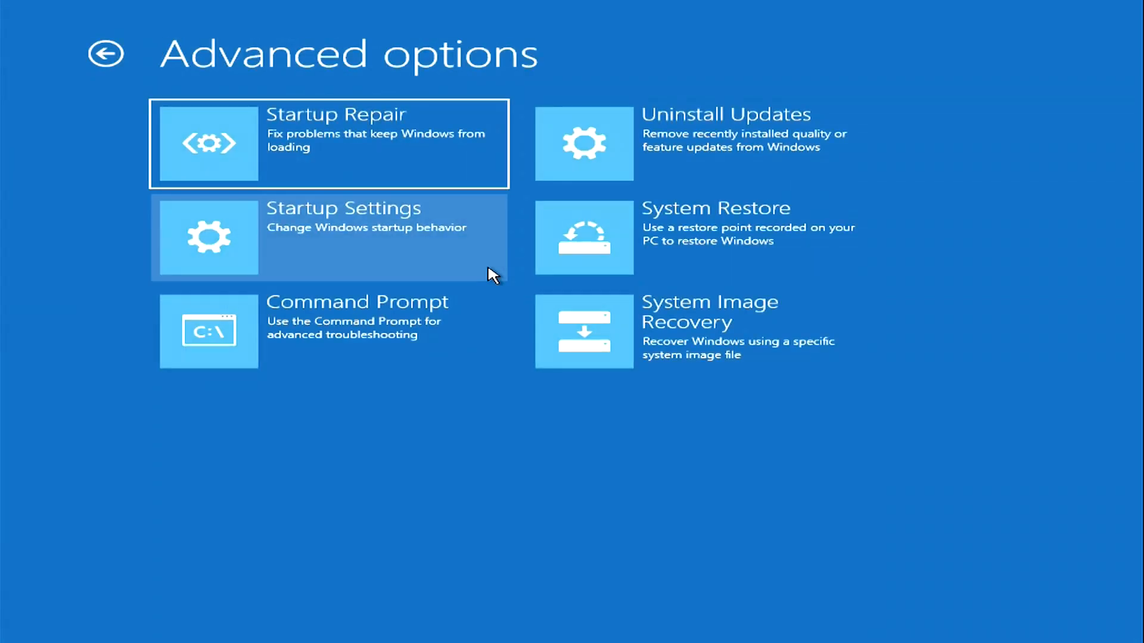
{"action": "mouse_move", "coordinate": [500, 368]}
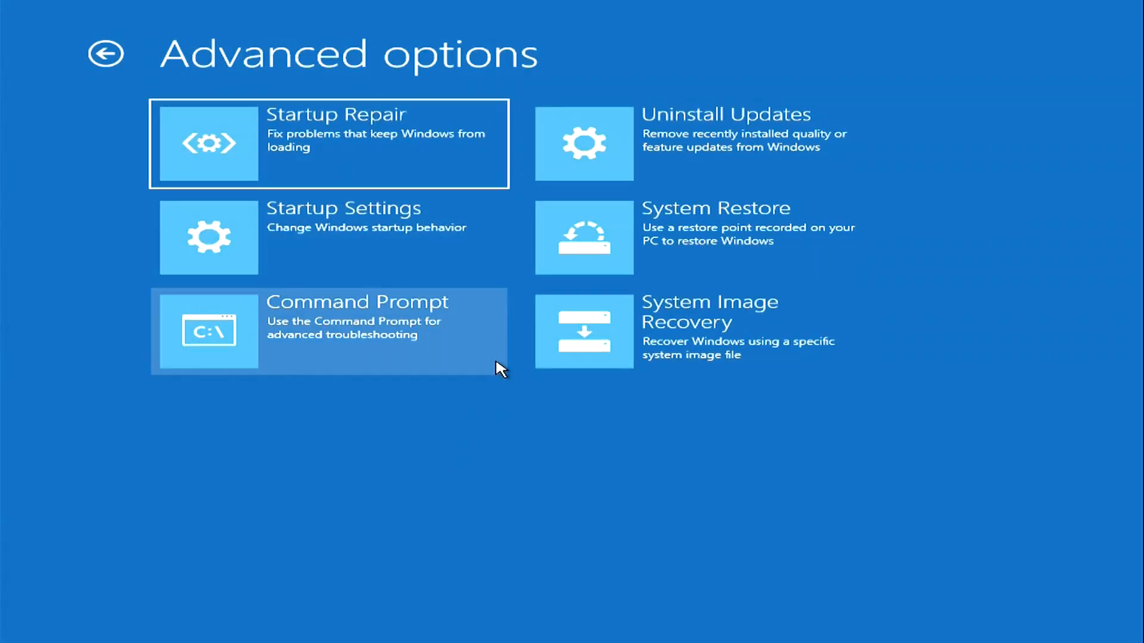
{"action": "left_click", "coordinate": [329, 331]}
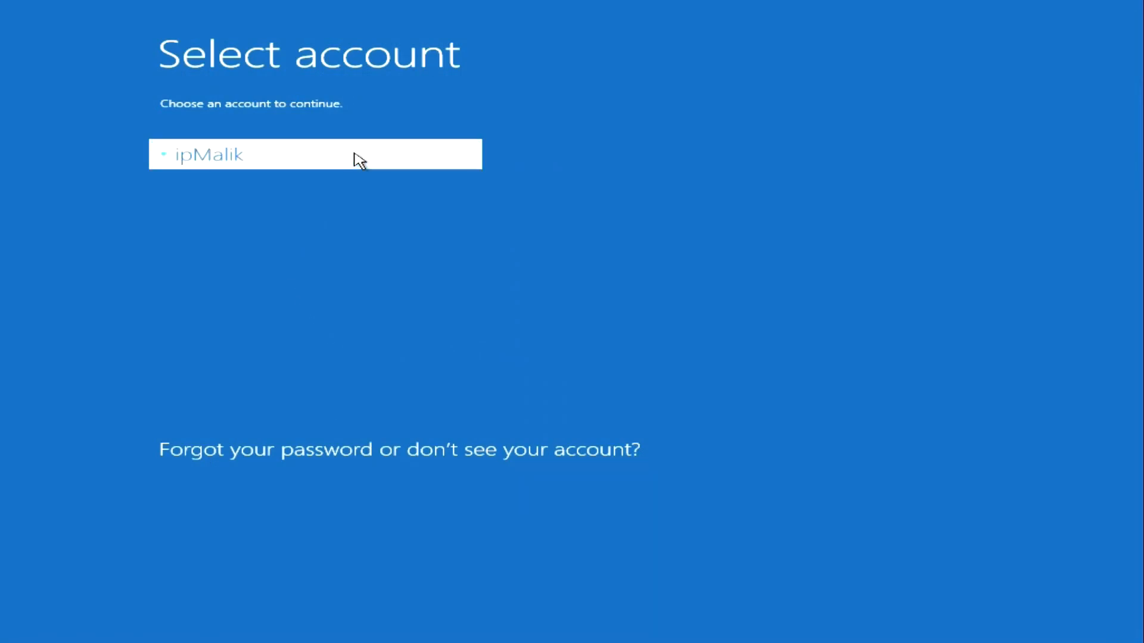
Step: Choose the account at the recovery prompt, then reboot into the boot device menu
{"action": "left_click", "coordinate": [314, 154]}
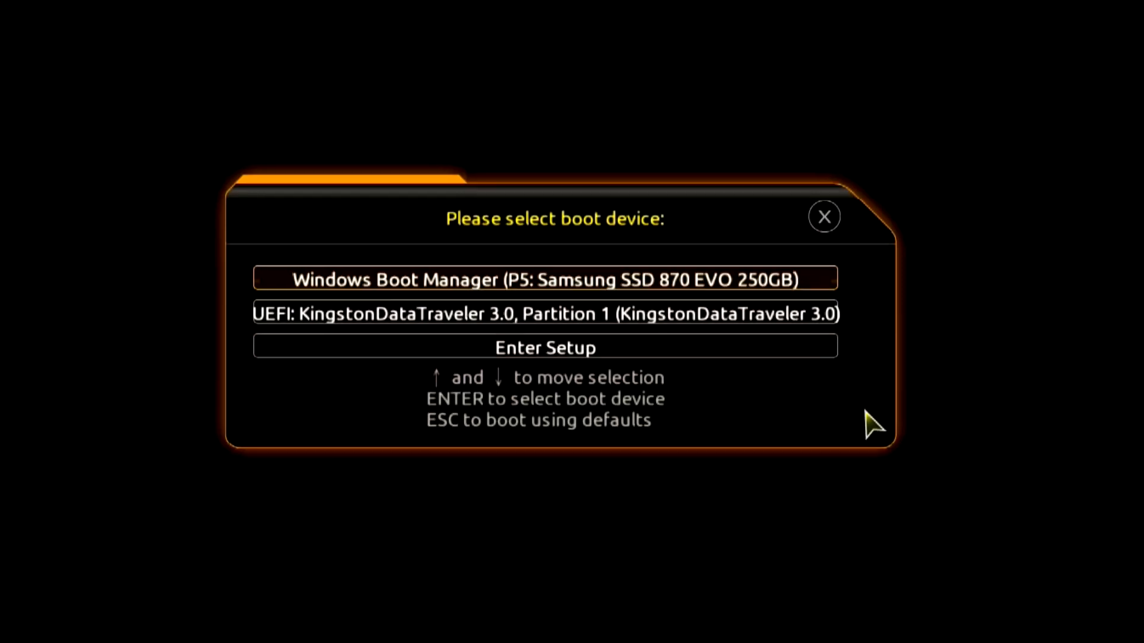
Step: Boot from the UEFI KingstonDataTraveler USB entry to start Windows Setup
{"action": "key", "text": "Down"}
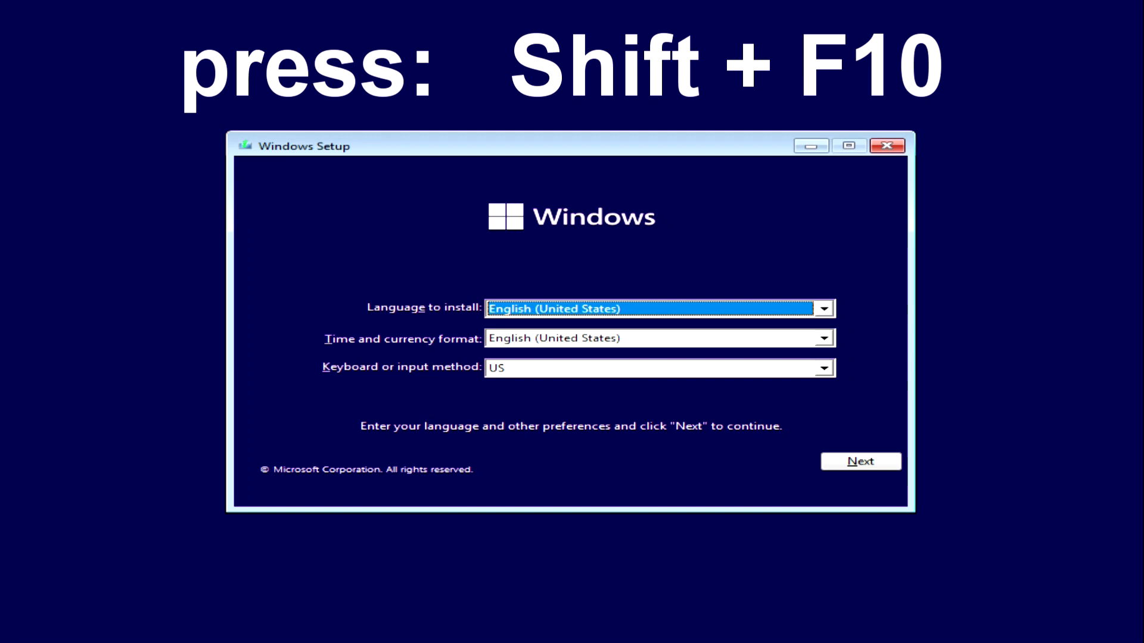
{"action": "key", "text": "Shift+F10"}
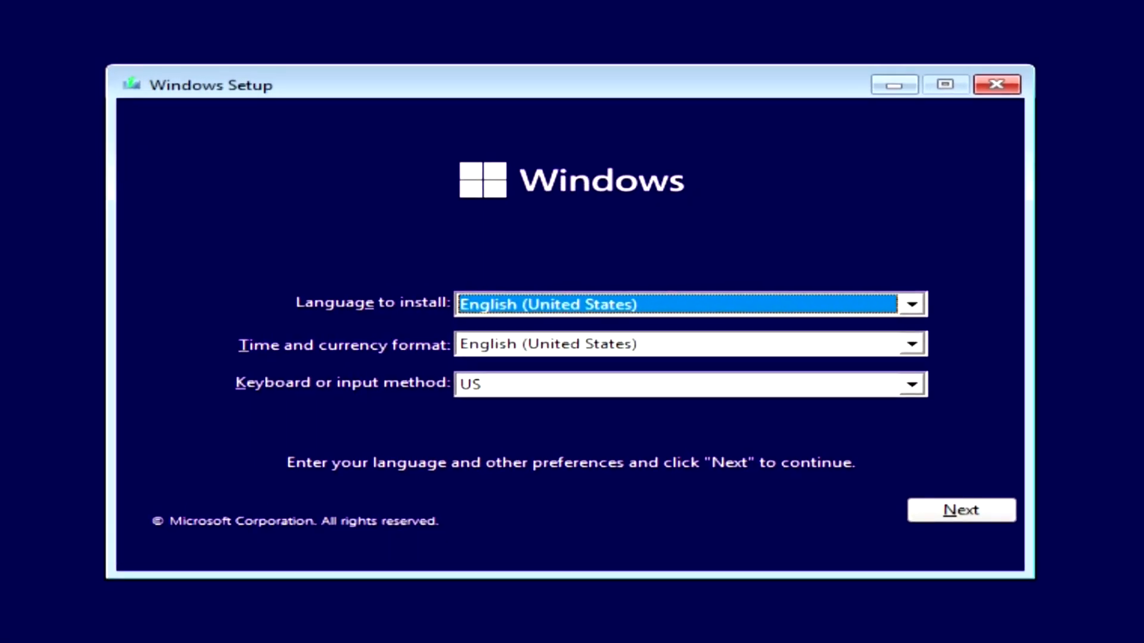
{"action": "mouse_move", "coordinate": [857, 533]}
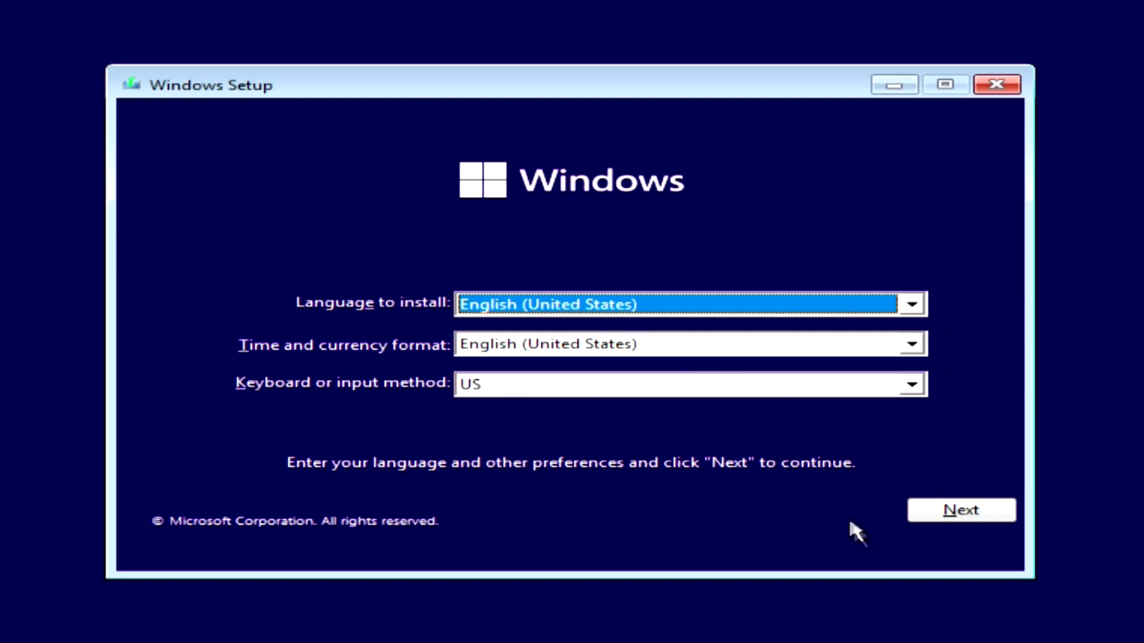
Step: Accept the language settings, choose Repair your computer, and enter Troubleshoot
{"action": "left_click", "coordinate": [961, 510]}
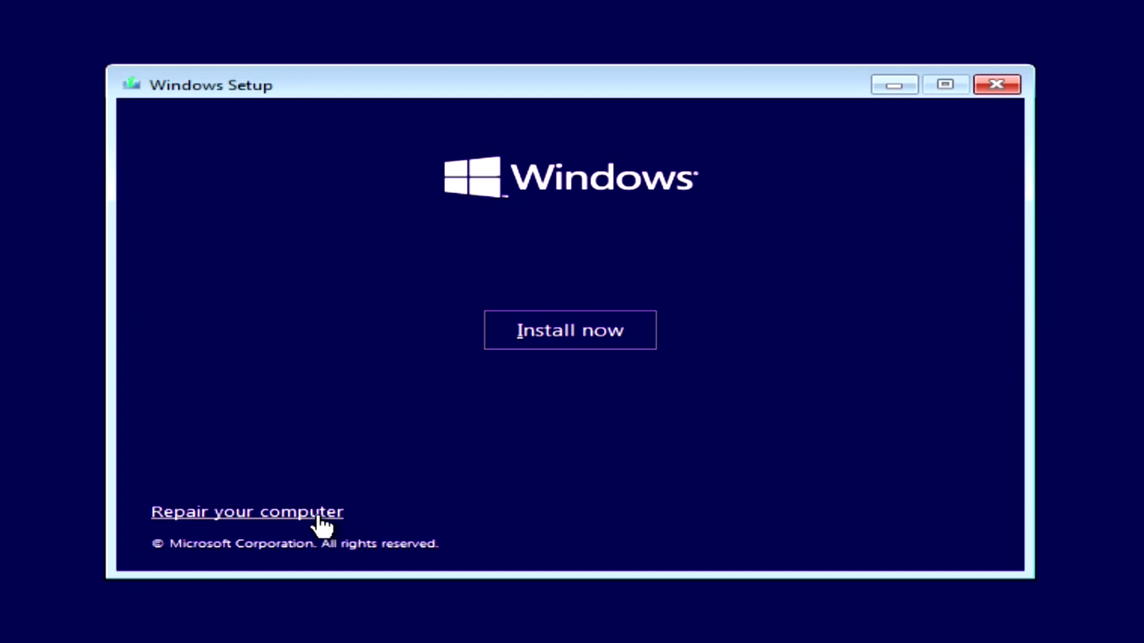
{"action": "left_click", "coordinate": [246, 512]}
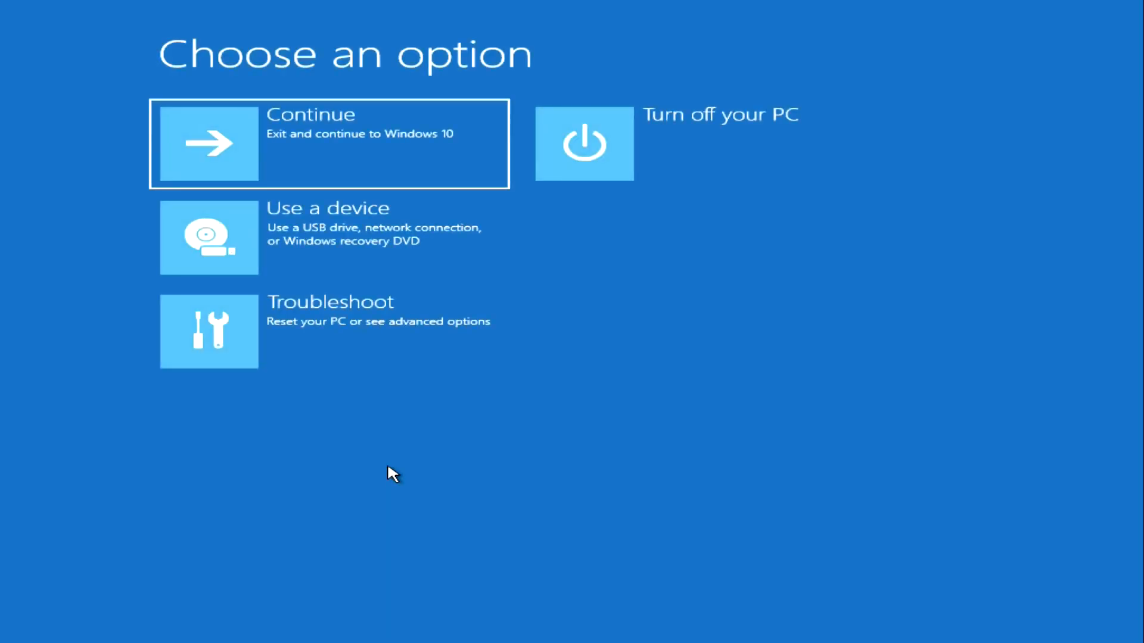
{"action": "mouse_move", "coordinate": [475, 365]}
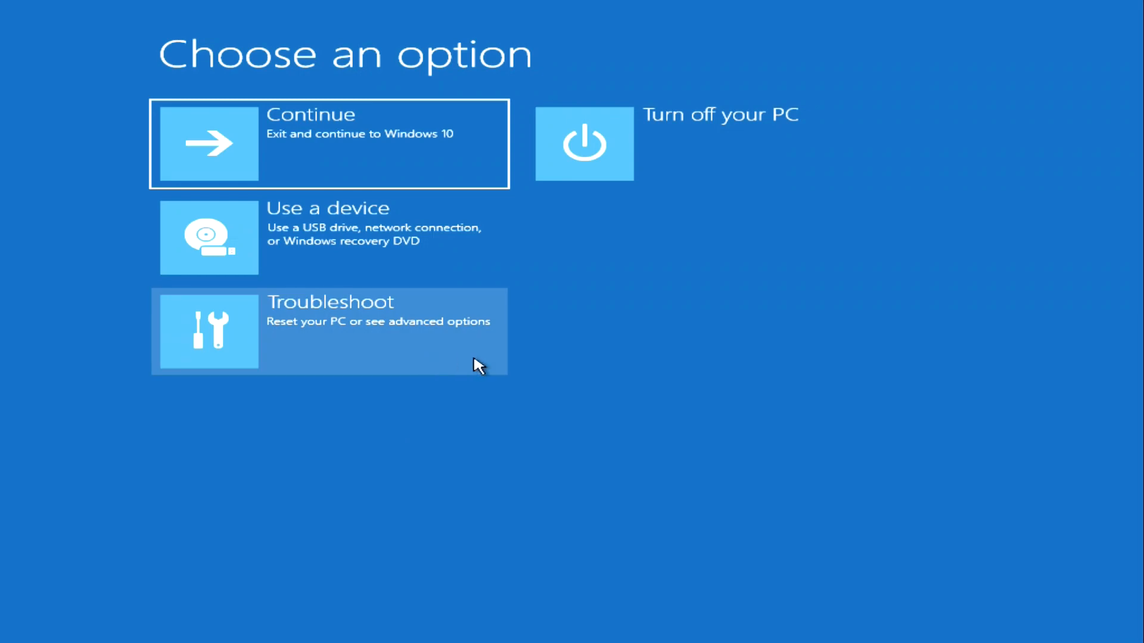
{"action": "left_click", "coordinate": [328, 331]}
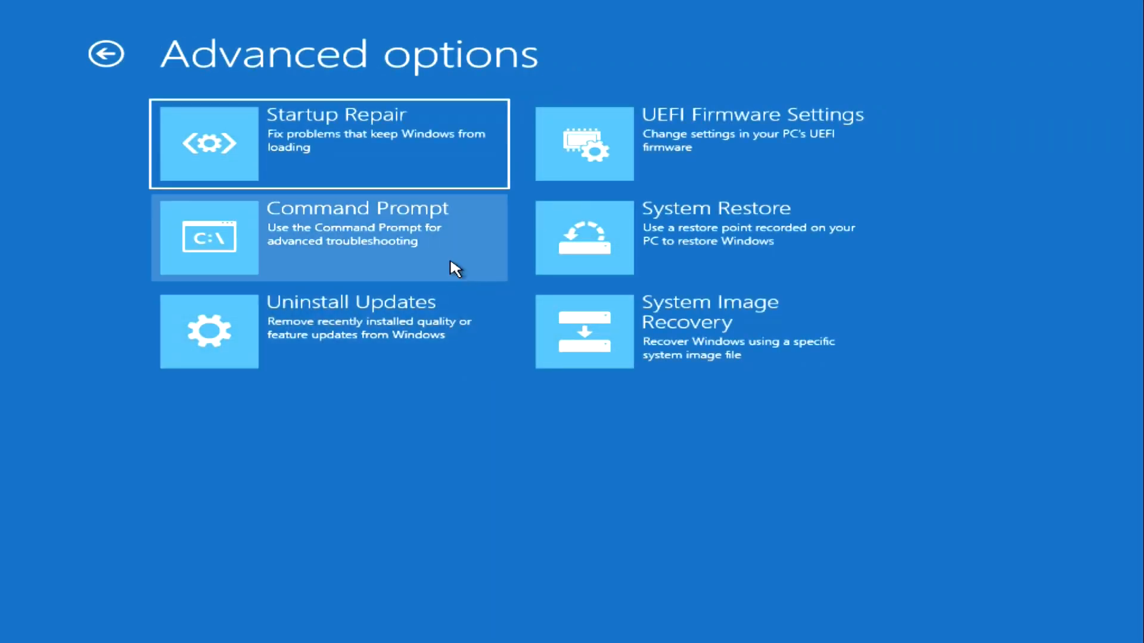
{"action": "mouse_move", "coordinate": [487, 270]}
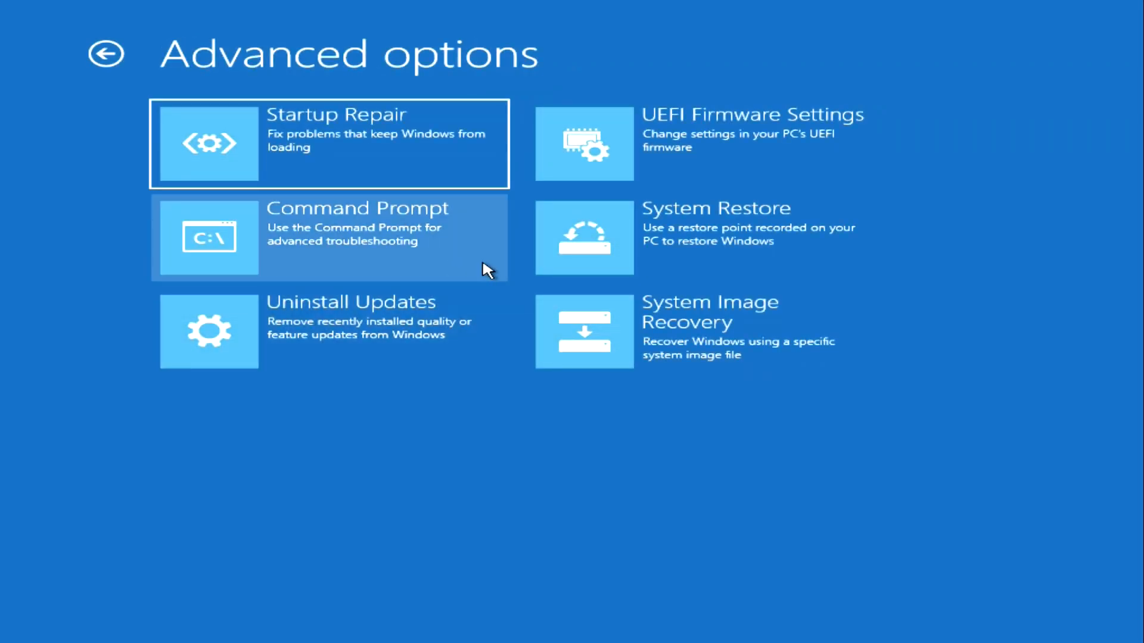
Step: Open Command Prompt from Advanced options and run regedit
{"action": "left_click", "coordinate": [328, 237]}
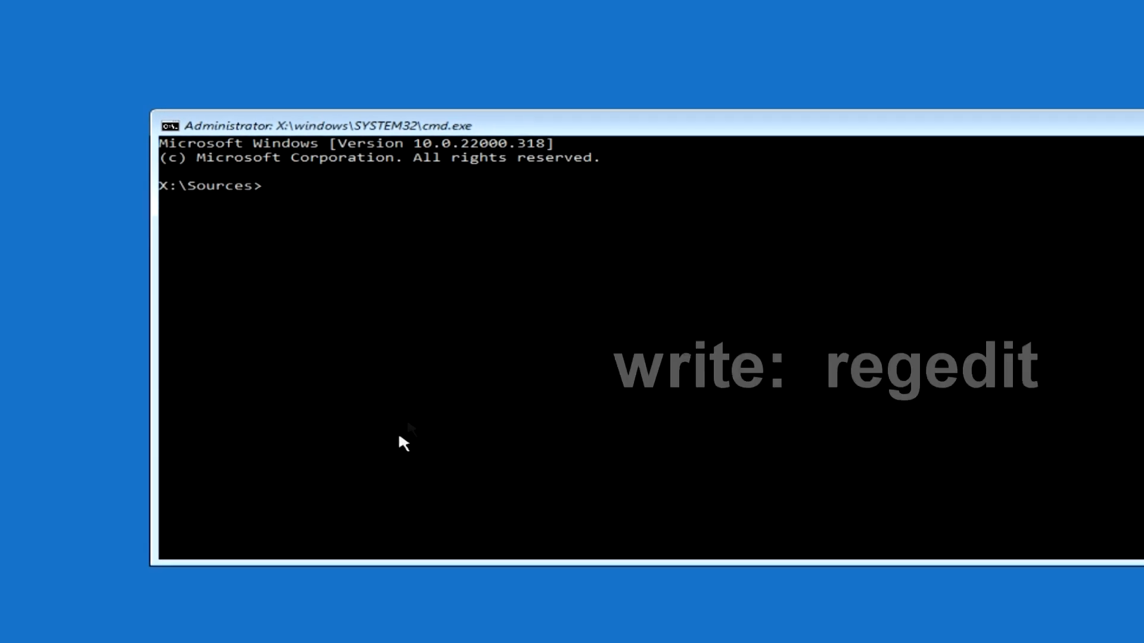
{"action": "type", "text": "rege"}
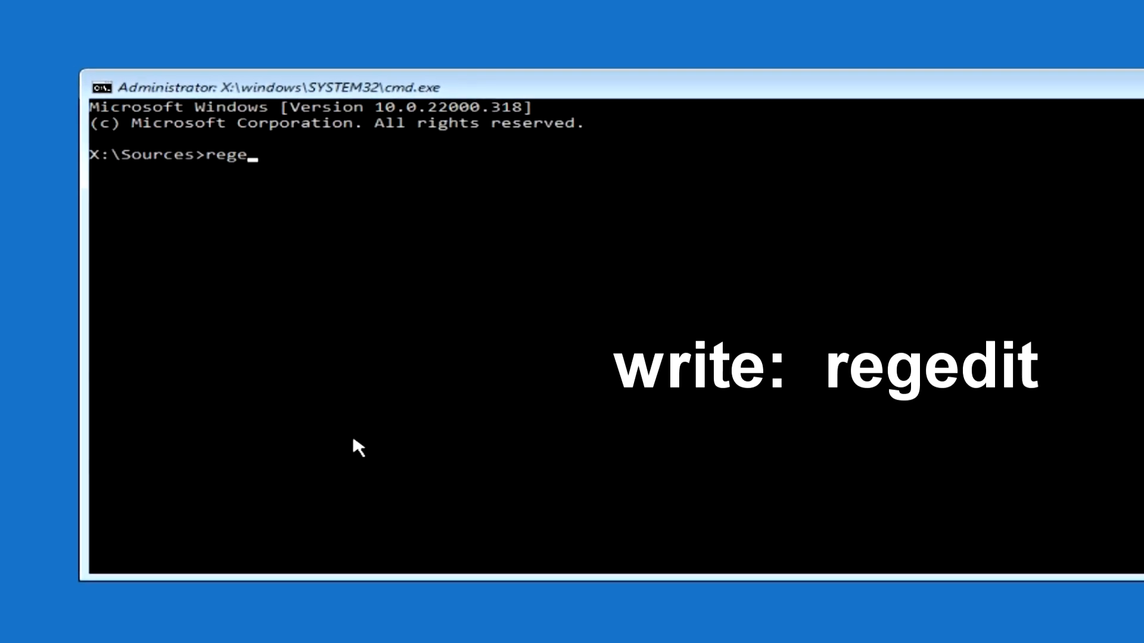
{"action": "type", "text": "dit"}
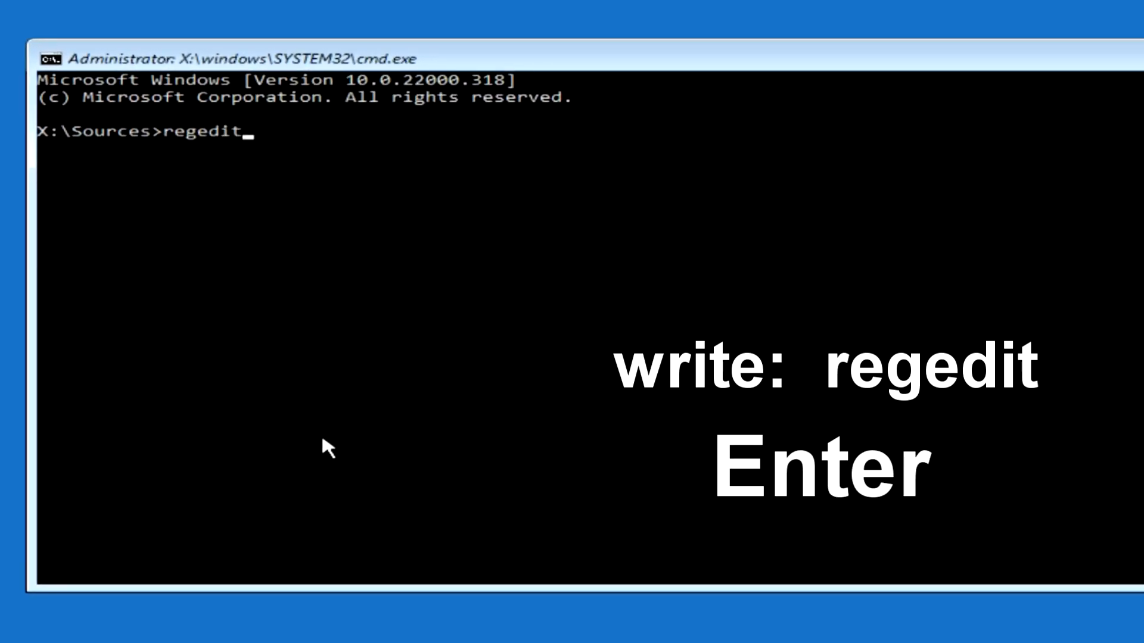
{"action": "key", "text": "Return"}
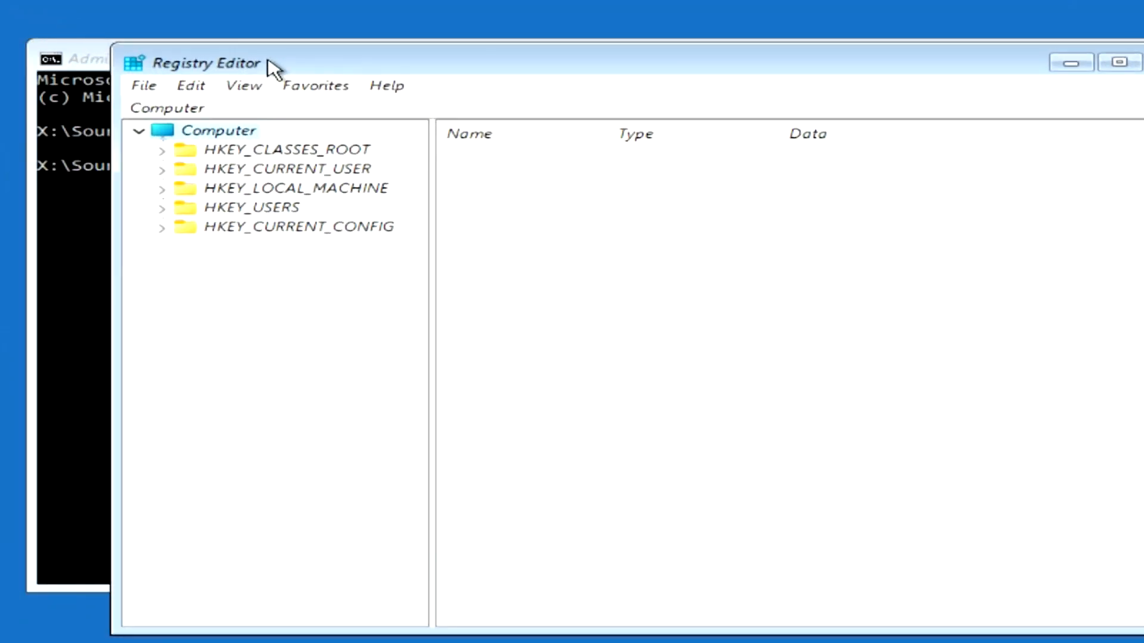
{"action": "mouse_move", "coordinate": [191, 199]}
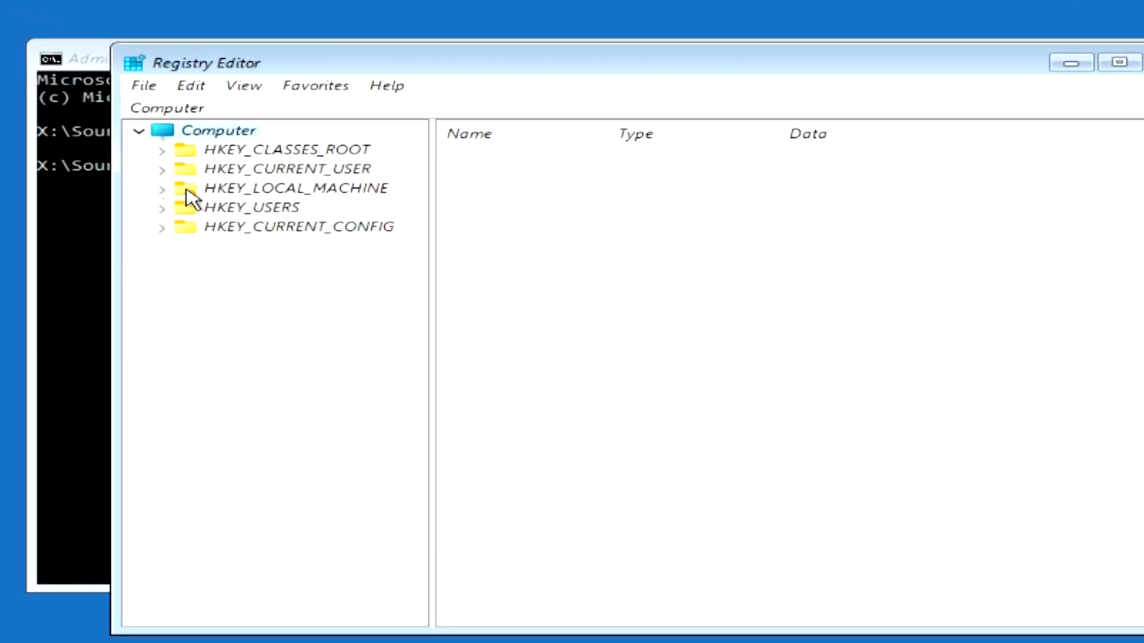
Step: Start File > Load Hive with HKEY_LOCAL_MACHINE selected and browse This PC
{"action": "left_click", "coordinate": [295, 188]}
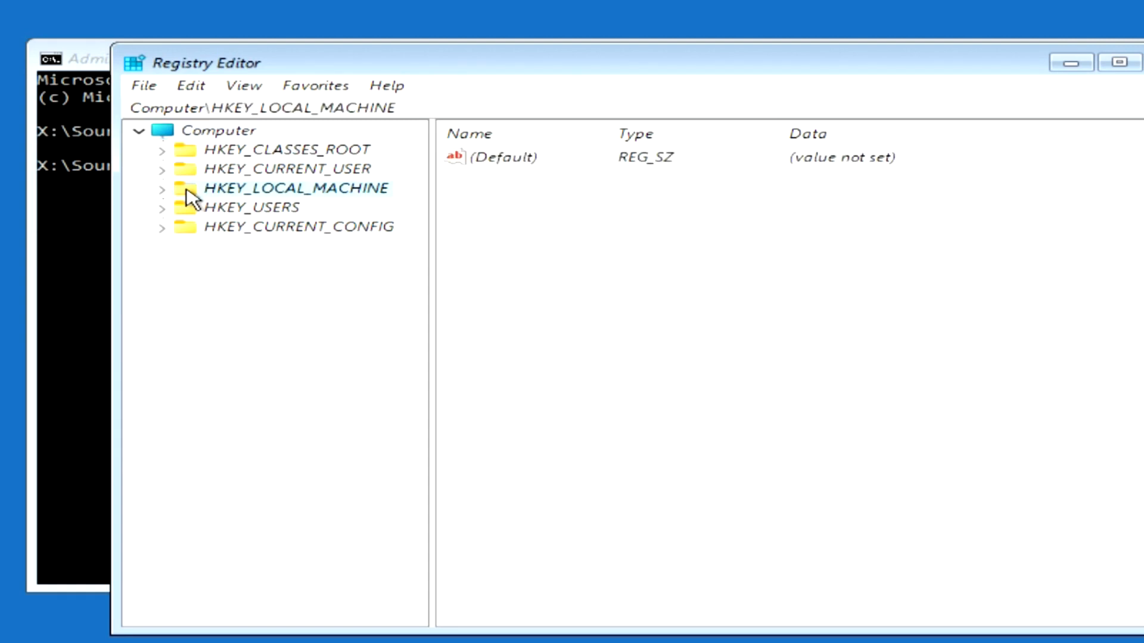
{"action": "mouse_move", "coordinate": [146, 98]}
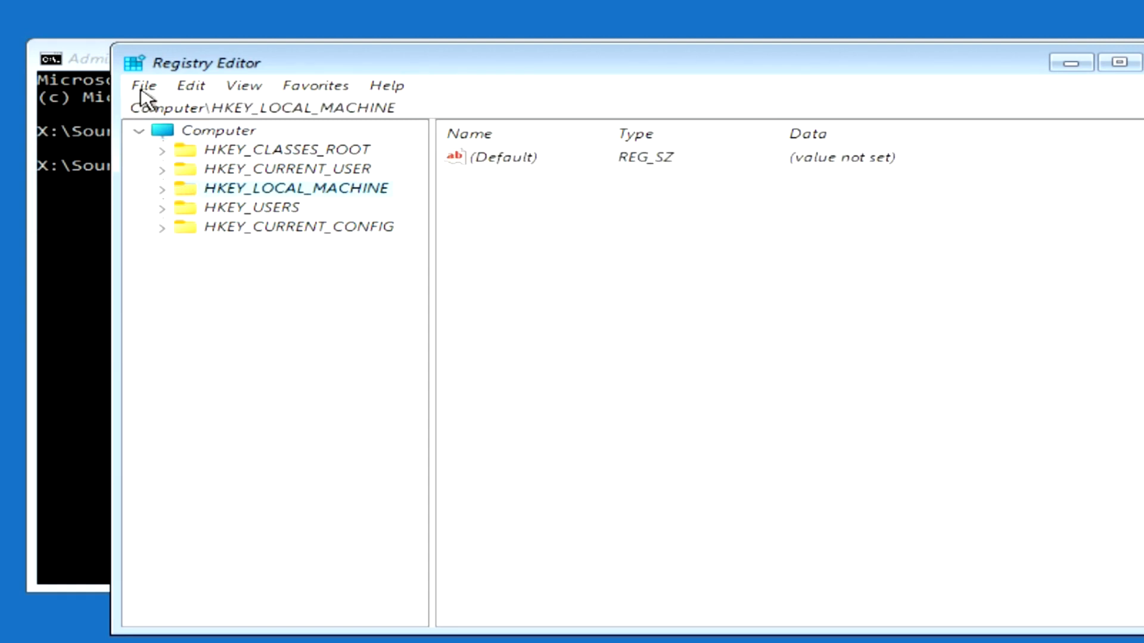
{"action": "left_click", "coordinate": [144, 85]}
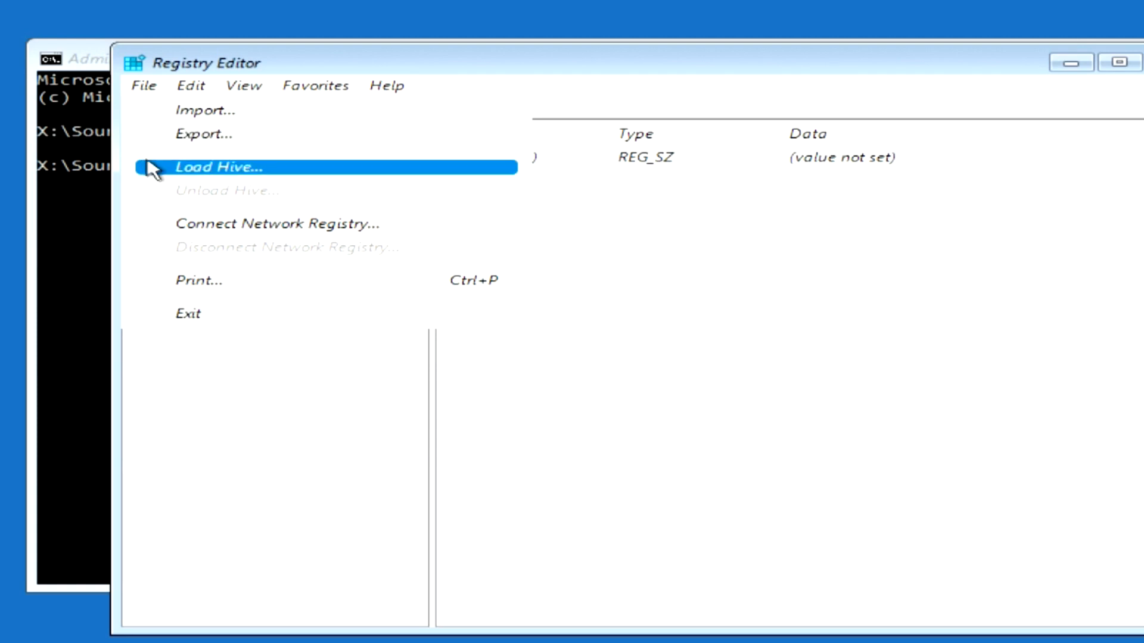
{"action": "mouse_move", "coordinate": [403, 179]}
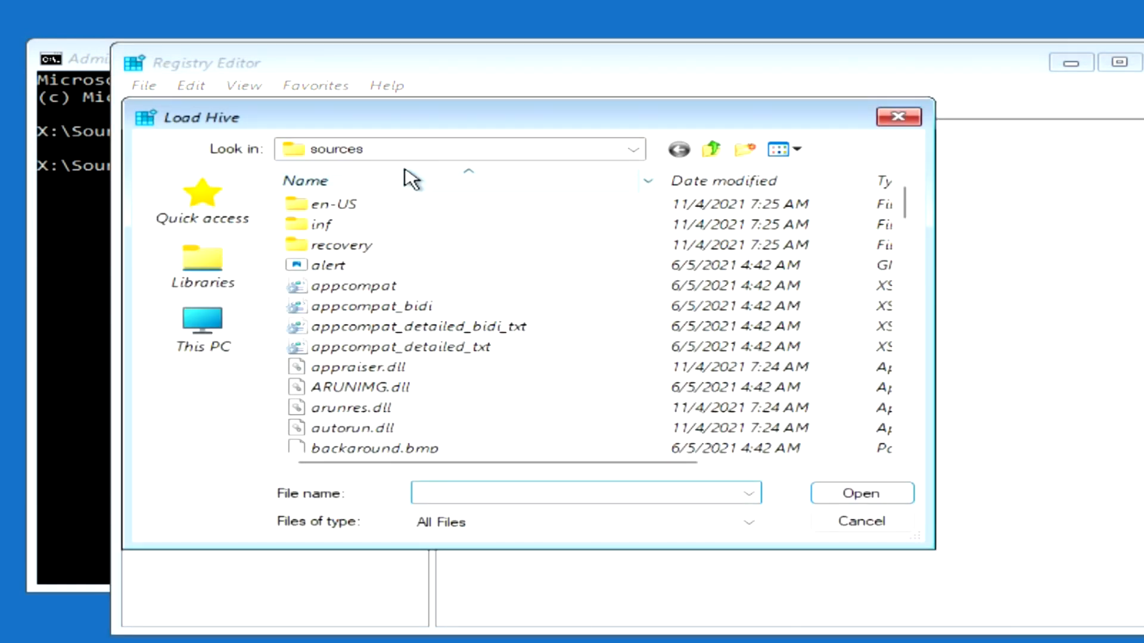
{"action": "left_click", "coordinate": [712, 149]}
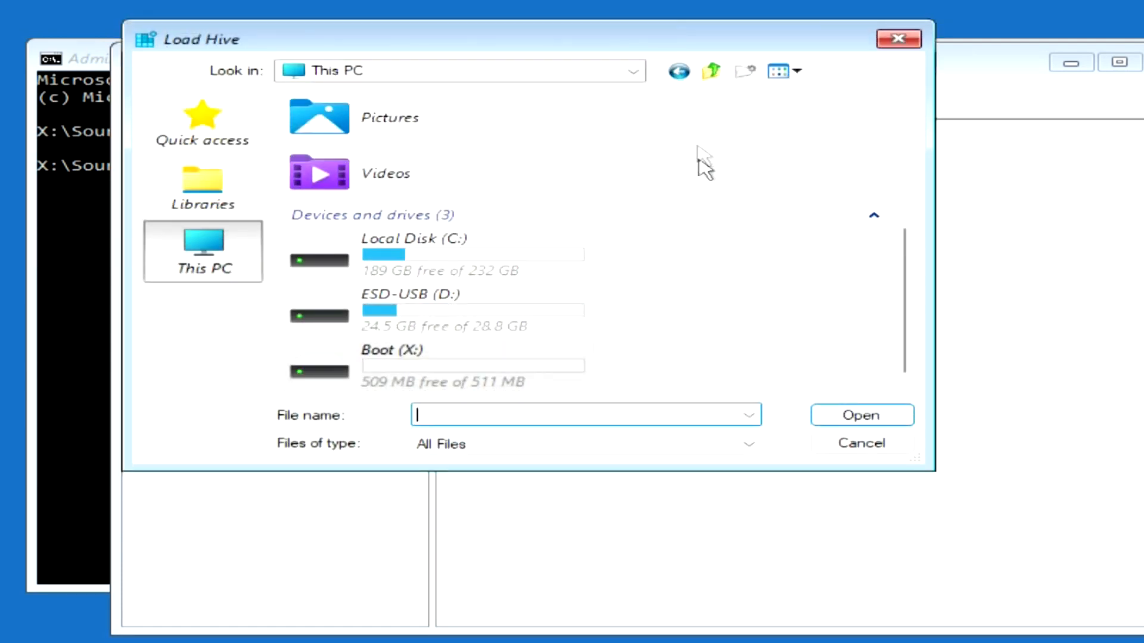
{"action": "mouse_move", "coordinate": [667, 315]}
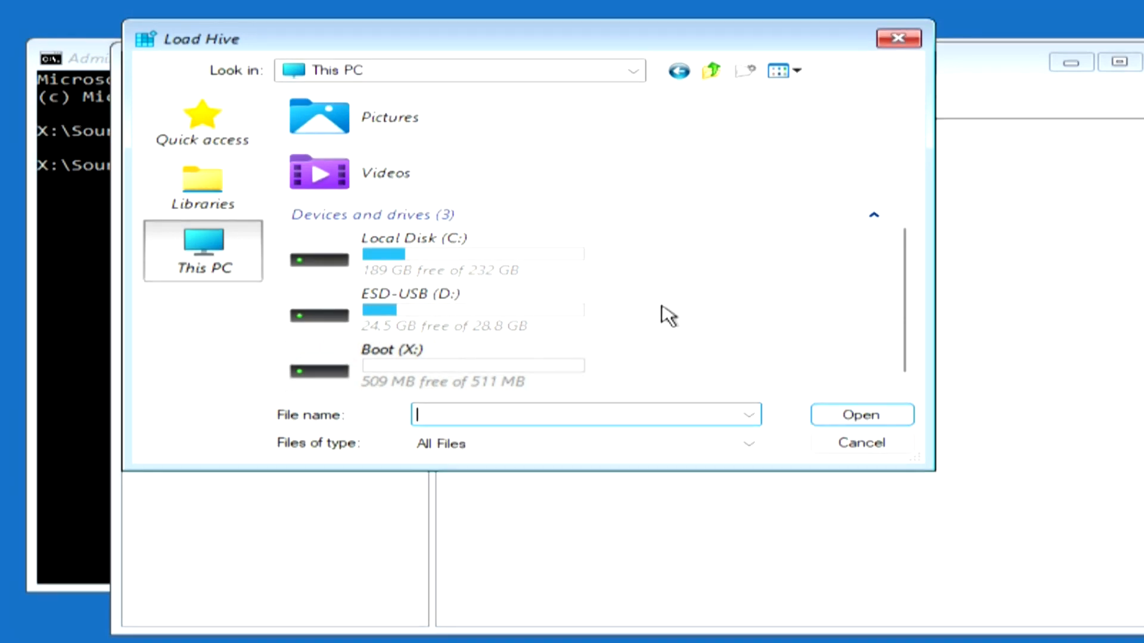
{"action": "left_click", "coordinate": [437, 253]}
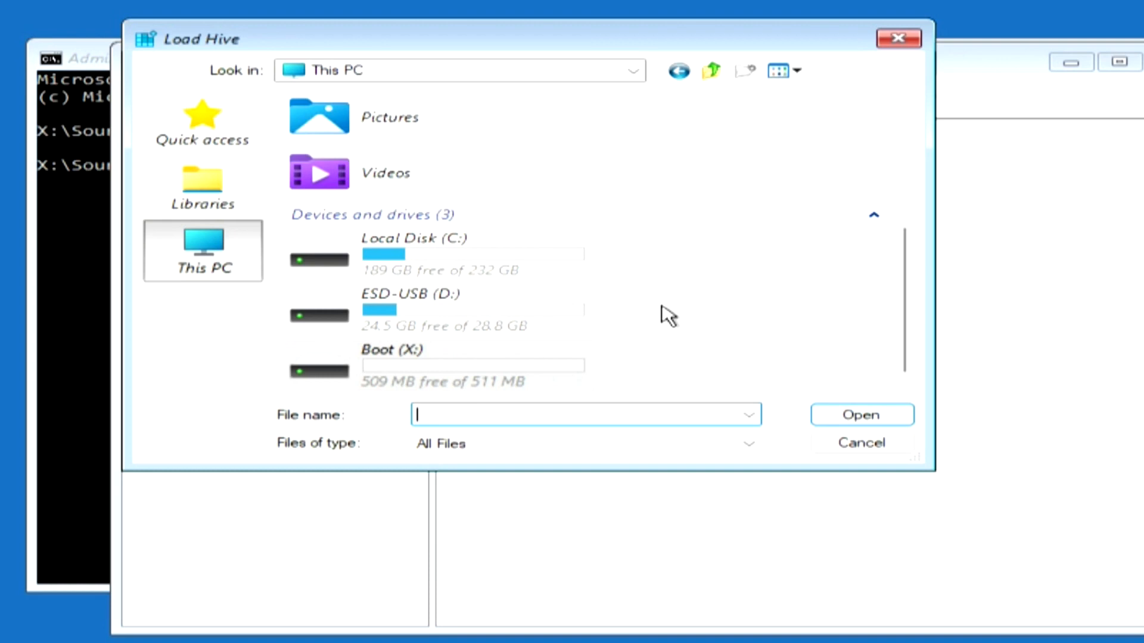
{"action": "mouse_move", "coordinate": [606, 260]}
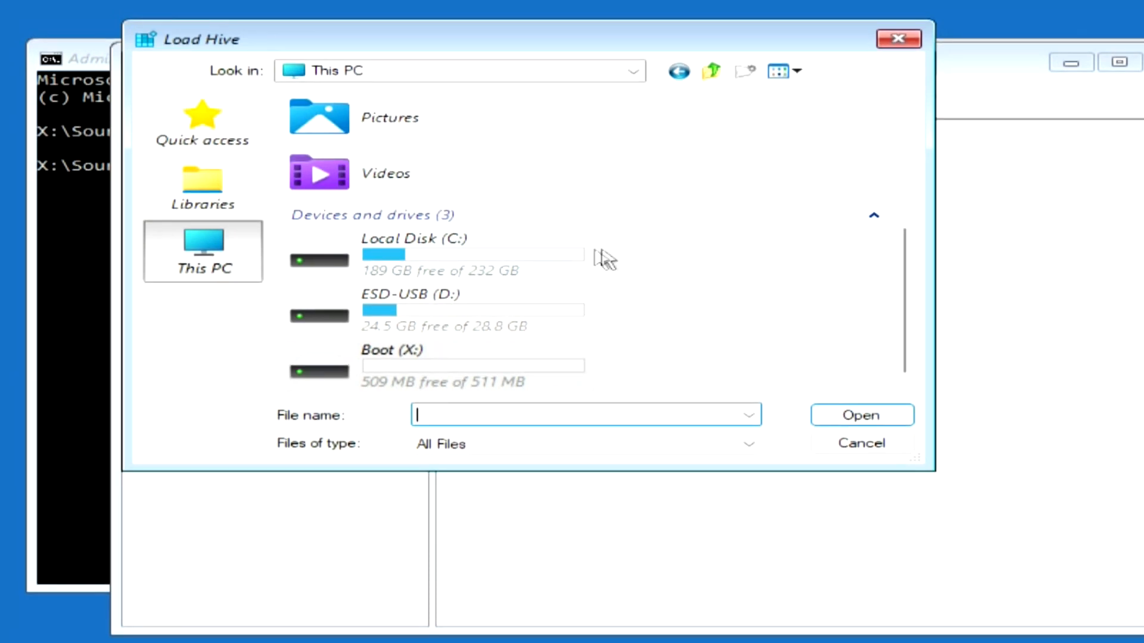
{"action": "mouse_move", "coordinate": [558, 263]}
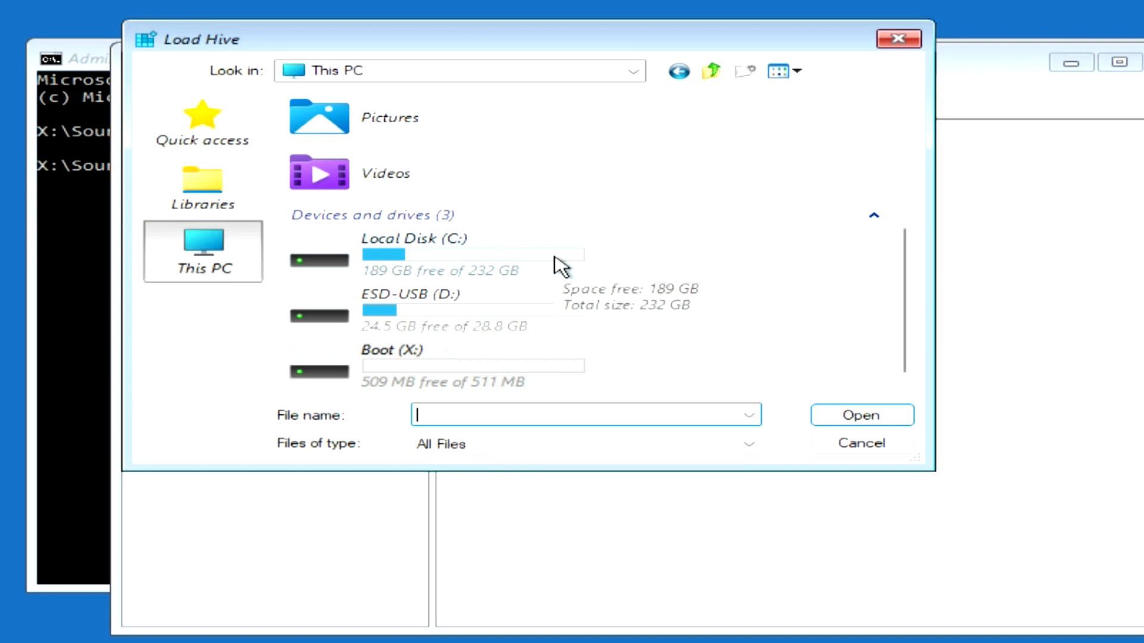
Step: Browse to C:\Windows\System32\config and select the SYSTEM hive file
{"action": "double_click", "coordinate": [413, 239]}
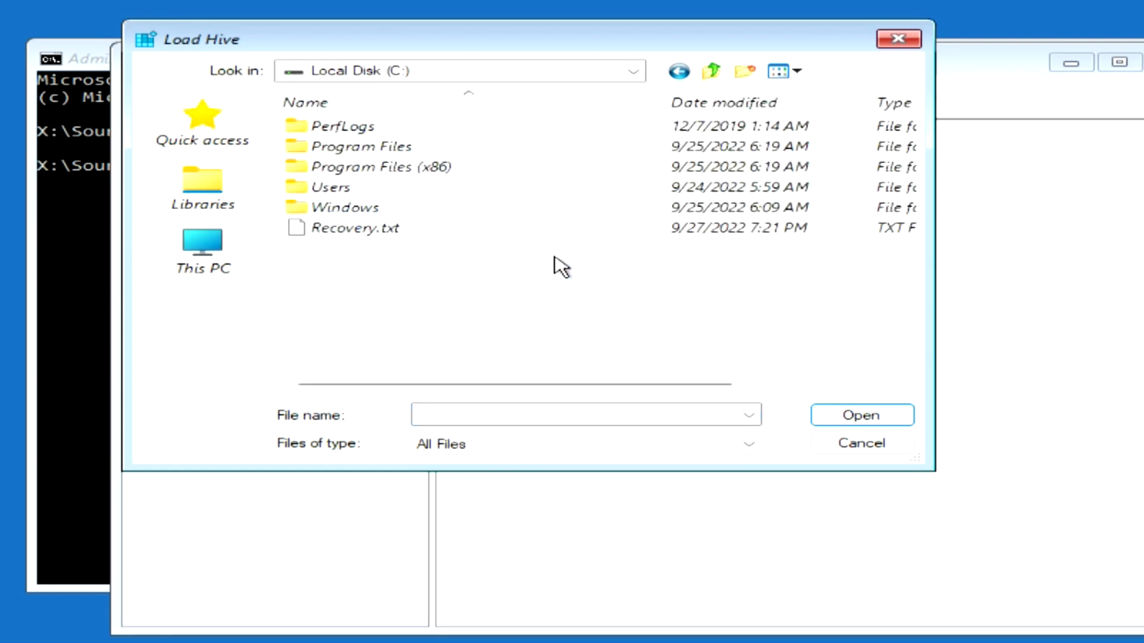
{"action": "mouse_move", "coordinate": [427, 306]}
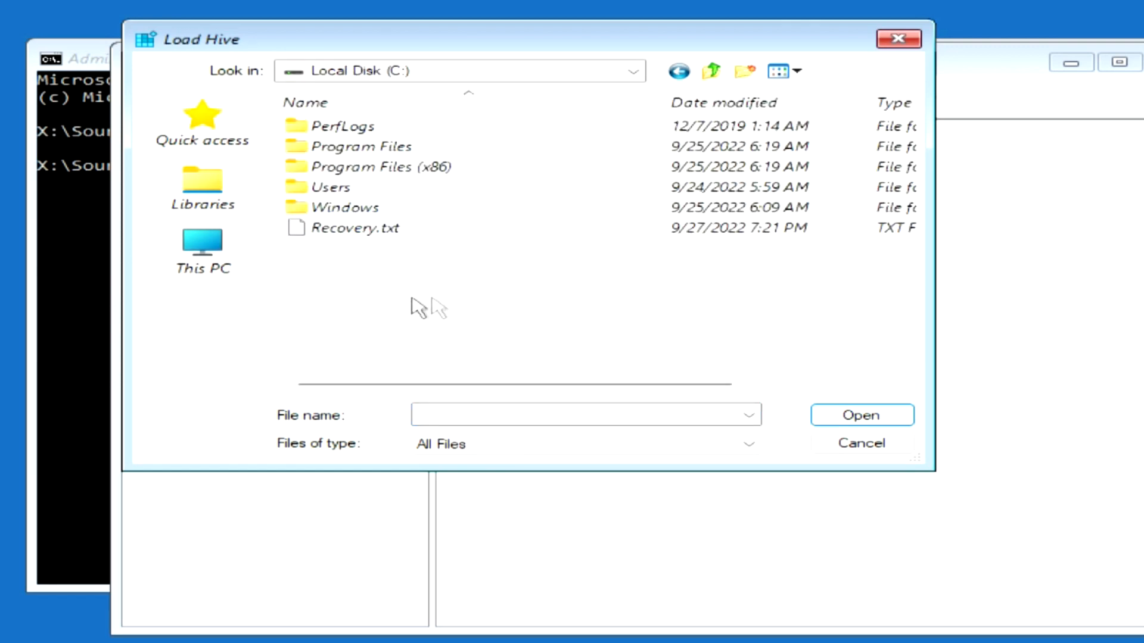
{"action": "double_click", "coordinate": [347, 207]}
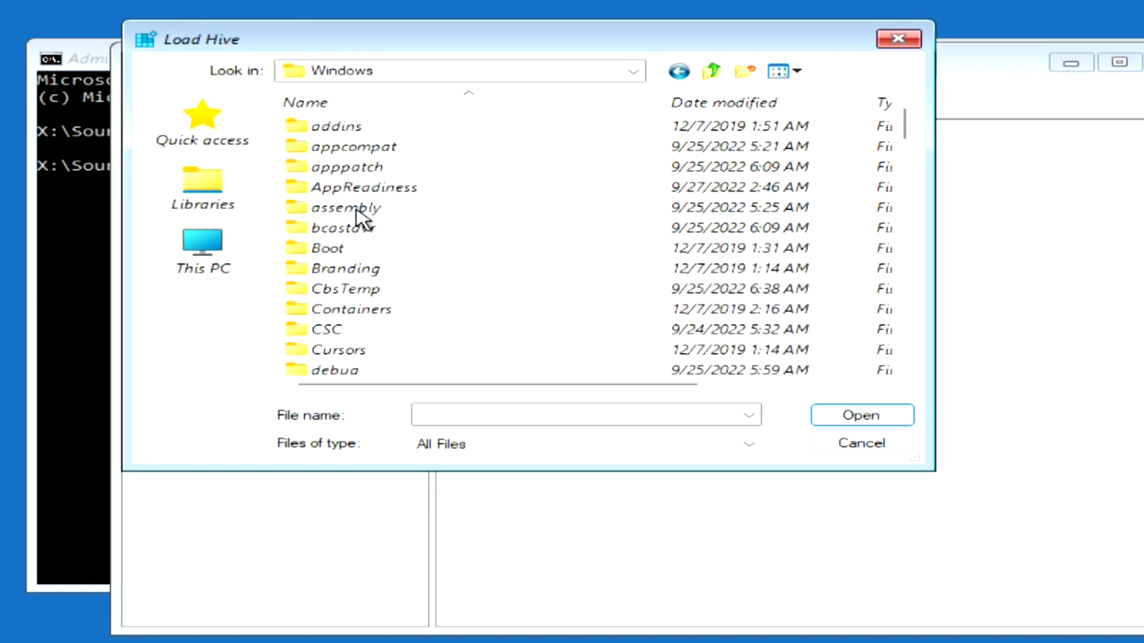
{"action": "scroll", "scroll_direction": "down", "scroll_amount": 3}
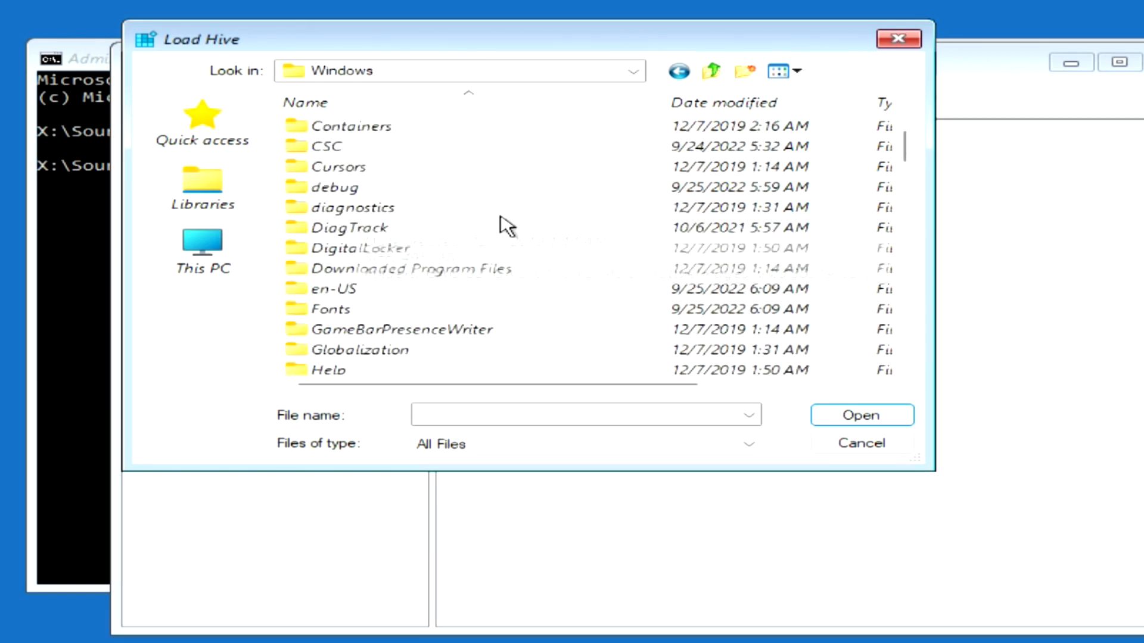
{"action": "scroll", "scroll_direction": "down", "scroll_amount": 3}
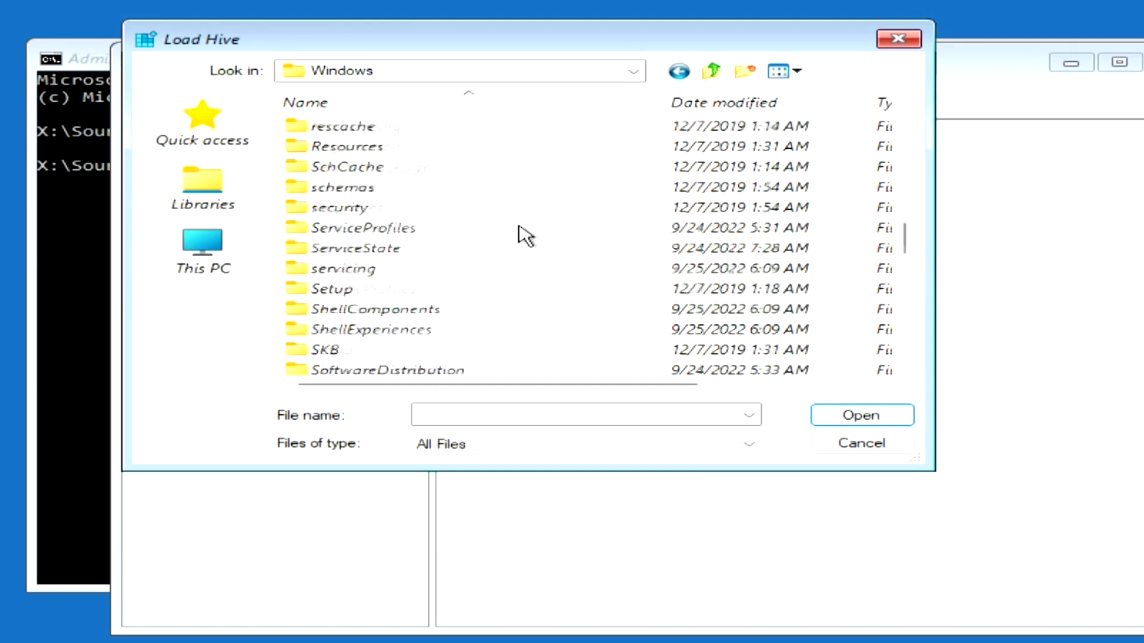
{"action": "scroll", "scroll_direction": "down", "scroll_amount": 3}
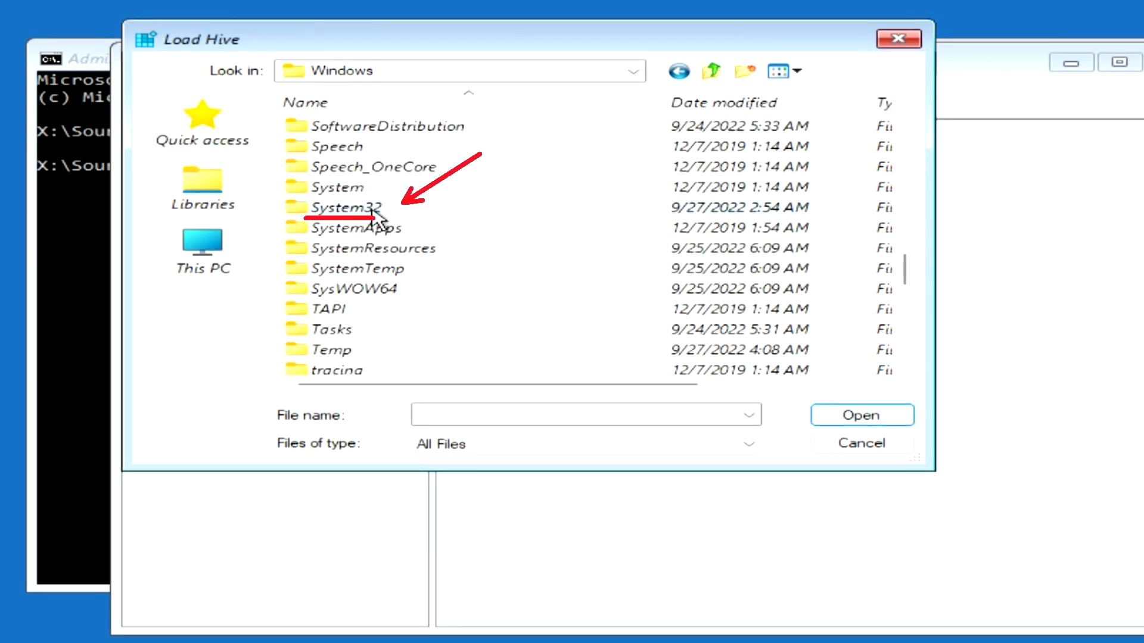
{"action": "double_click", "coordinate": [344, 208]}
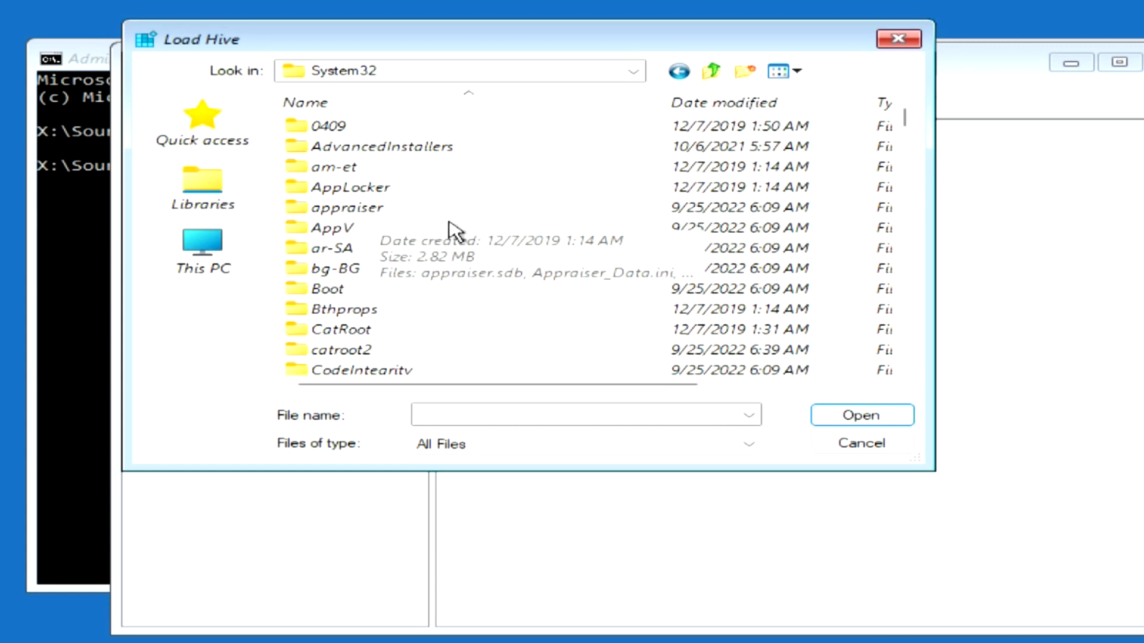
{"action": "scroll", "scroll_direction": "down", "scroll_amount": 3}
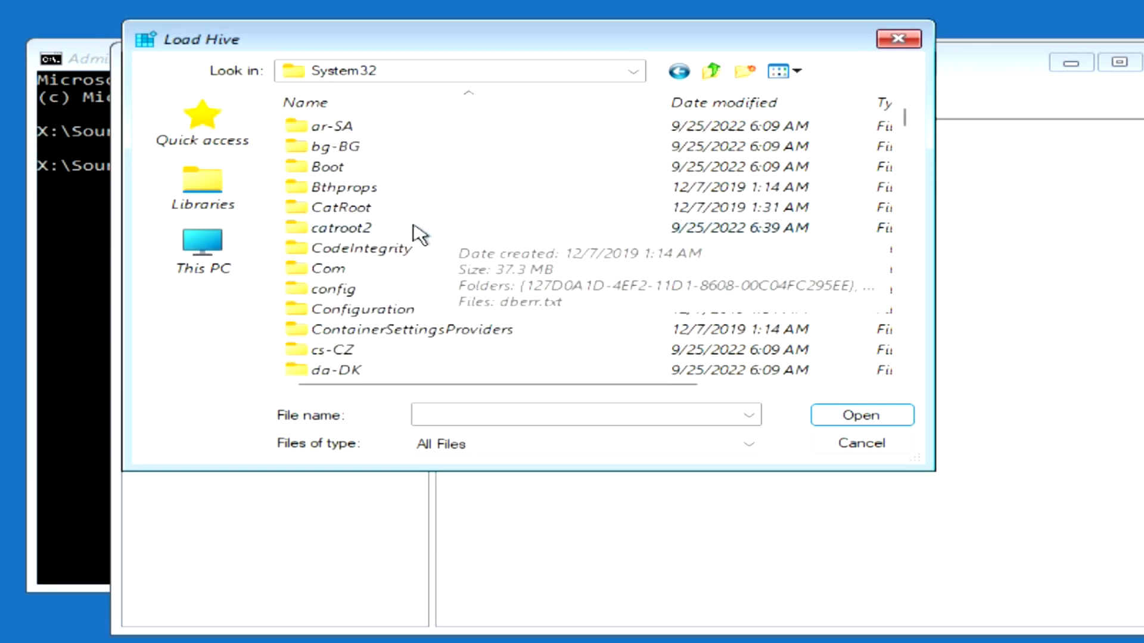
{"action": "left_click", "coordinate": [332, 289]}
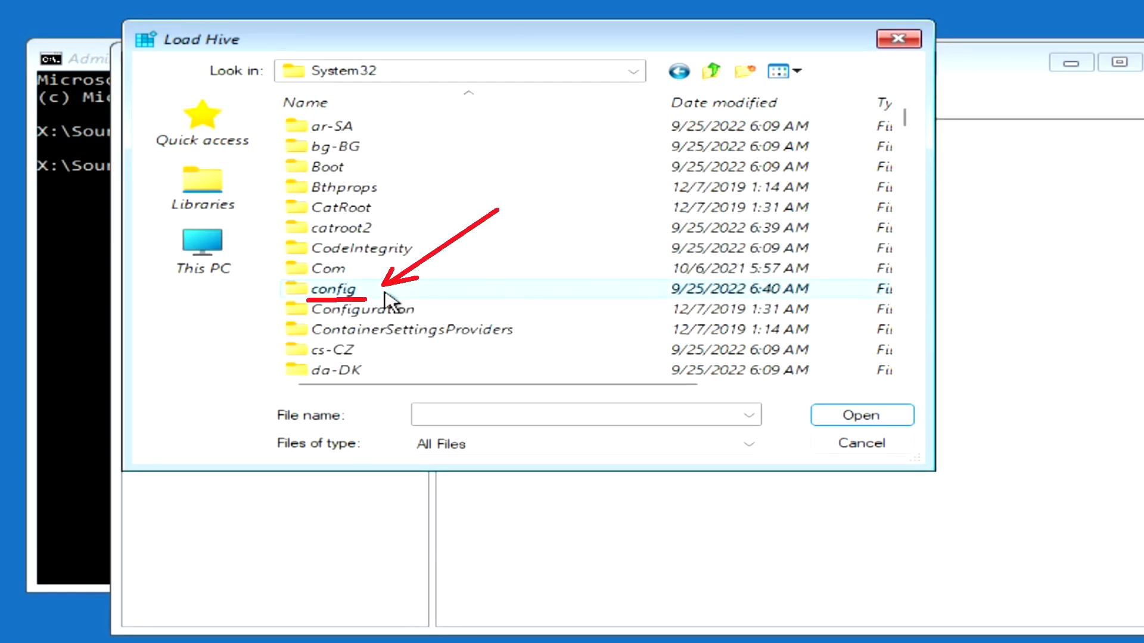
{"action": "double_click", "coordinate": [333, 288]}
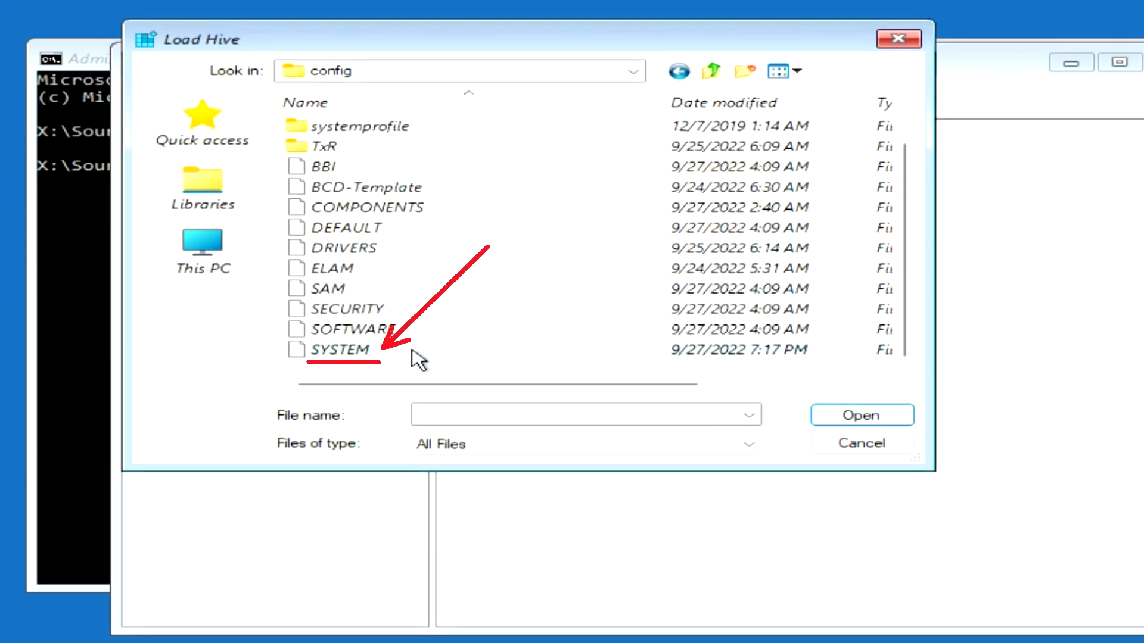
{"action": "left_click", "coordinate": [861, 416]}
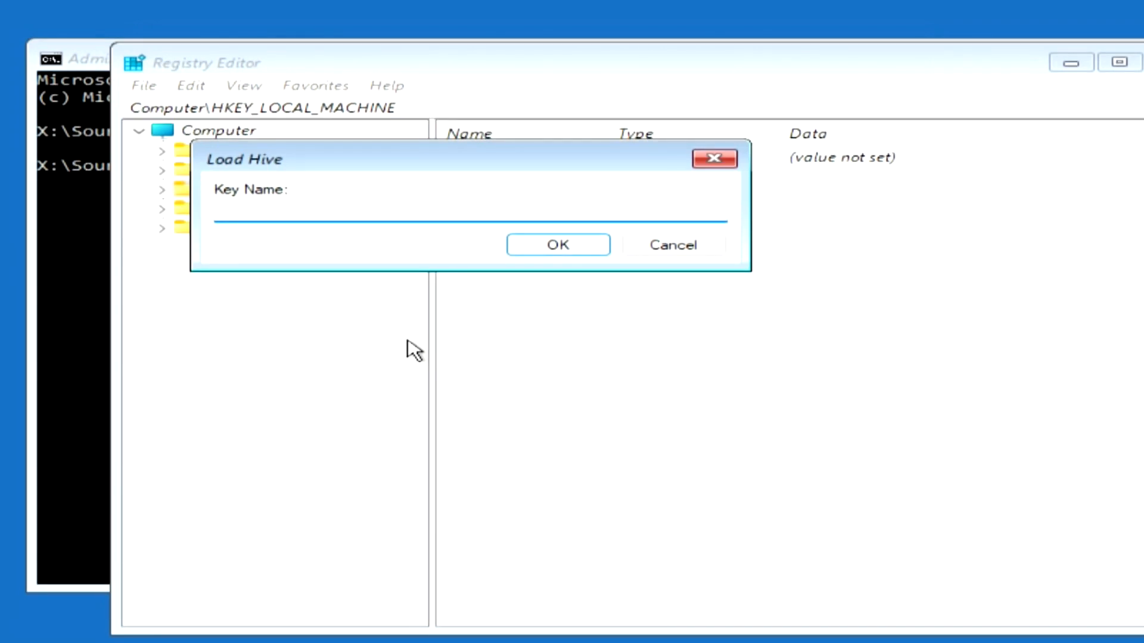
Step: Name the loaded hive '1234', then select HKEY_LOCAL_MACHINE in the tree
{"action": "type", "text": "12"}
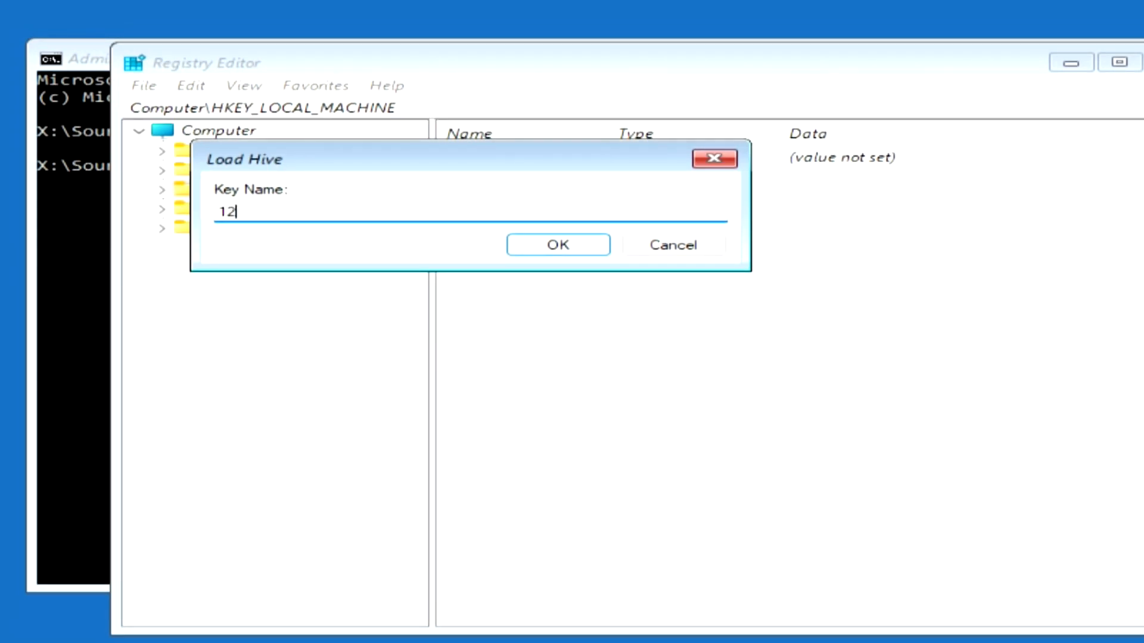
{"action": "type", "text": "34"}
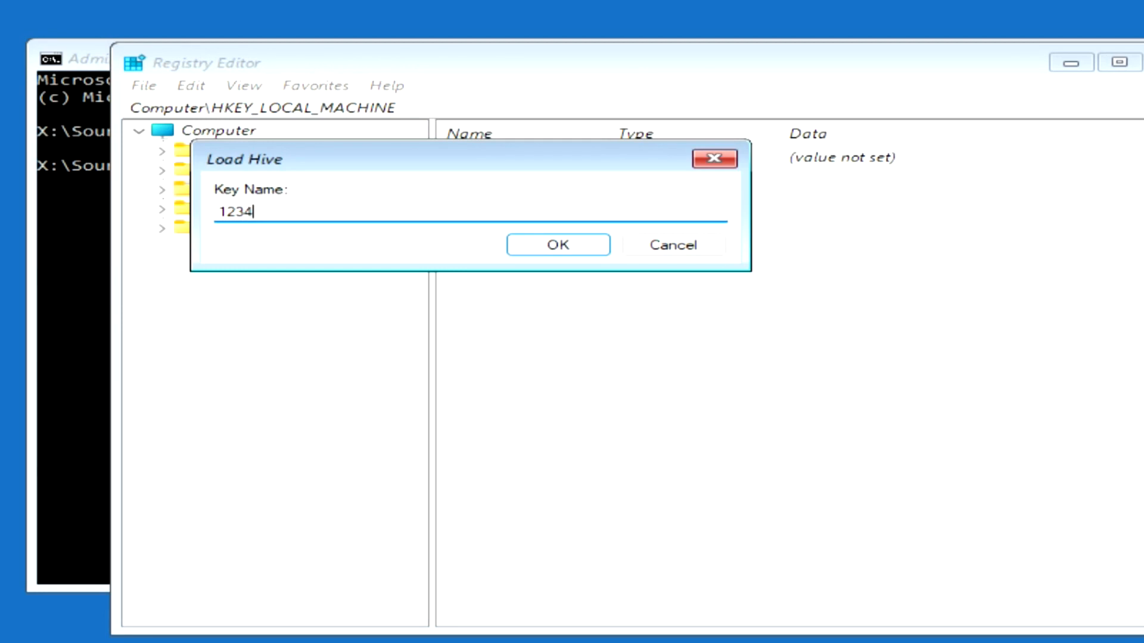
{"action": "mouse_move", "coordinate": [526, 259]}
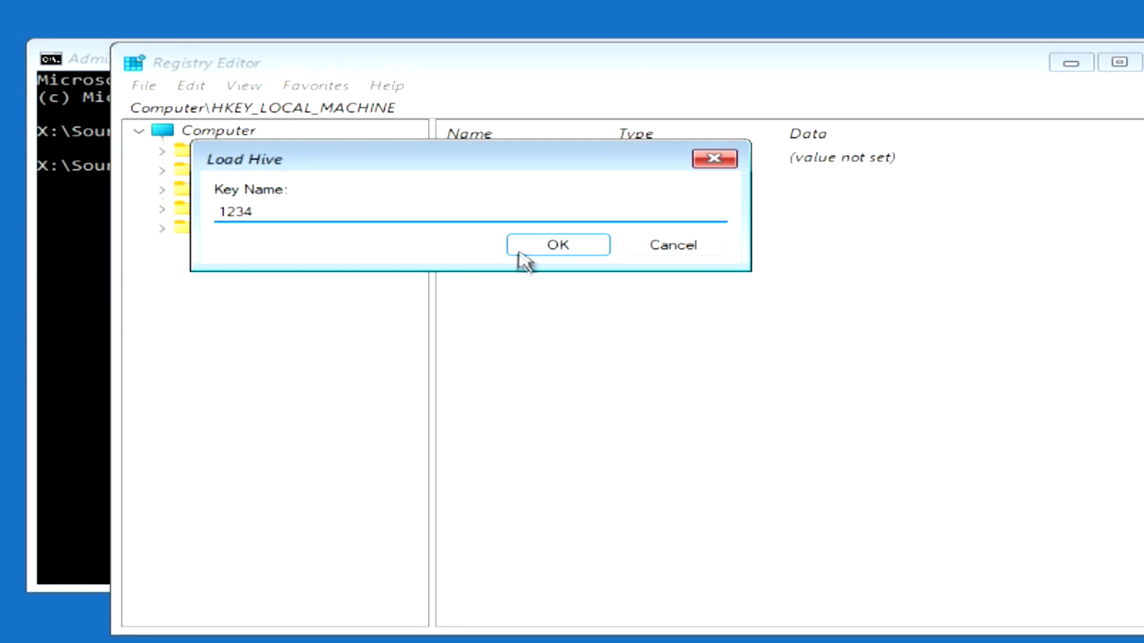
{"action": "left_click", "coordinate": [557, 244]}
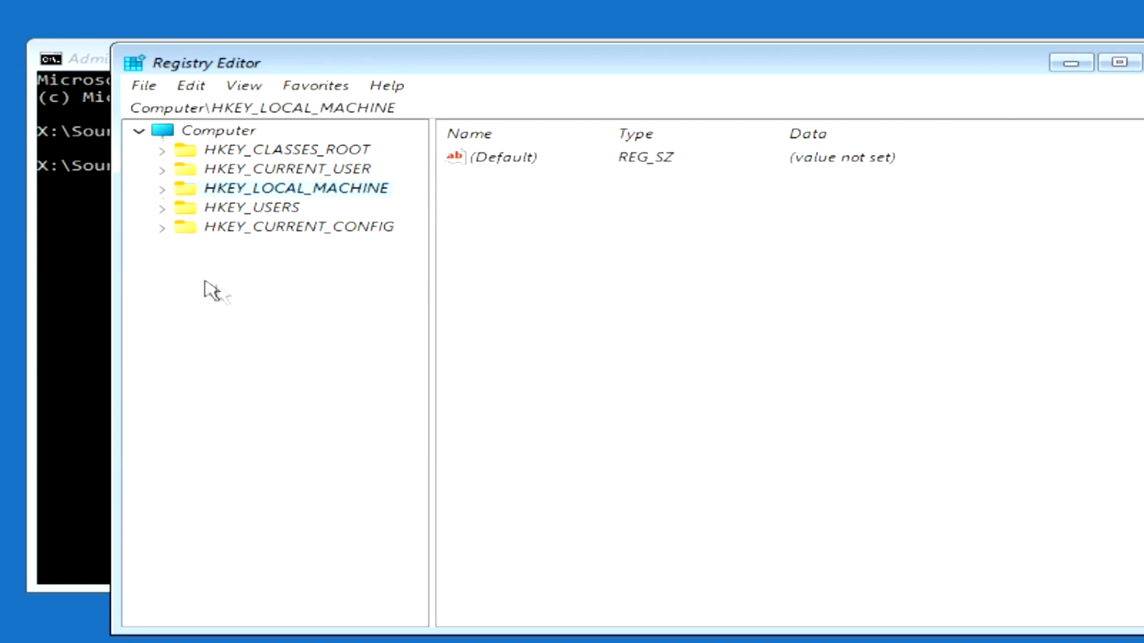
Step: Expand HKEY_LOCAL_MACHINE and the 1234 hive, and show the Setup key's values
{"action": "left_click", "coordinate": [161, 188]}
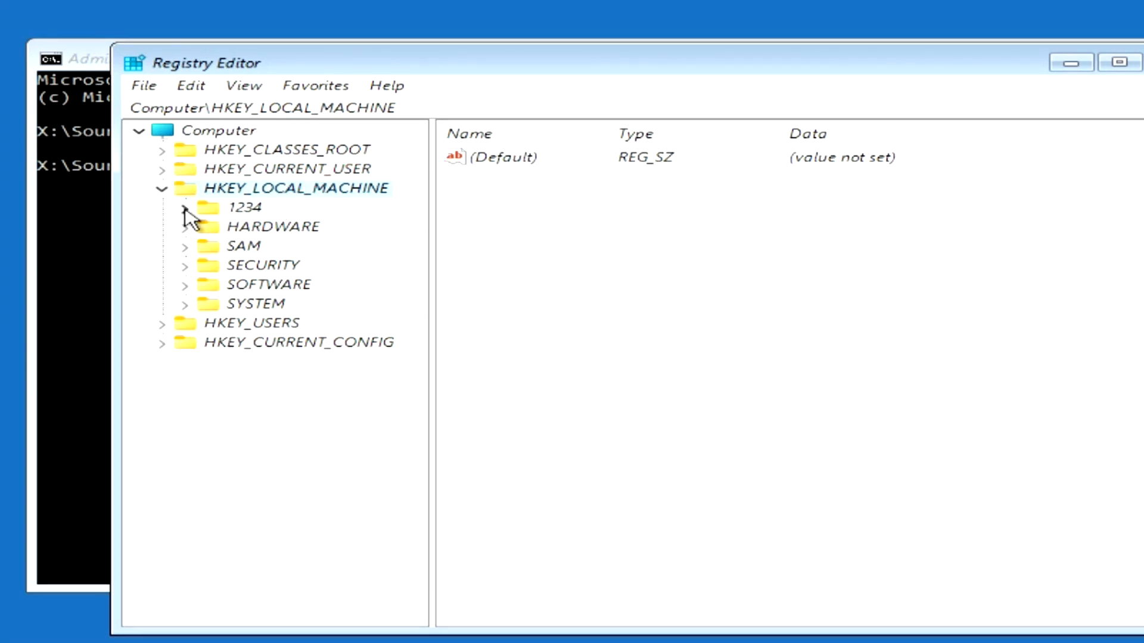
{"action": "left_click", "coordinate": [184, 208]}
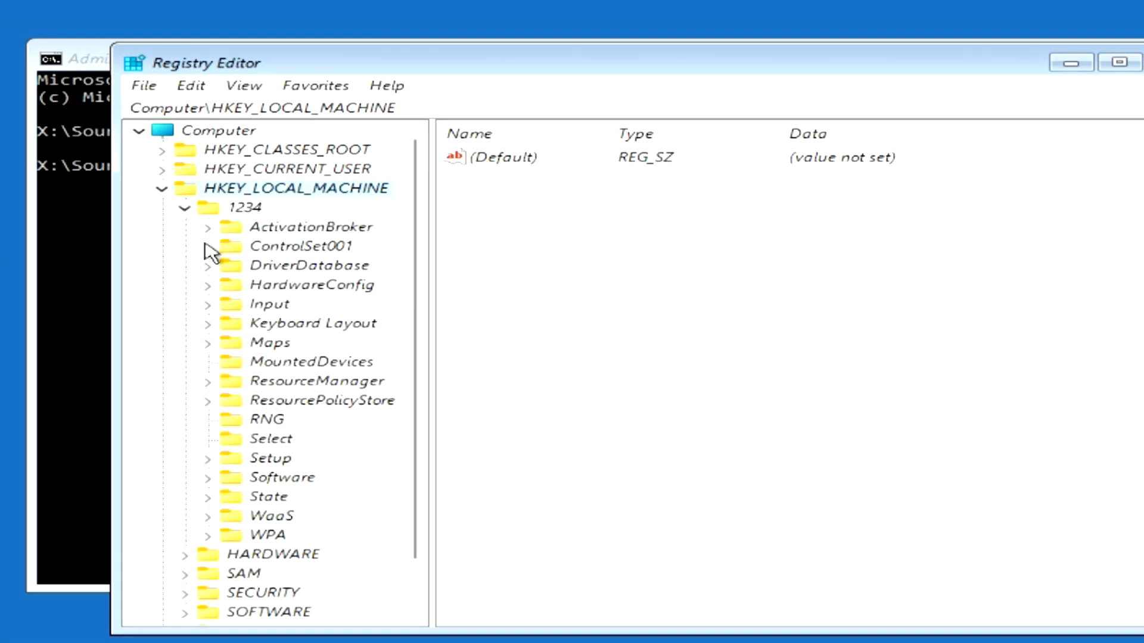
{"action": "mouse_move", "coordinate": [241, 467]}
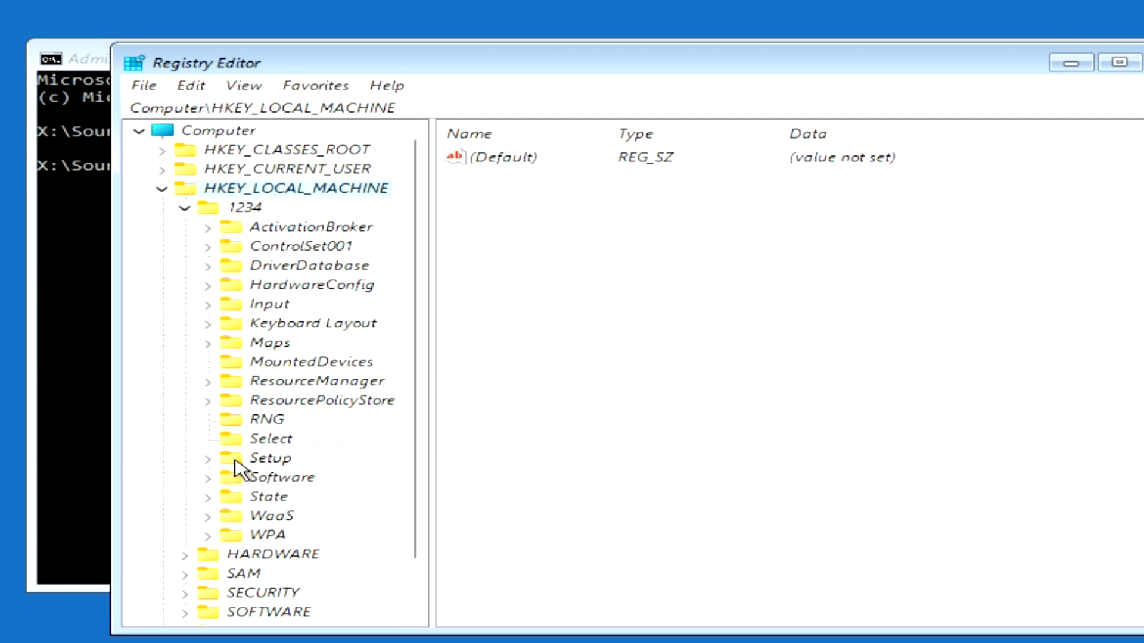
{"action": "left_click", "coordinate": [270, 457]}
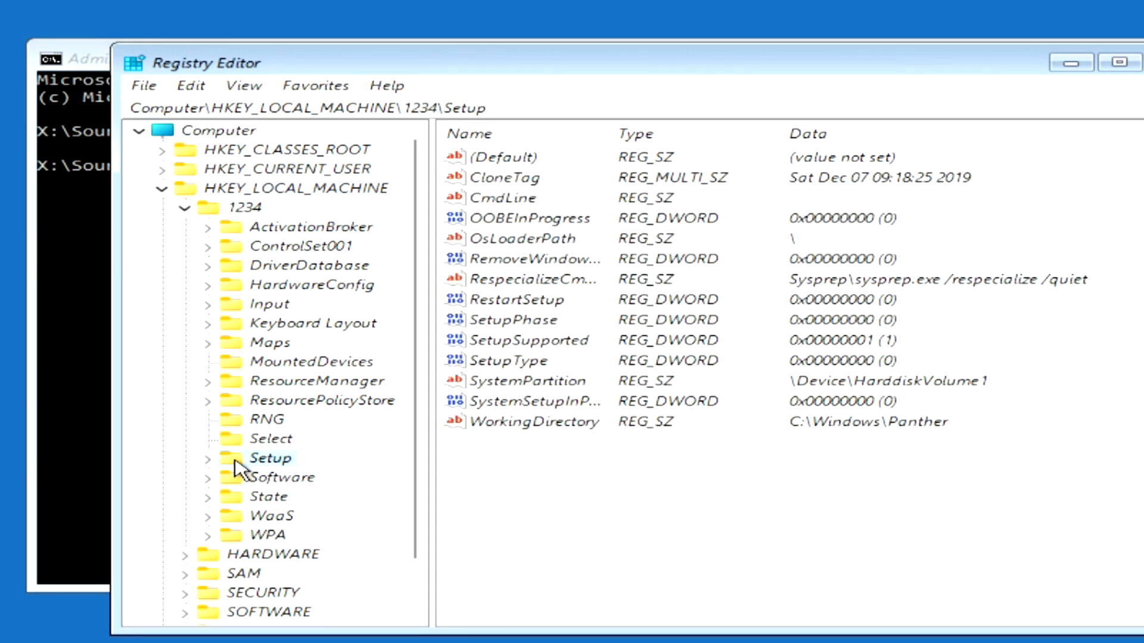
{"action": "mouse_move", "coordinate": [531, 253]}
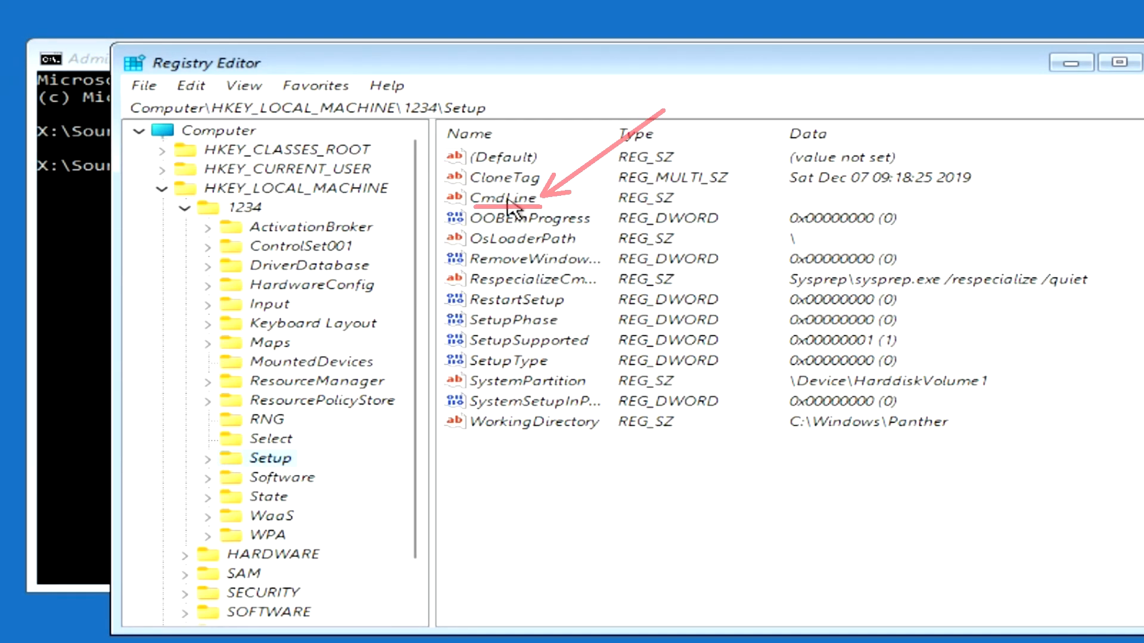
Step: Change the CmdLine value data under 1234\Setup to cmd.exe
{"action": "double_click", "coordinate": [505, 198]}
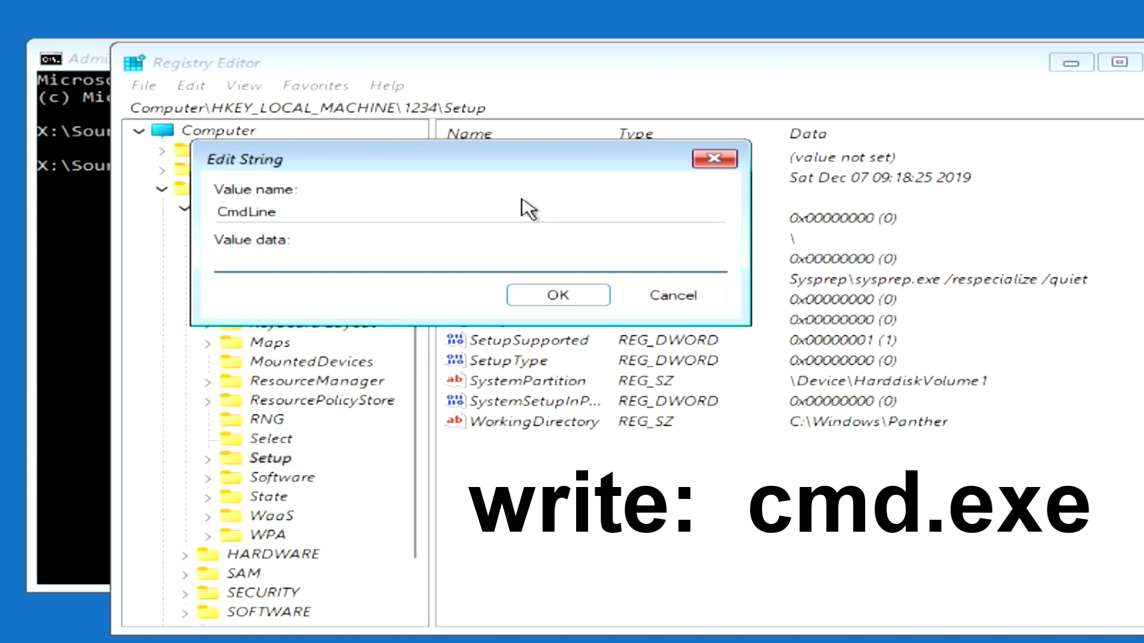
{"action": "type", "text": "cmd."}
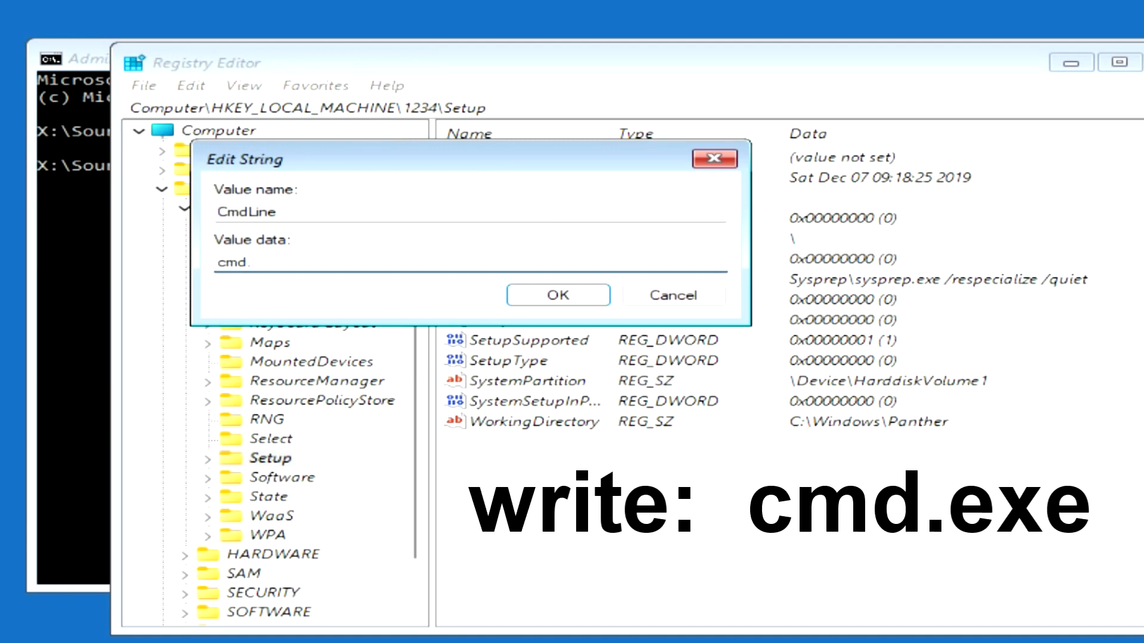
{"action": "type", "text": "exe"}
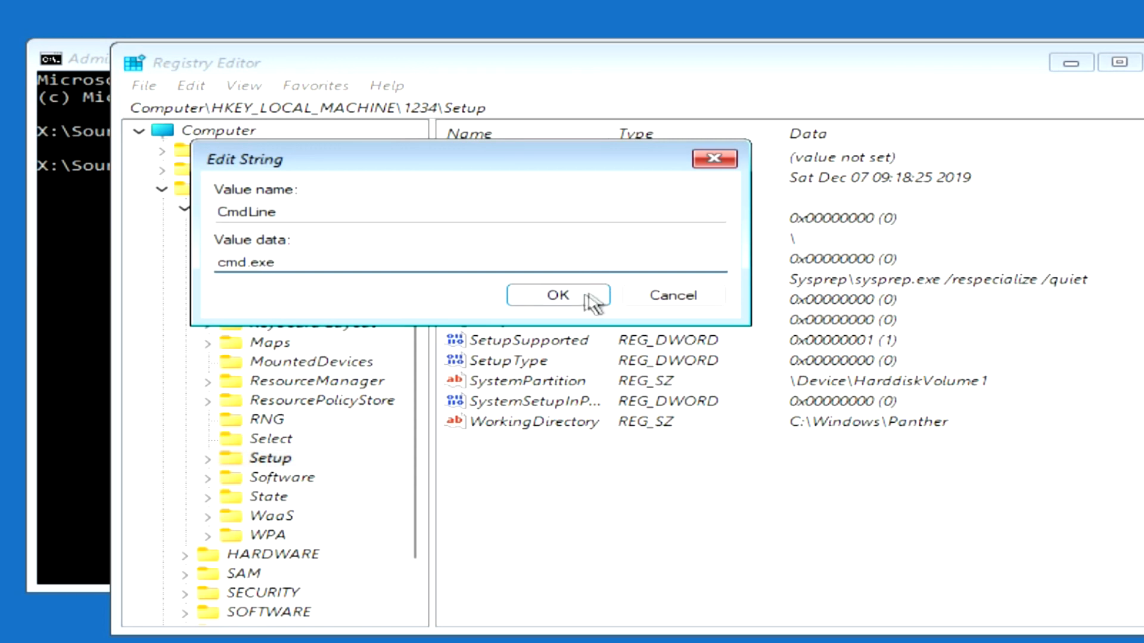
{"action": "left_click", "coordinate": [558, 295]}
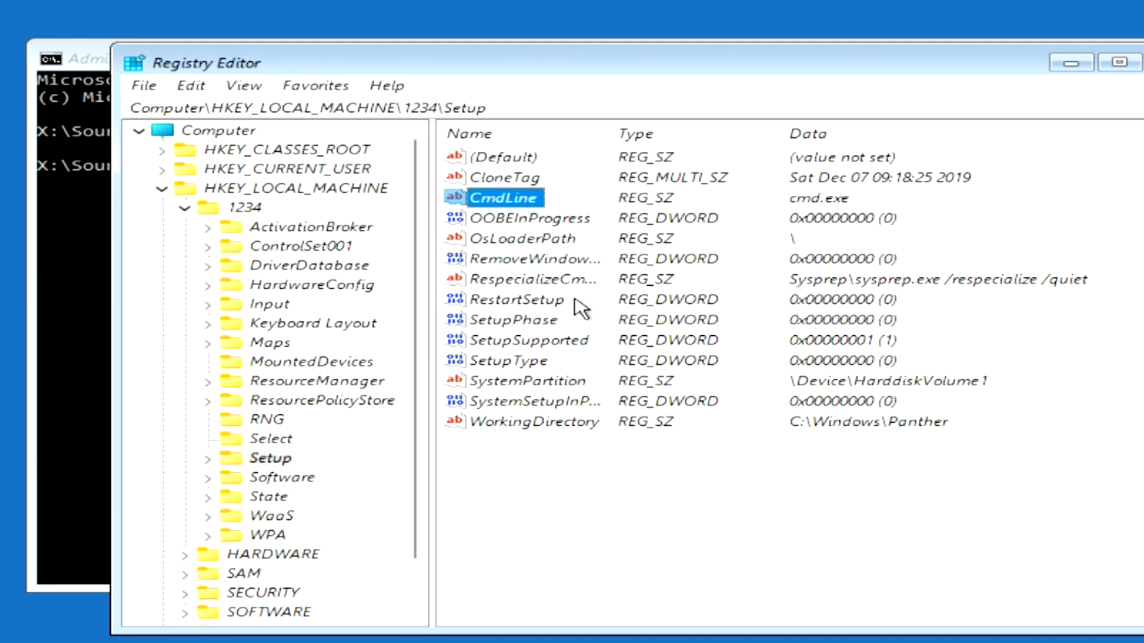
{"action": "mouse_move", "coordinate": [536, 363]}
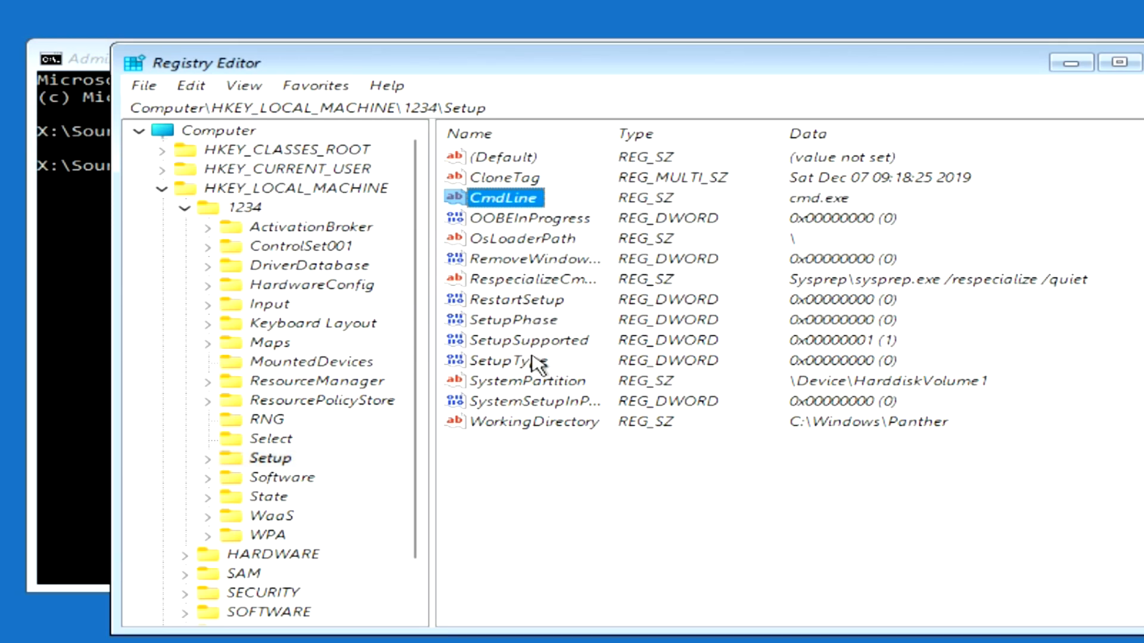
{"action": "mouse_move", "coordinate": [562, 375]}
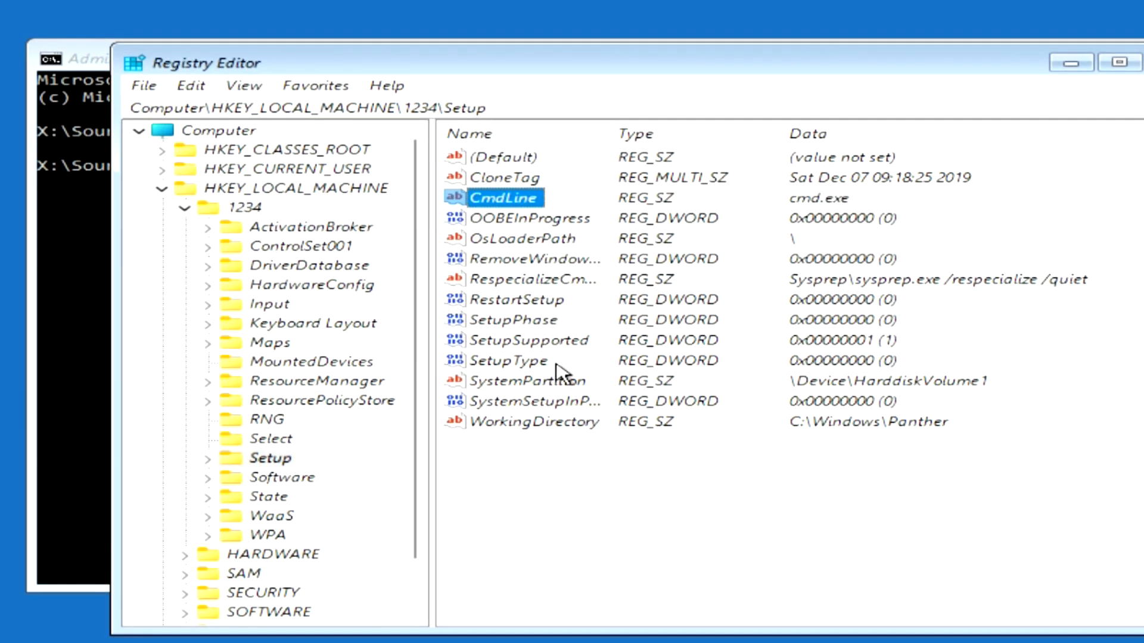
Step: Set the SetupType value data under 1234\Setup to 2
{"action": "double_click", "coordinate": [508, 360]}
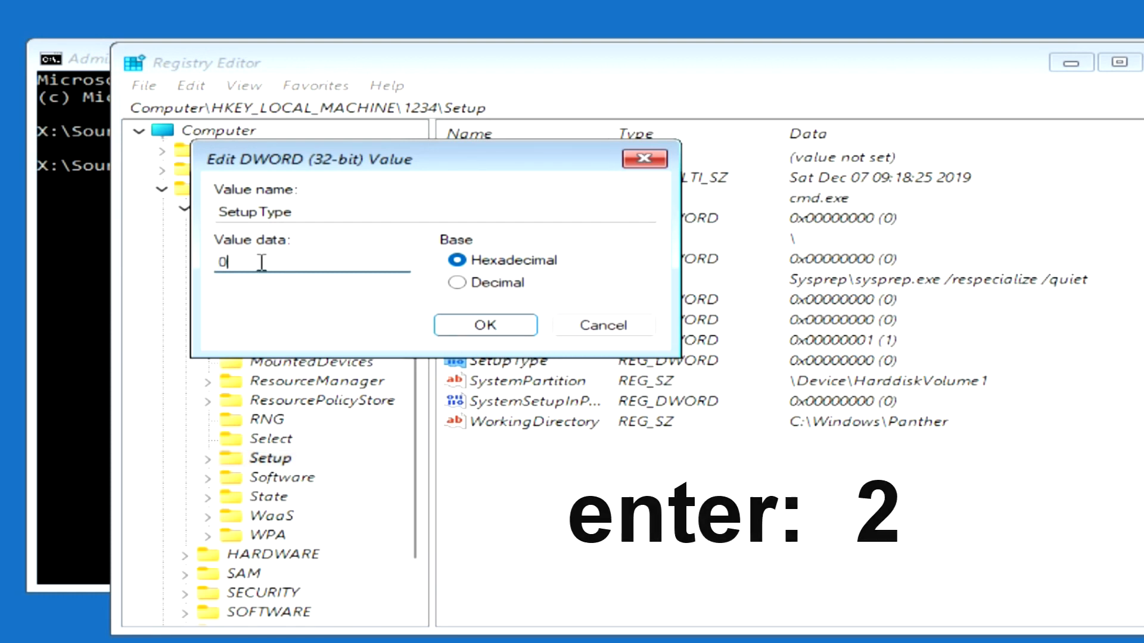
{"action": "type", "text": "2"}
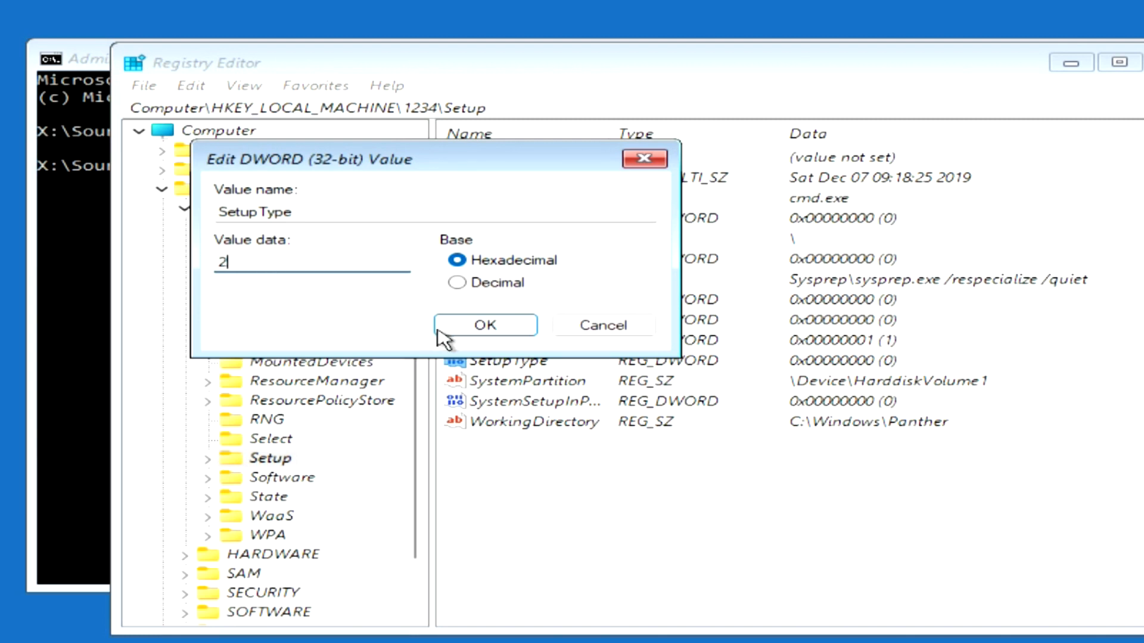
{"action": "left_click", "coordinate": [484, 325]}
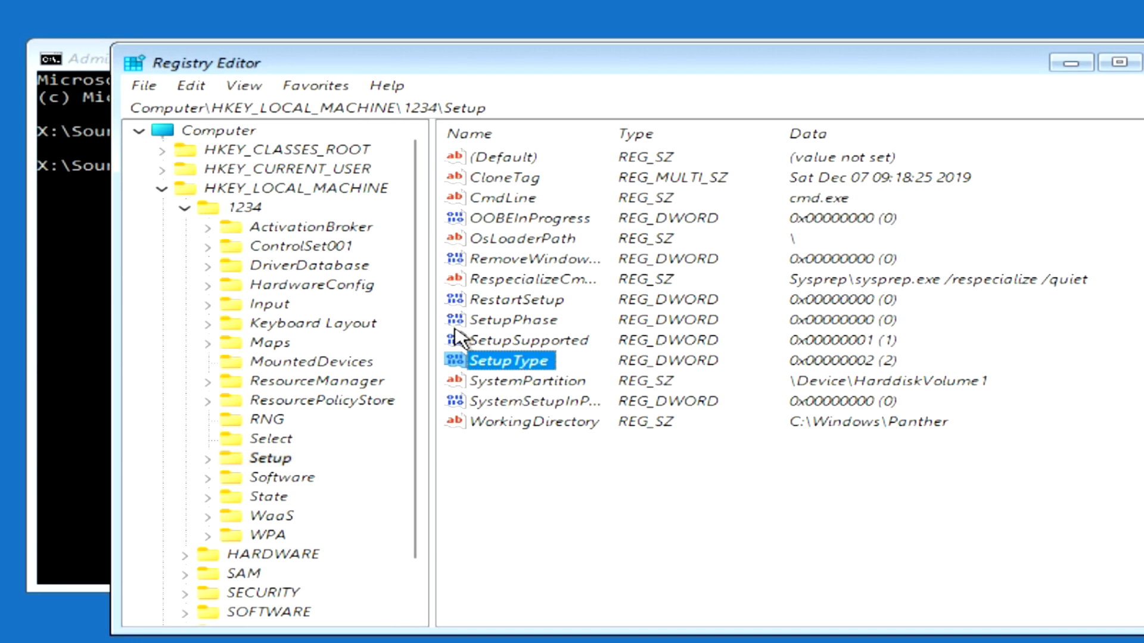
{"action": "mouse_move", "coordinate": [219, 227]}
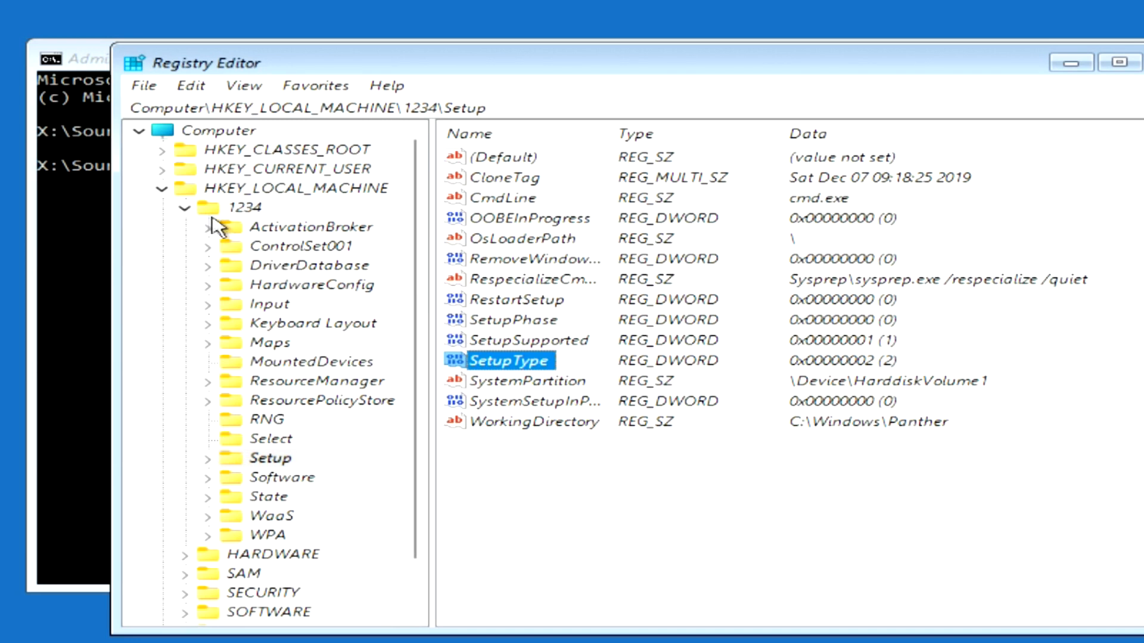
Step: Unload the 1234 hive from HKEY_LOCAL_MACHINE via File > Unload Hive and confirm
{"action": "left_click", "coordinate": [247, 208]}
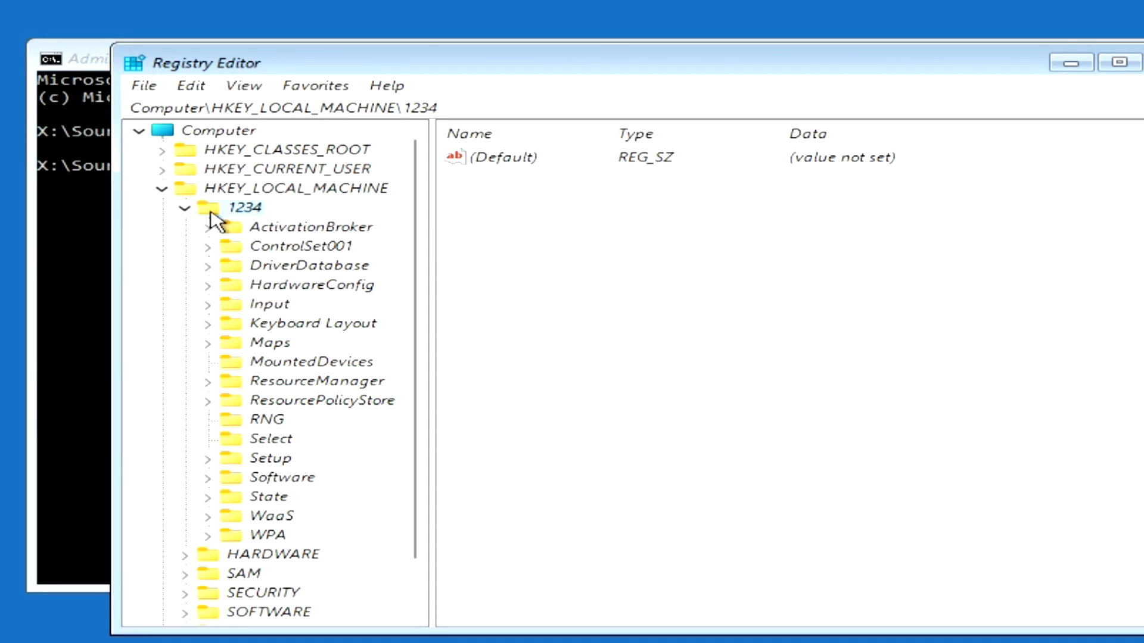
{"action": "mouse_move", "coordinate": [146, 86]}
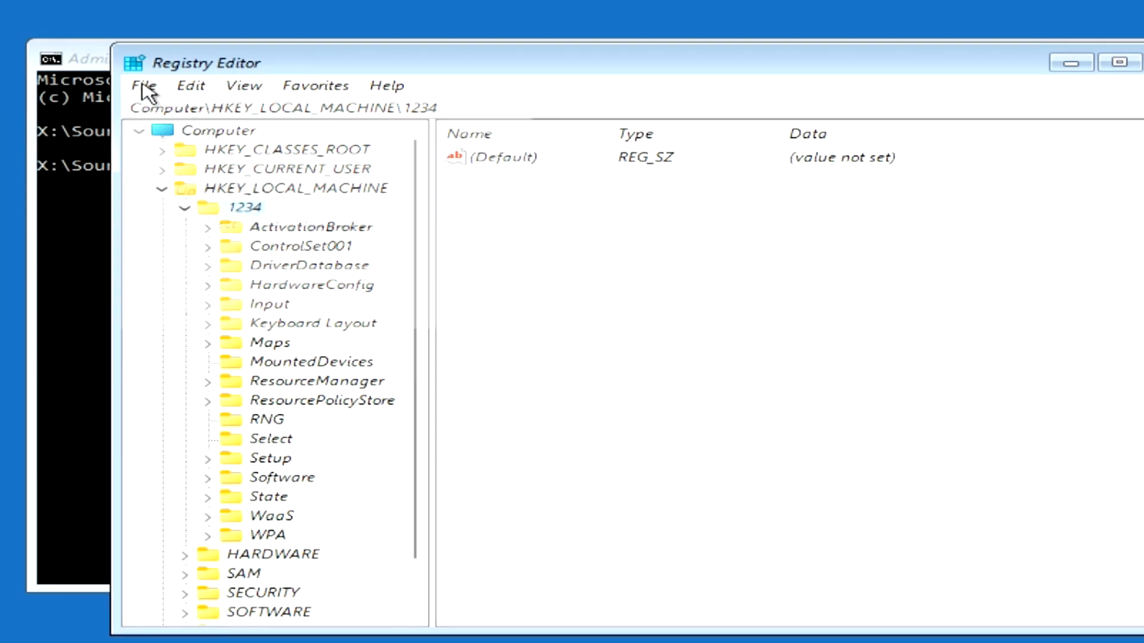
{"action": "left_click", "coordinate": [143, 86]}
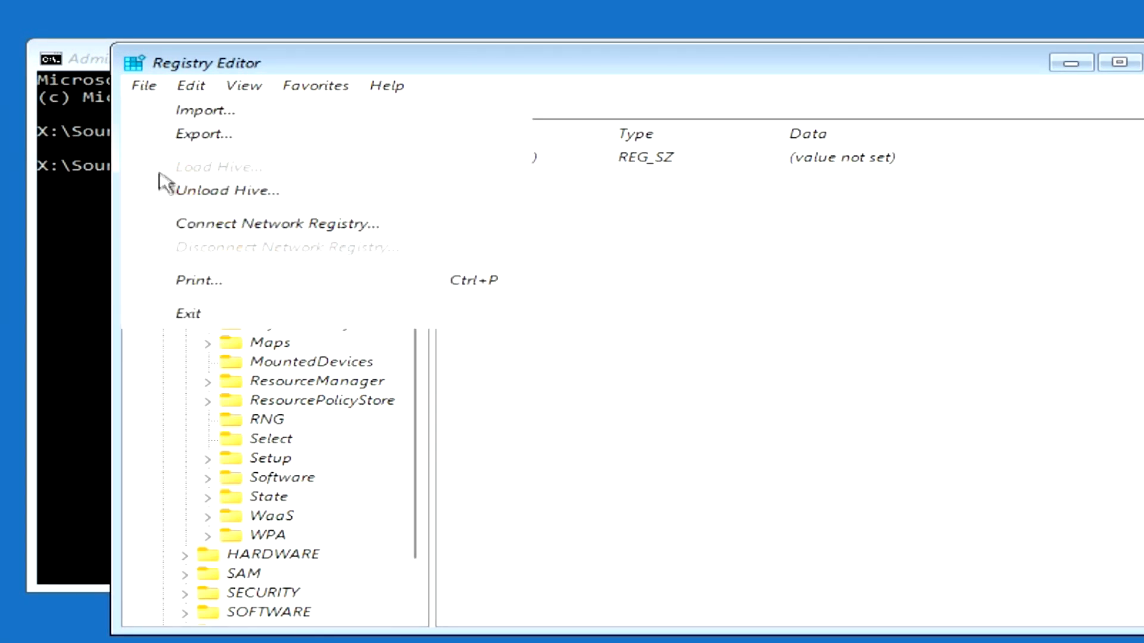
{"action": "left_click", "coordinate": [228, 190]}
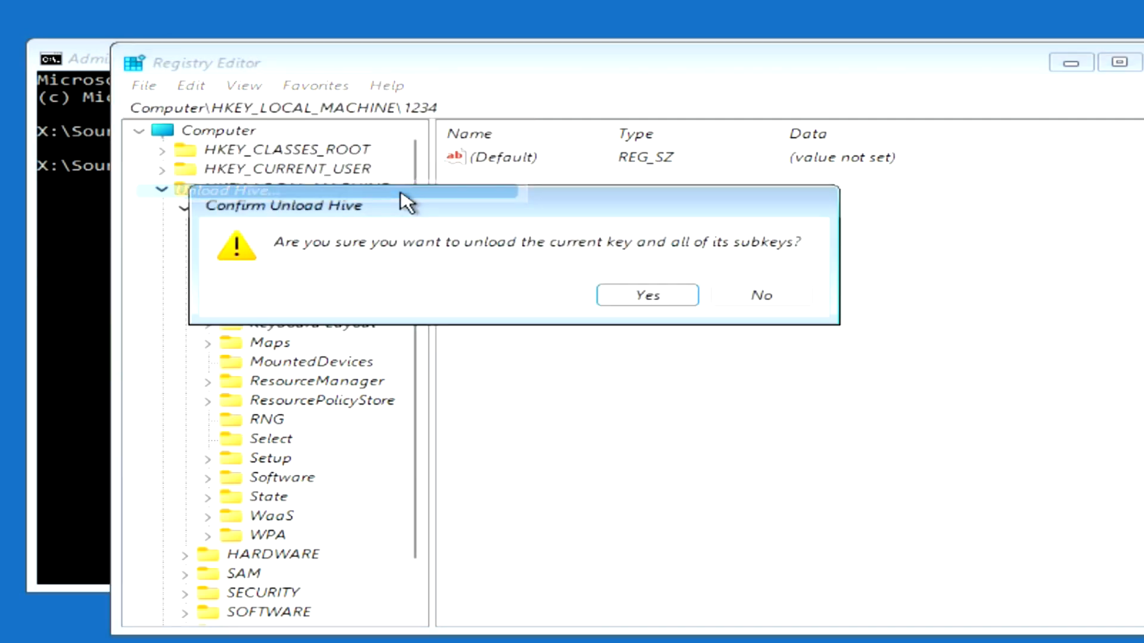
{"action": "mouse_move", "coordinate": [524, 272]}
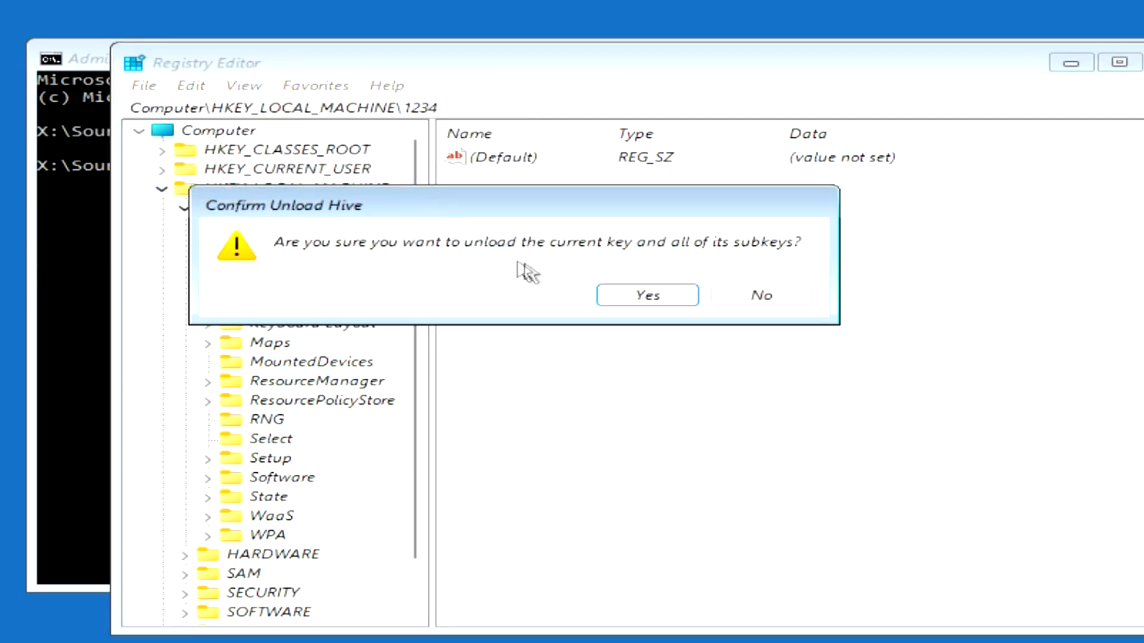
{"action": "left_click", "coordinate": [646, 295]}
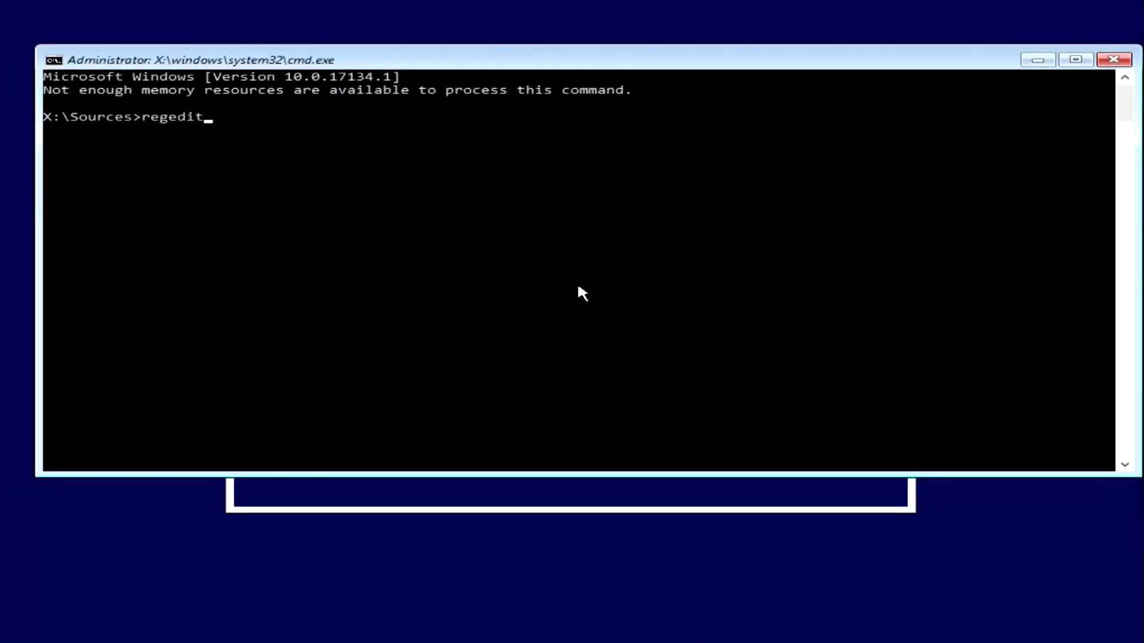
{"action": "mouse_move", "coordinate": [1114, 60]}
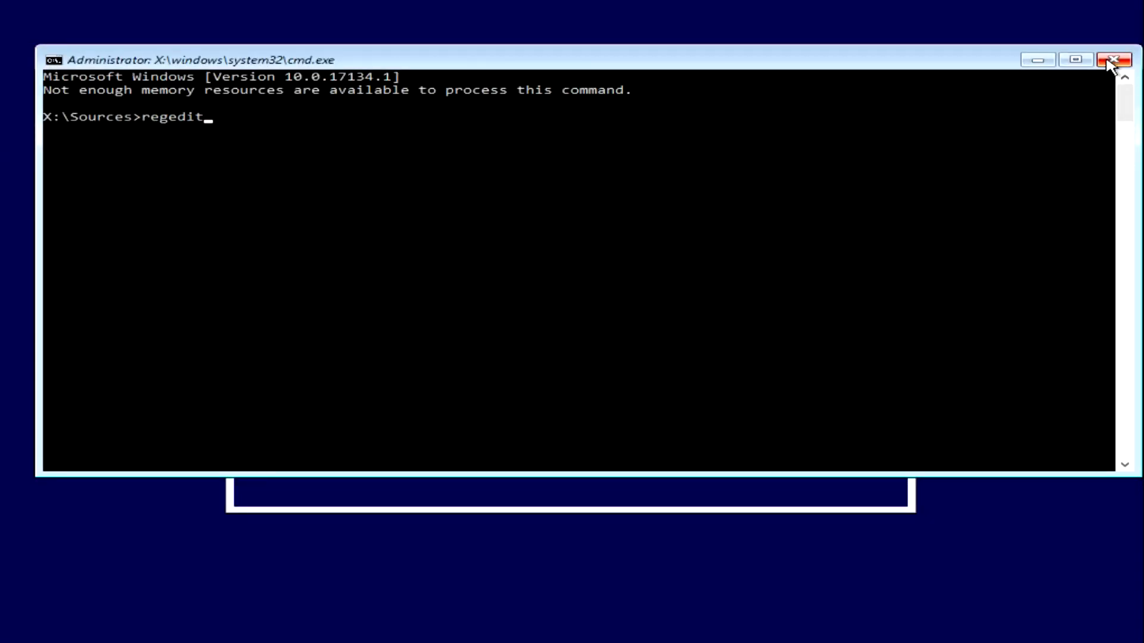
Step: Close Command Prompt and Windows Setup, confirming cancellation of the installation
{"action": "left_click", "coordinate": [1112, 59]}
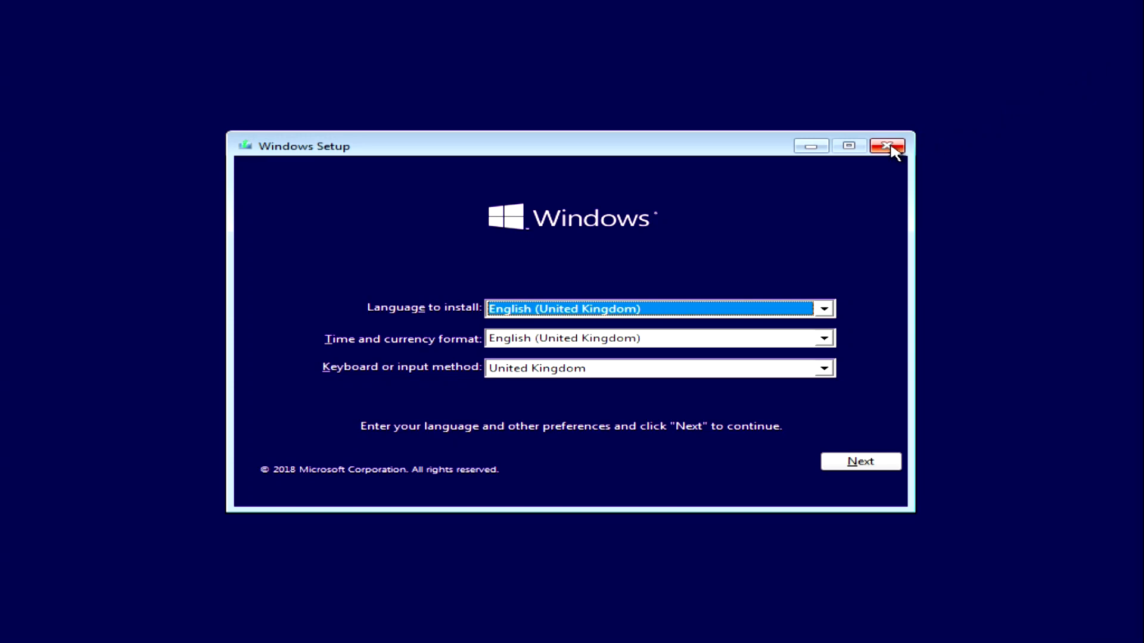
{"action": "left_click", "coordinate": [888, 146]}
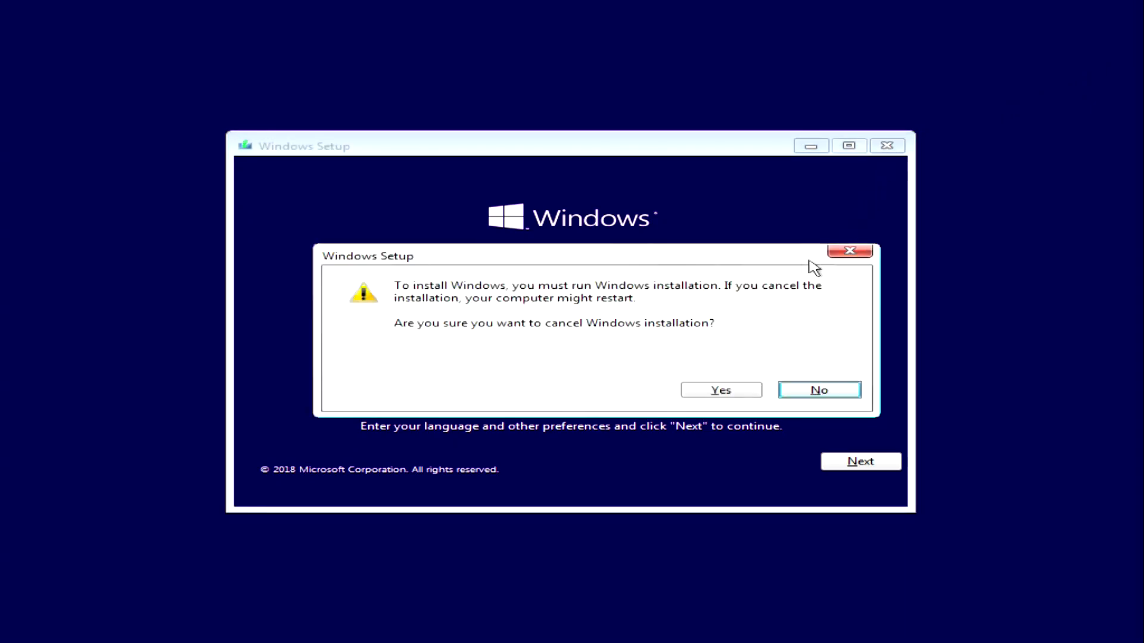
{"action": "left_click", "coordinate": [721, 390]}
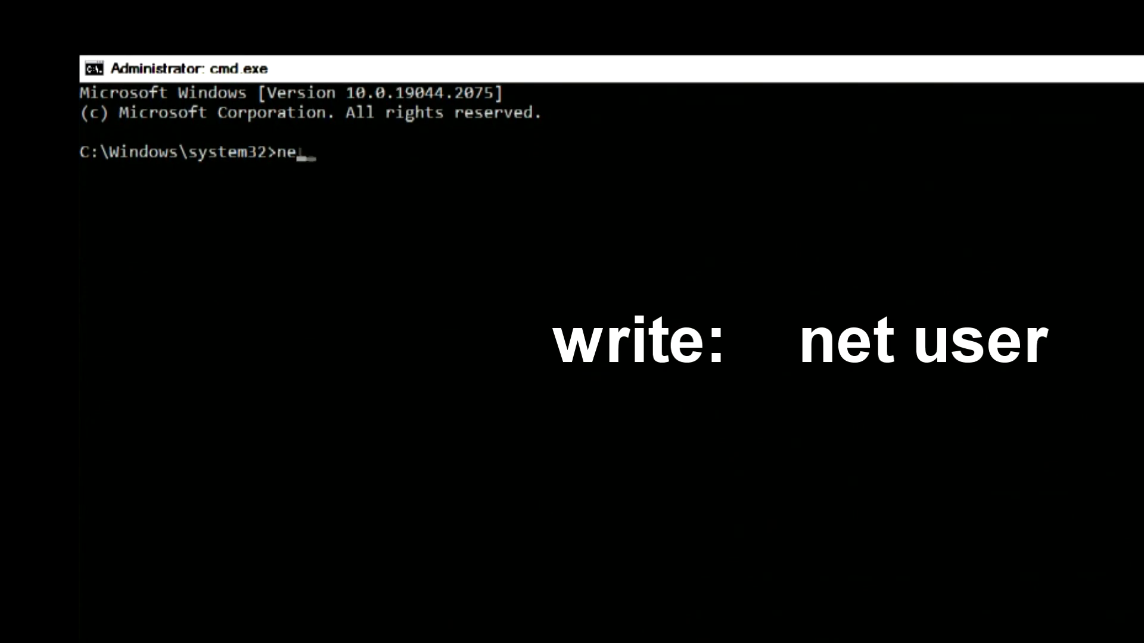
Step: Run net user to list the PC's user accounts
{"action": "type", "text": "t"}
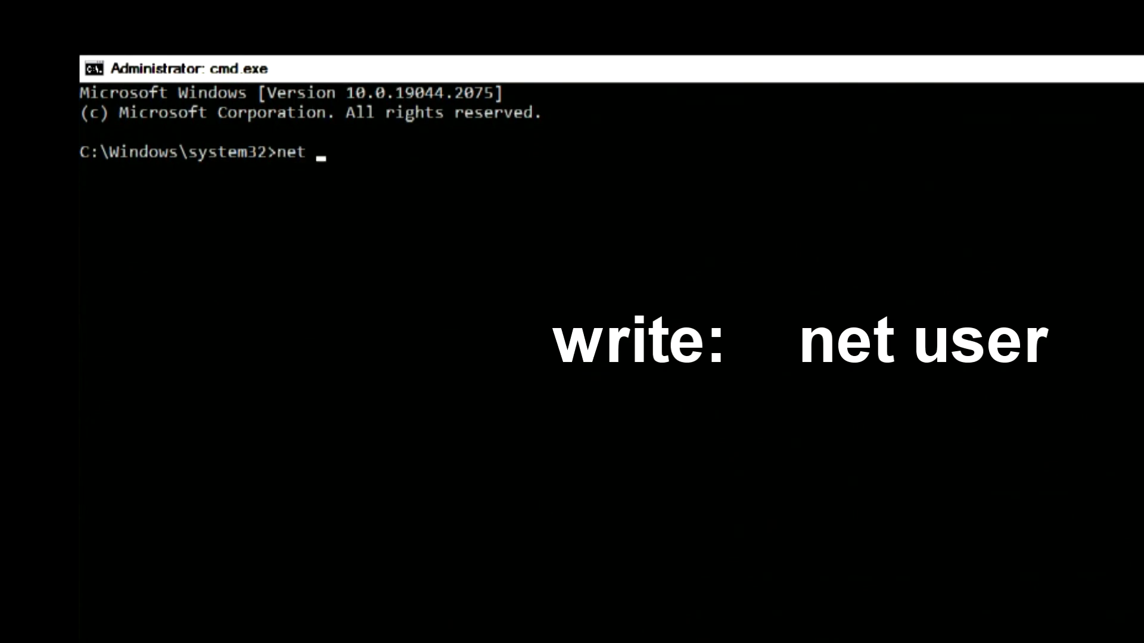
{"action": "type", "text": "user"}
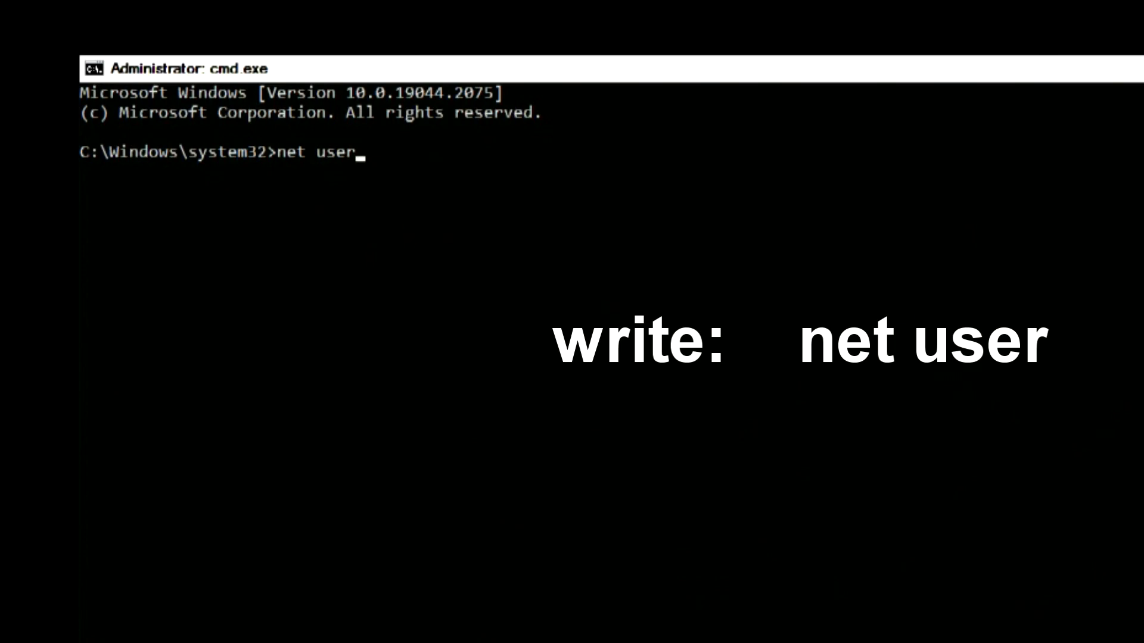
{"action": "key", "text": "Return"}
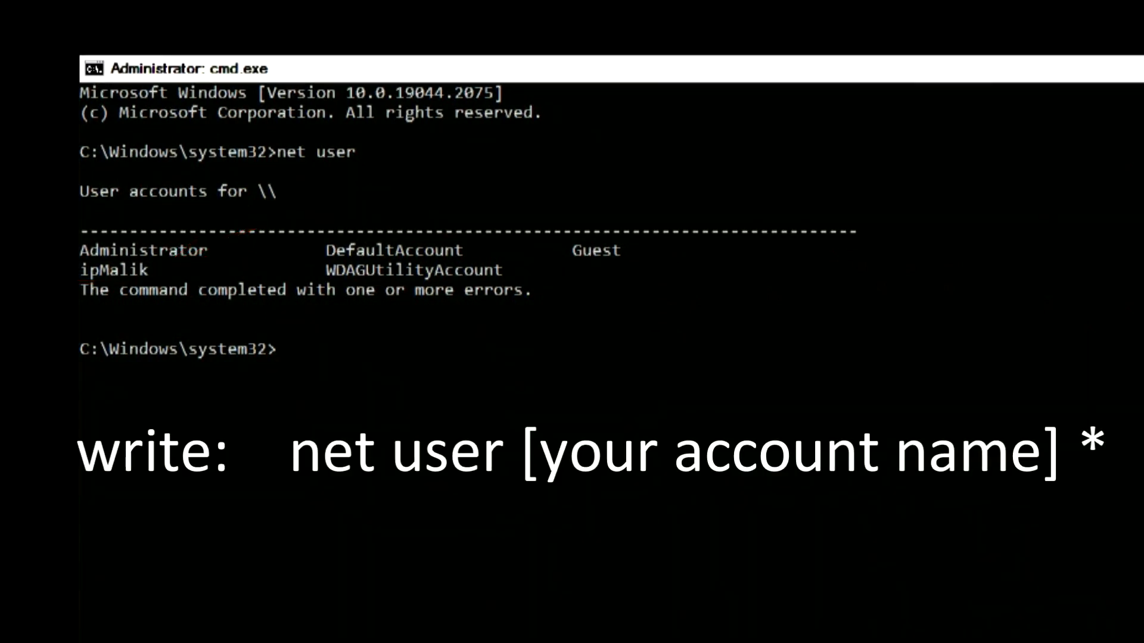
Step: Clear the ipMalik account's password with net user ipMalik *, leaving it blank
{"action": "type", "text": "net"}
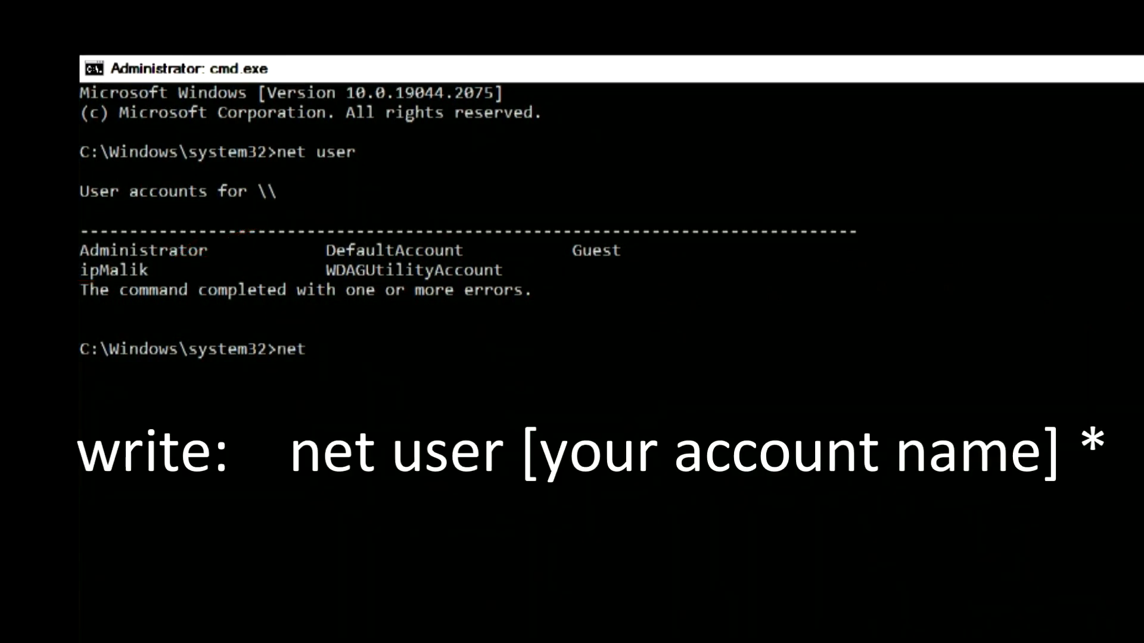
{"action": "type", "text": "user"}
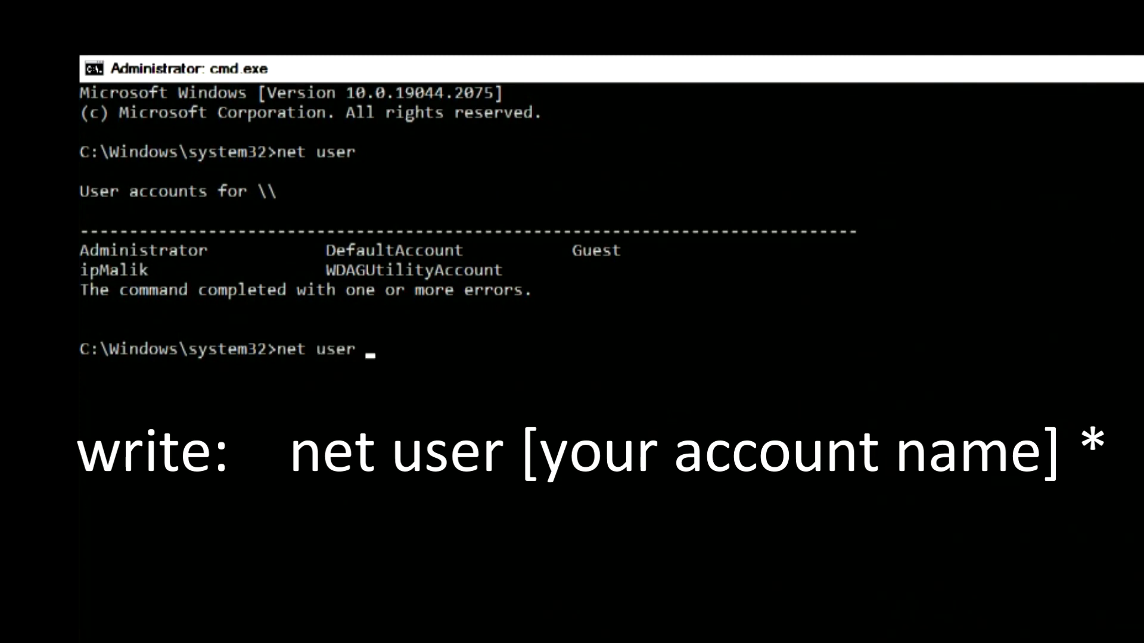
{"action": "type", "text": "ipM"}
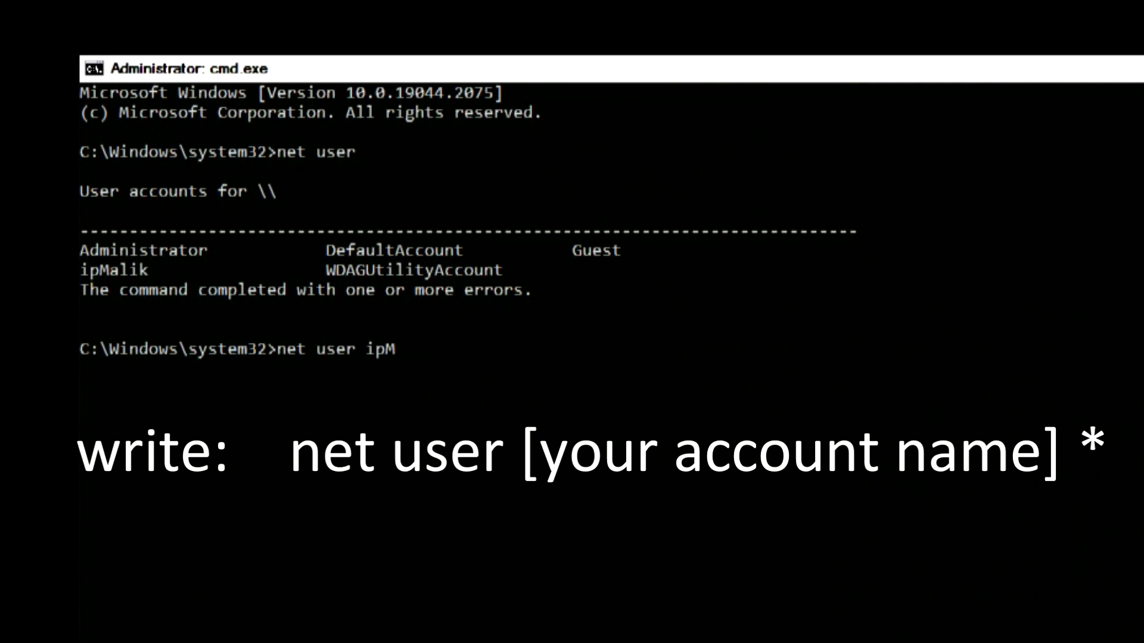
{"action": "type", "text": "alik"}
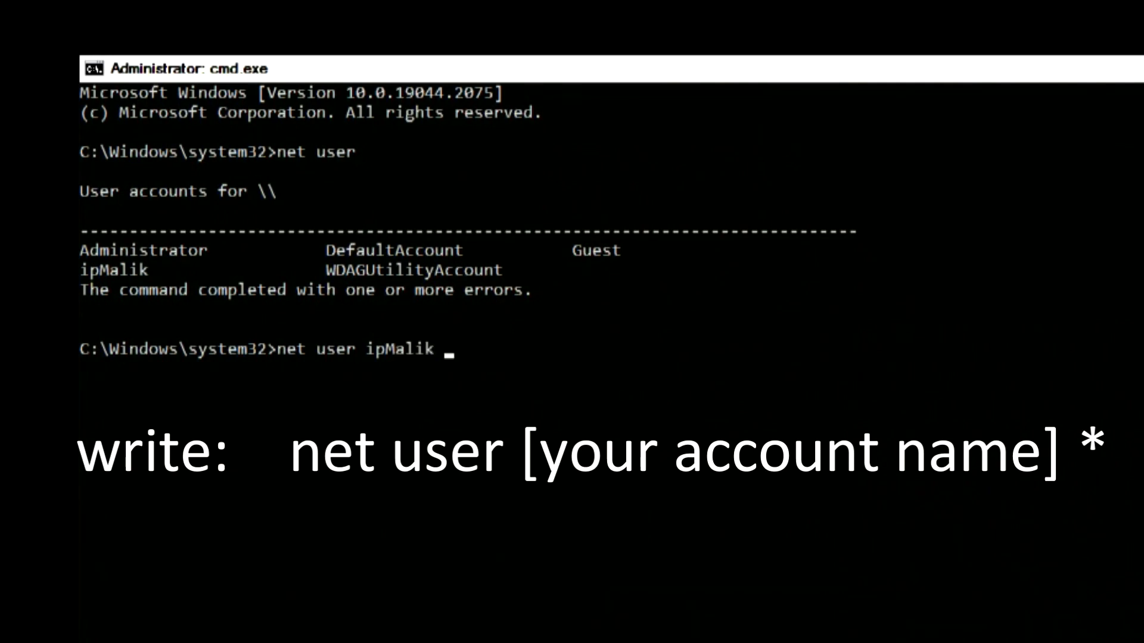
{"action": "type", "text": "*"}
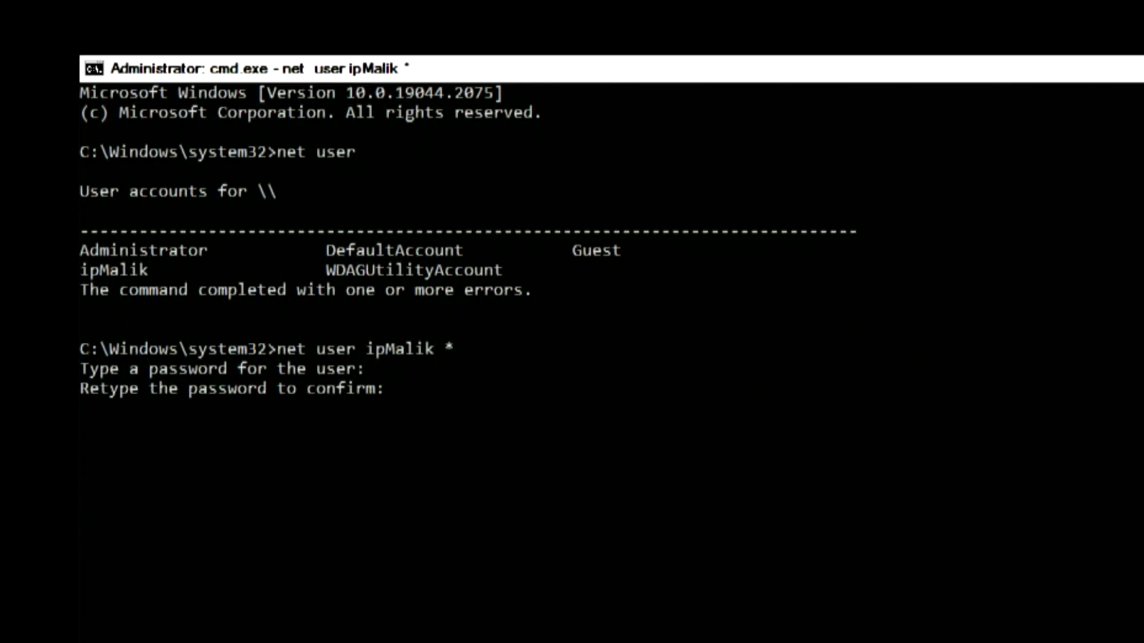
{"action": "key", "text": "Enter"}
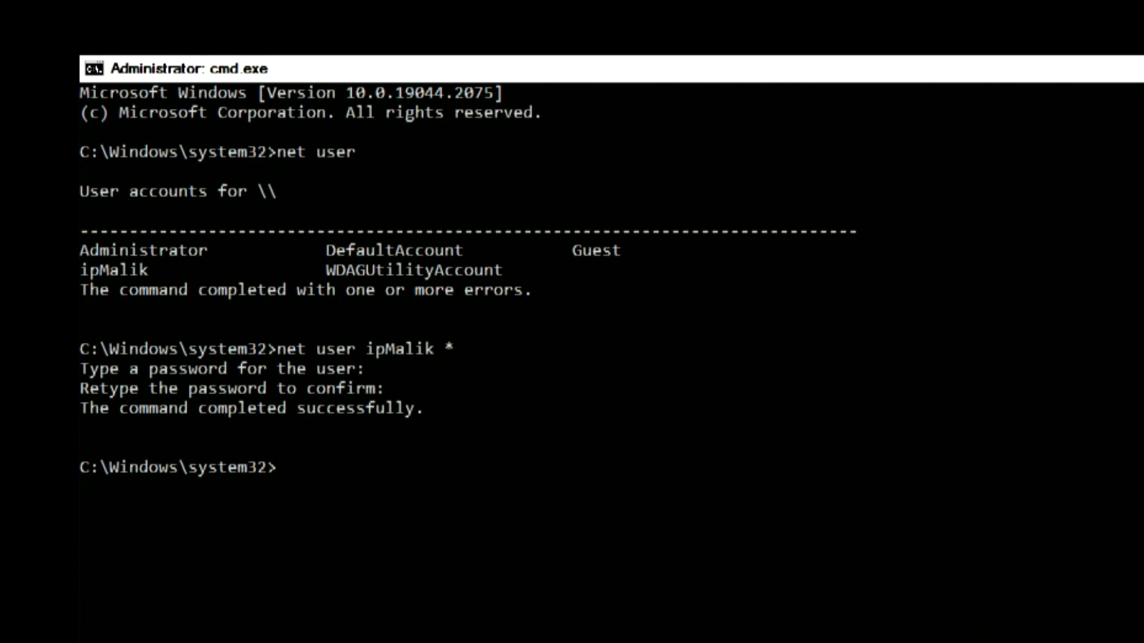
Step: Exit Command Prompt to return to the Windows lock screen
{"action": "type", "text": "ex"}
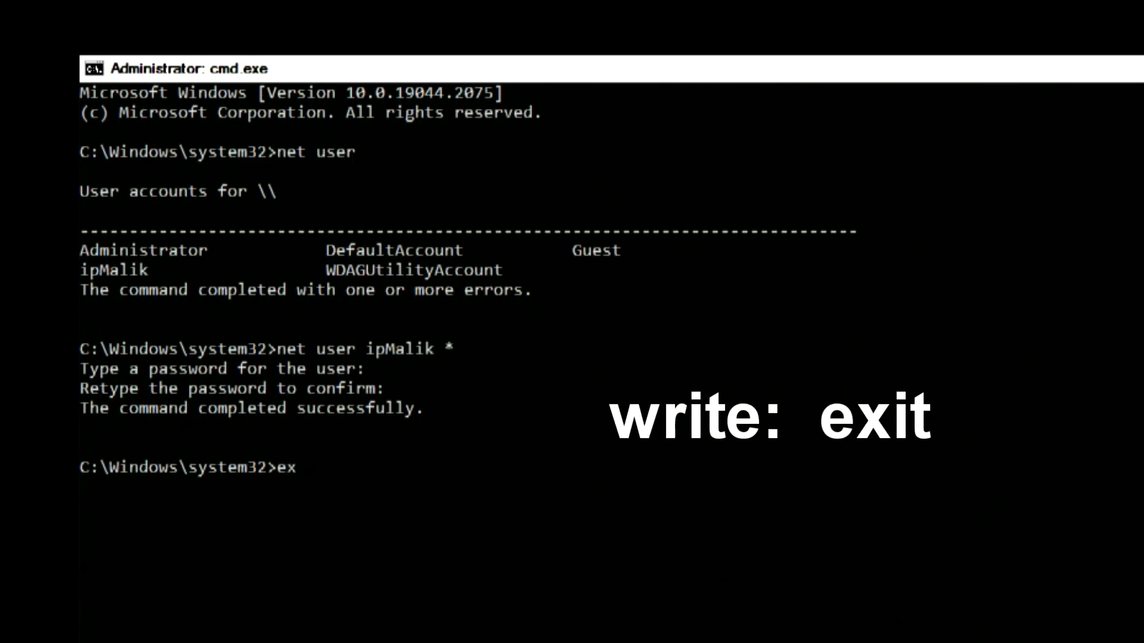
{"action": "type", "text": "it"}
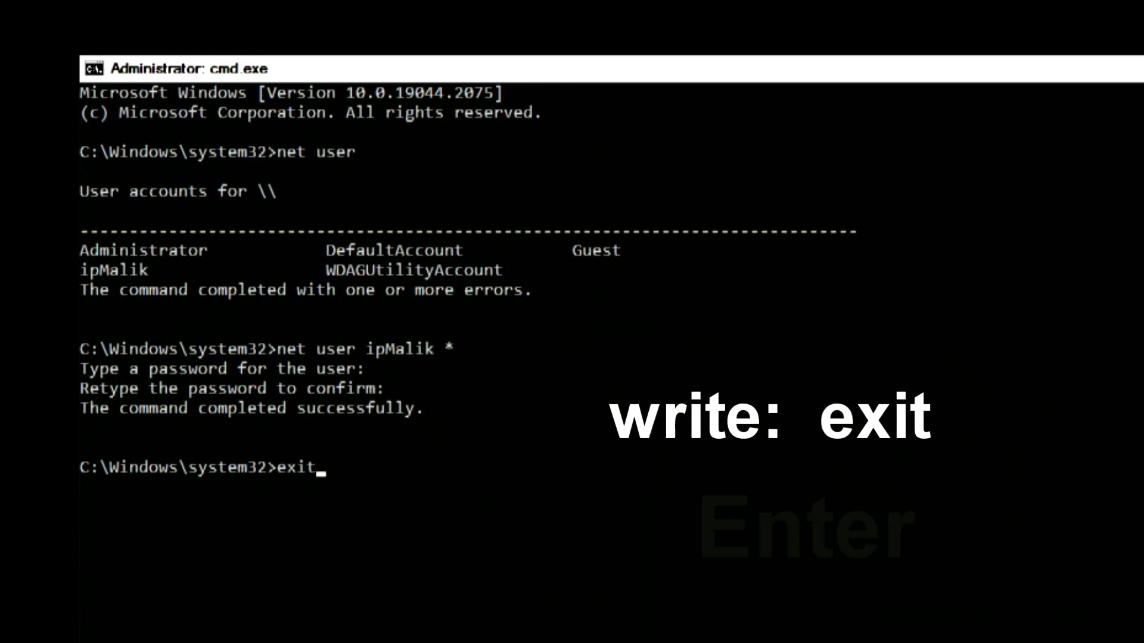
{"action": "key", "text": "Return"}
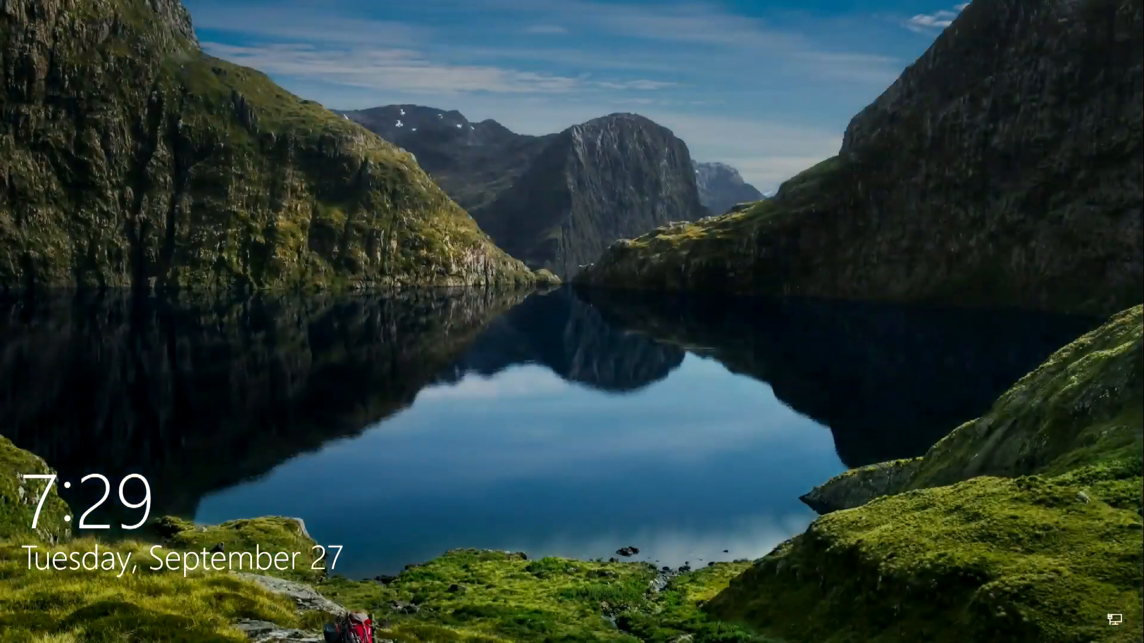
Step: Dismiss the lock screen and sign in to the account without a password
{"action": "left_click", "coordinate": [571, 322]}
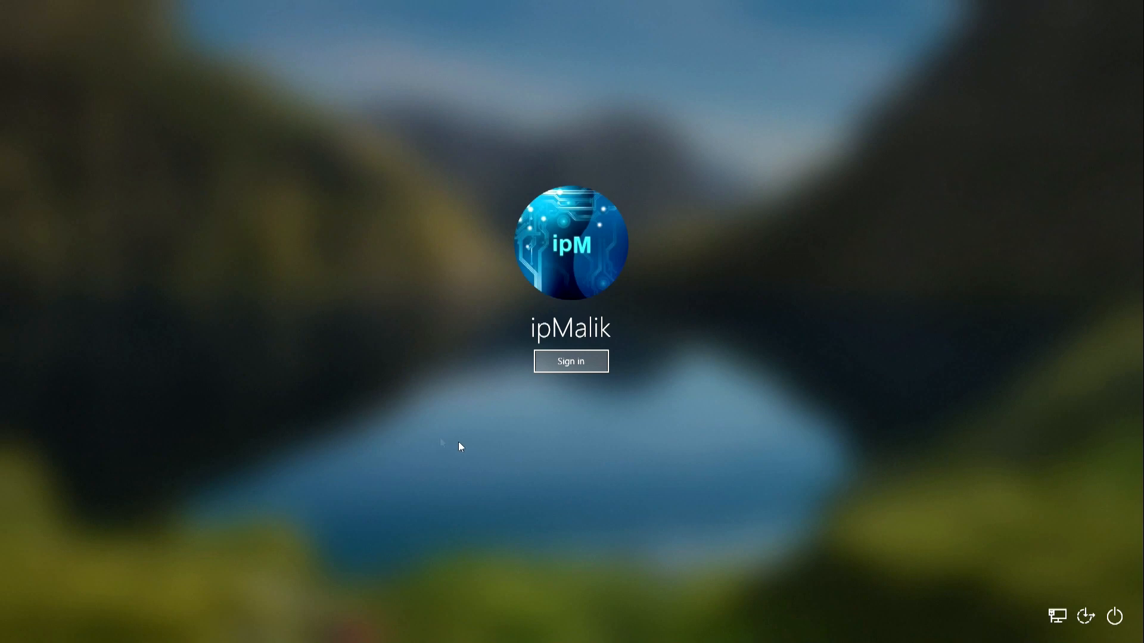
{"action": "left_click", "coordinate": [571, 362]}
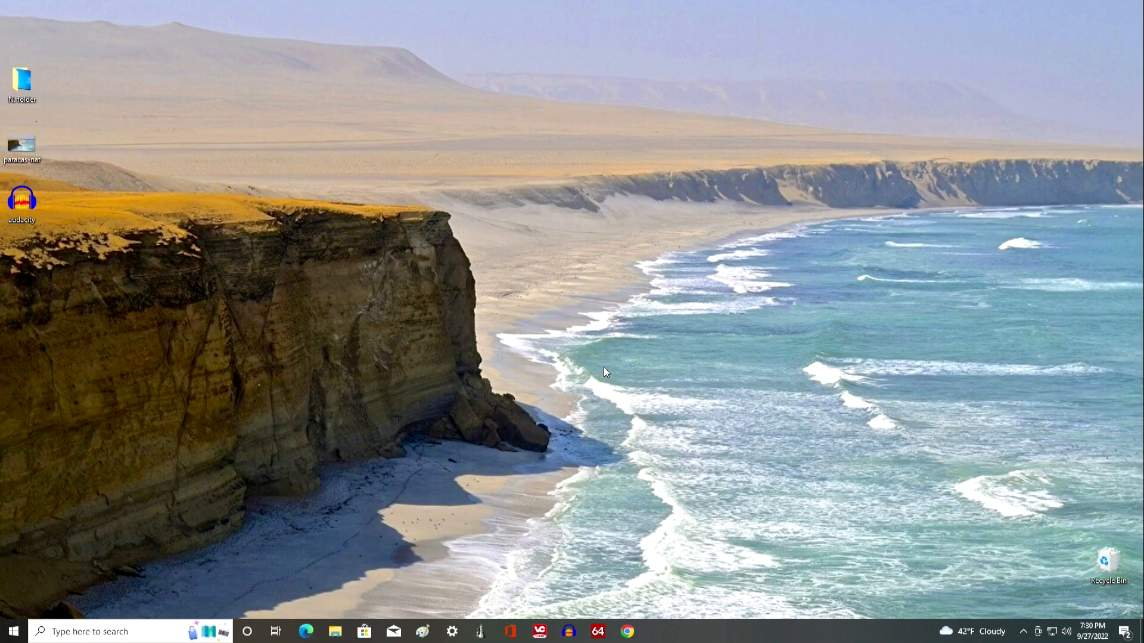
{"action": "mouse_move", "coordinate": [608, 336]}
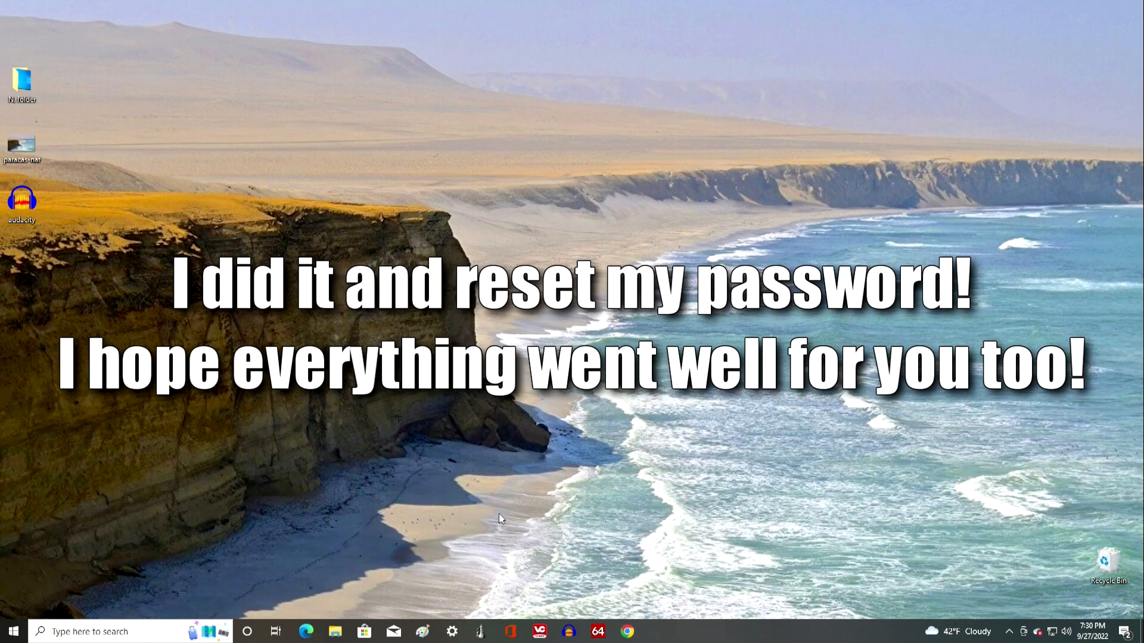
{"action": "mouse_move", "coordinate": [764, 589]}
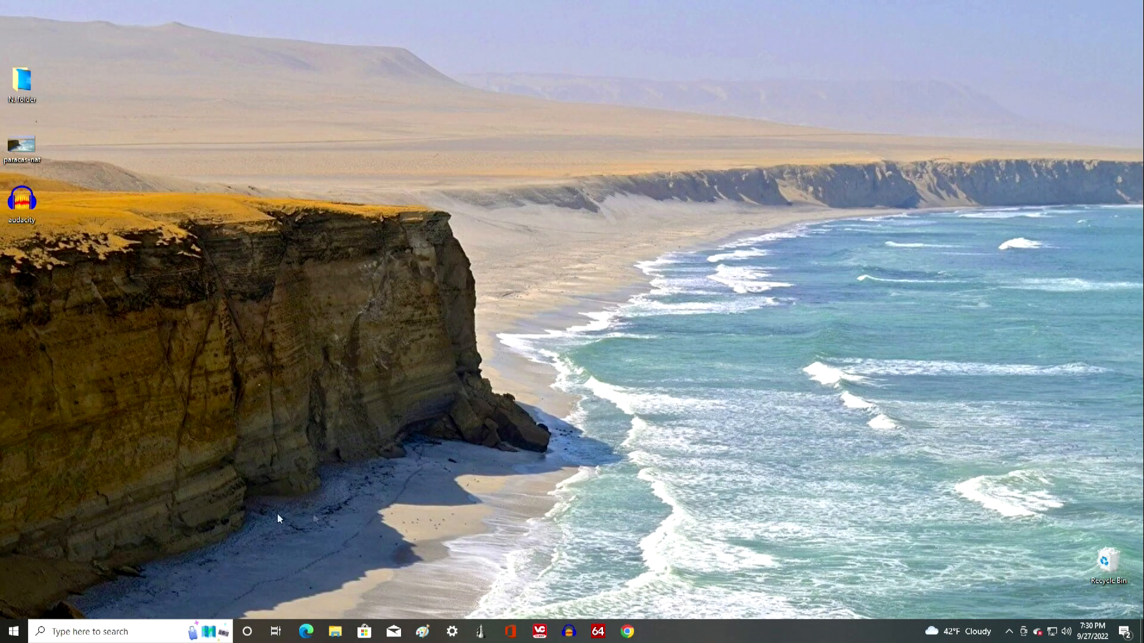
Step: Go to Settings > Accounts > Sign-in options and expand Password, showing none is set
{"action": "left_click", "coordinate": [10, 631]}
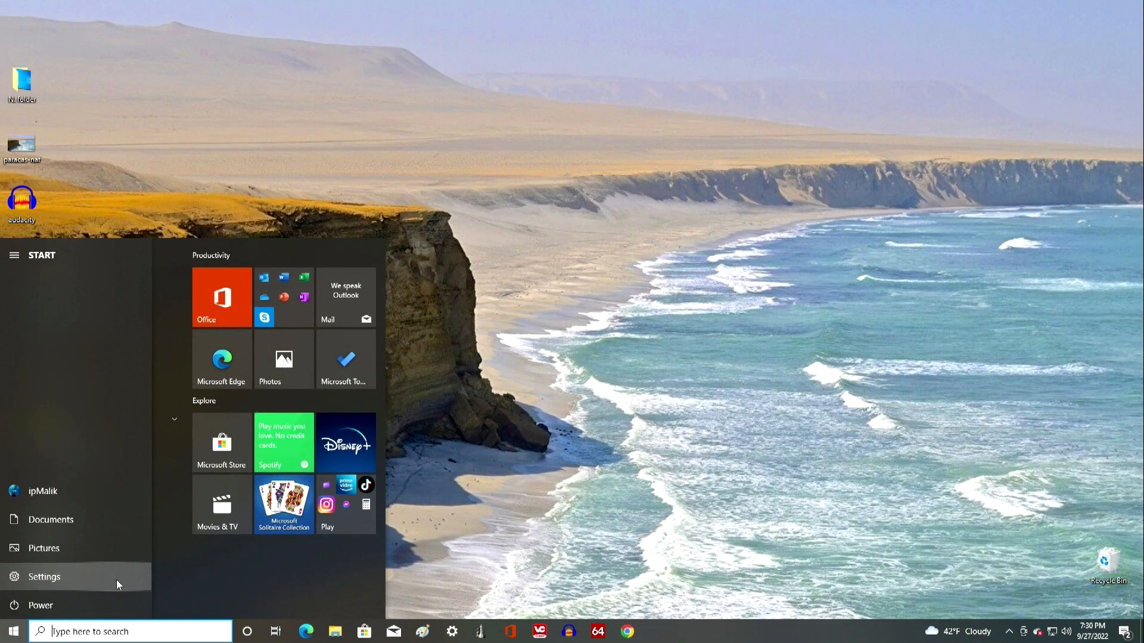
{"action": "left_click", "coordinate": [44, 577]}
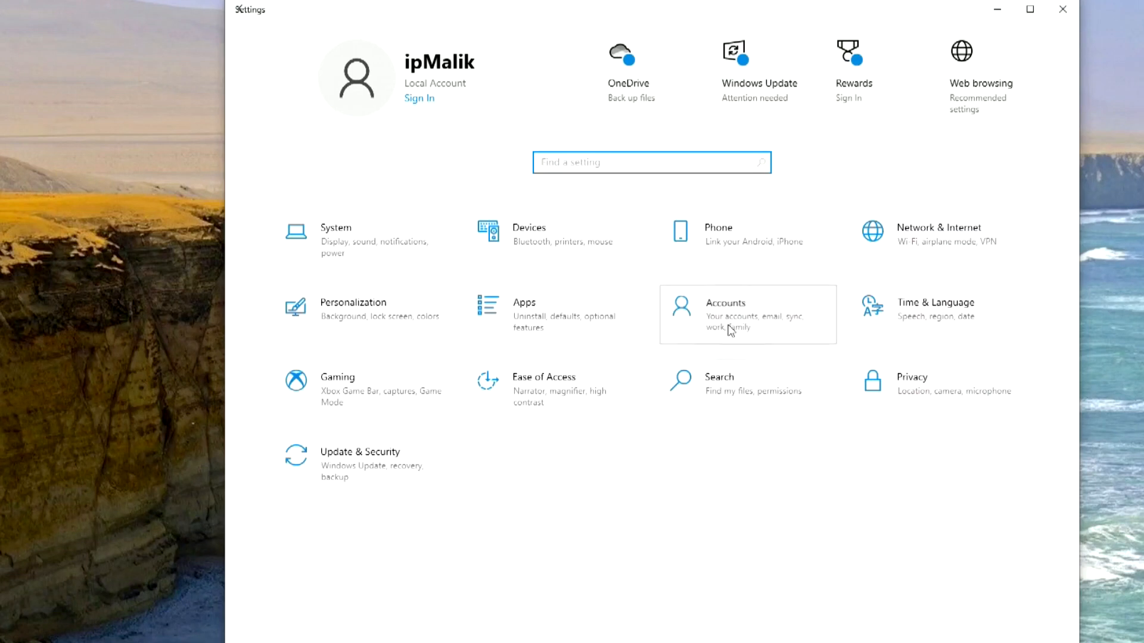
{"action": "left_click", "coordinate": [725, 314]}
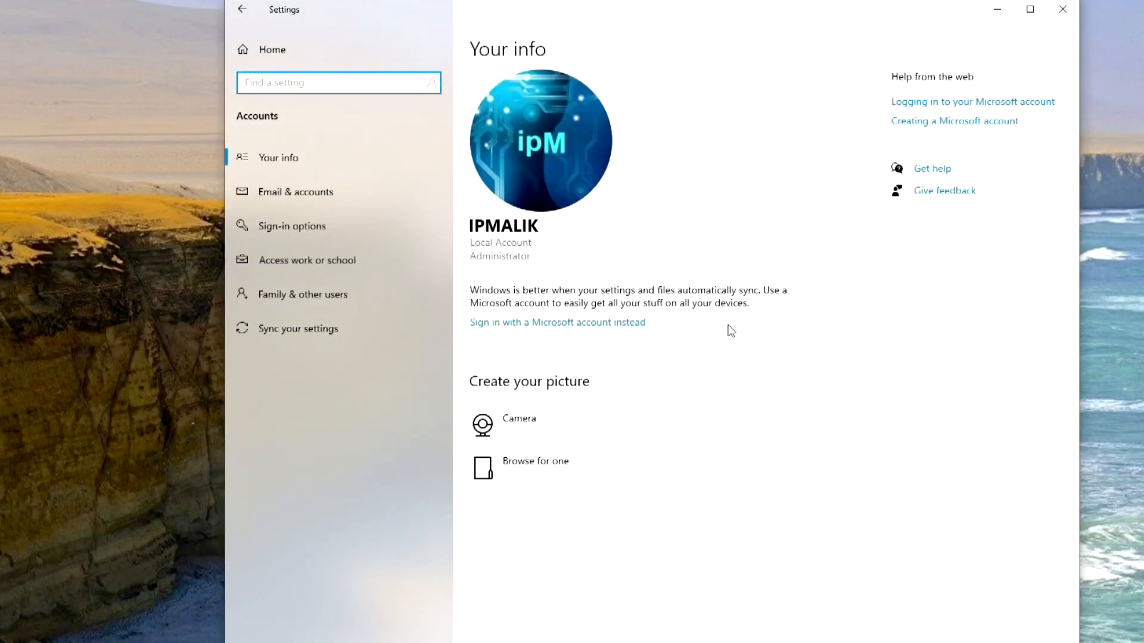
{"action": "mouse_move", "coordinate": [413, 237]}
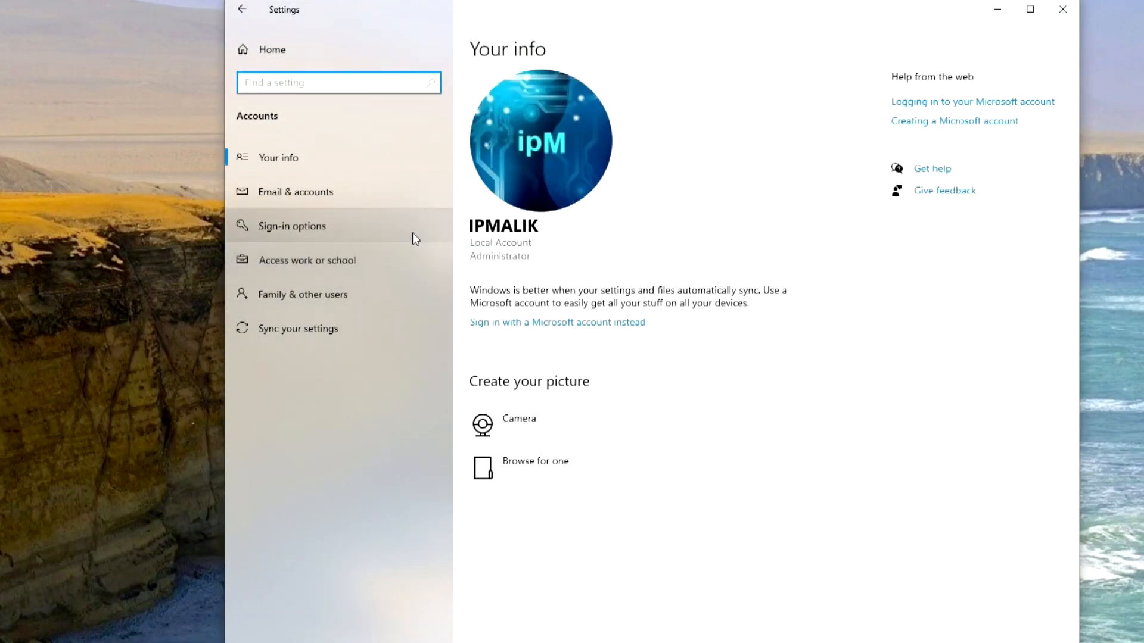
{"action": "left_click", "coordinate": [292, 226]}
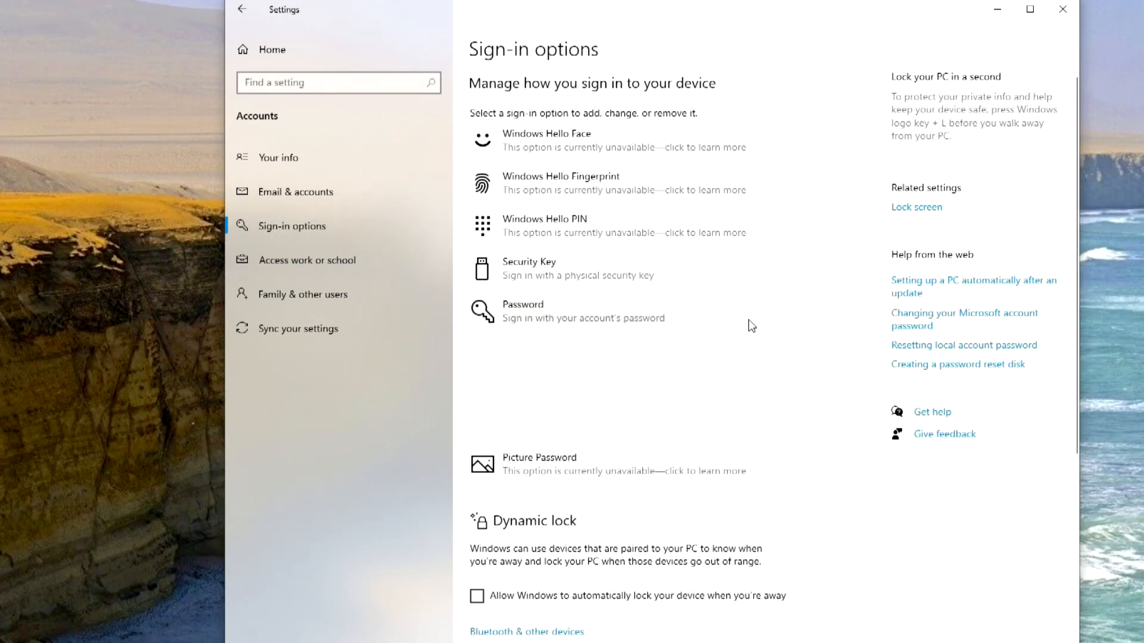
{"action": "left_click", "coordinate": [569, 311]}
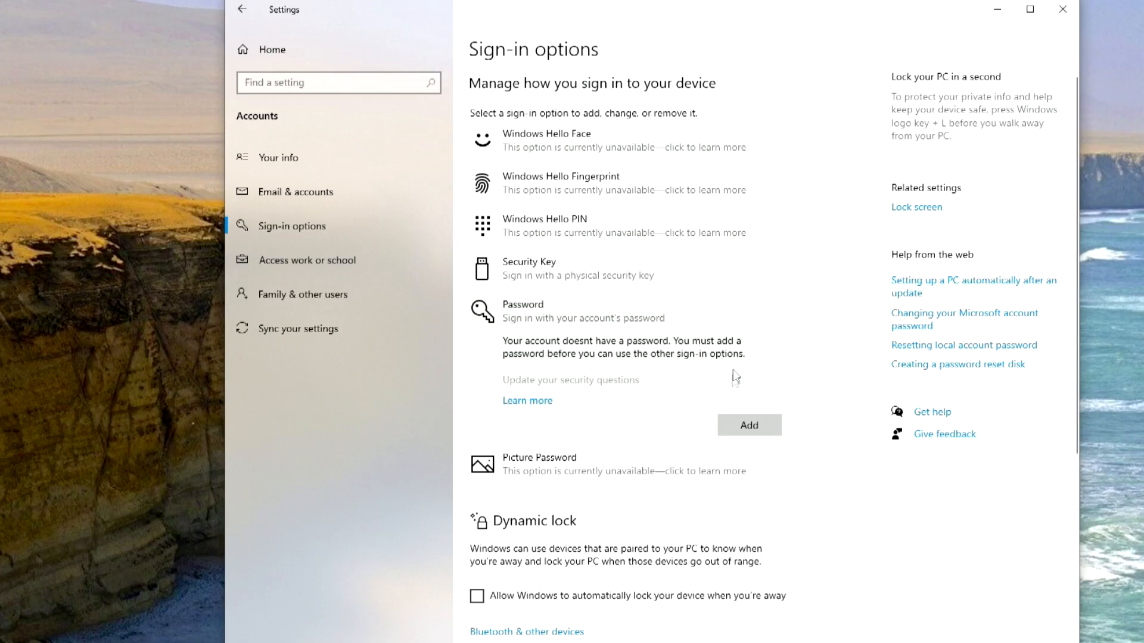
{"action": "left_click", "coordinate": [748, 425]}
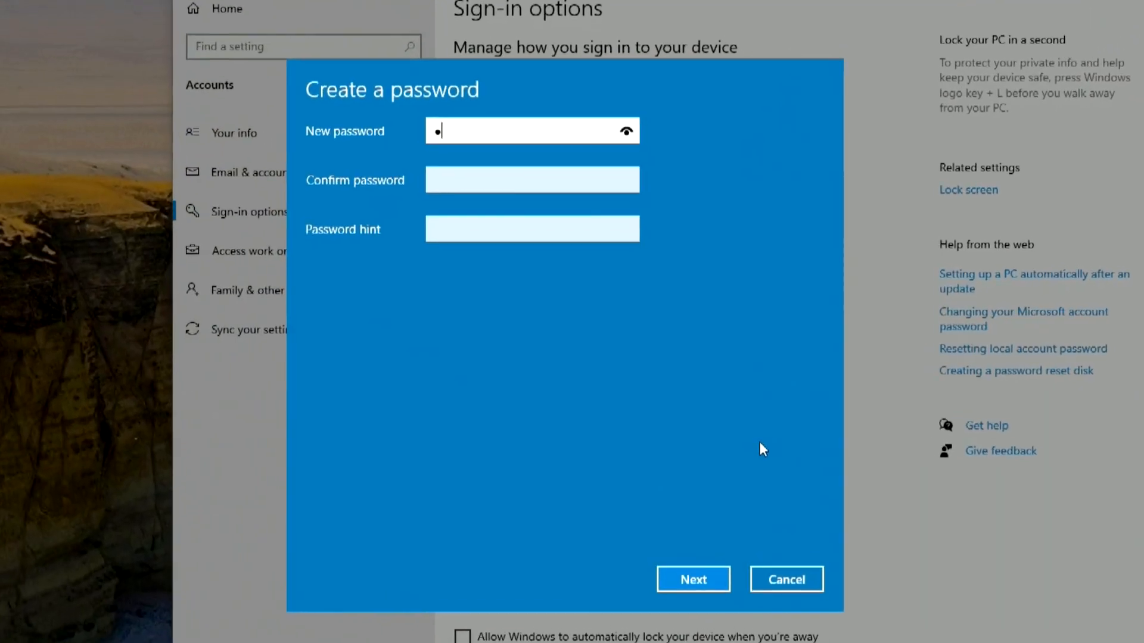
{"action": "type", "text": "password"}
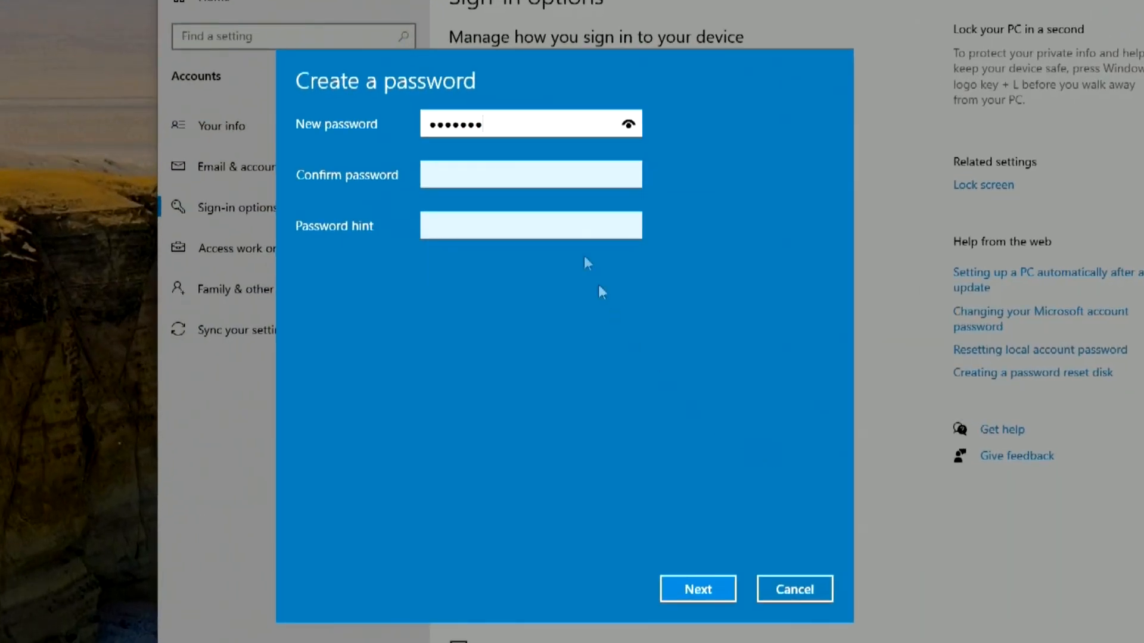
{"action": "left_click", "coordinate": [530, 174]}
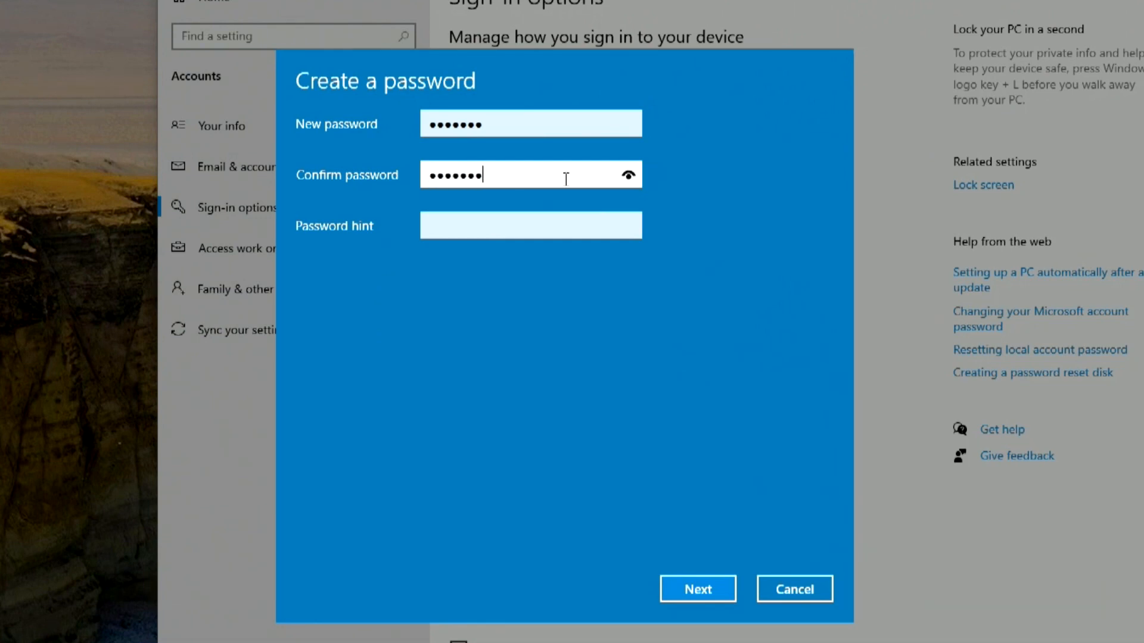
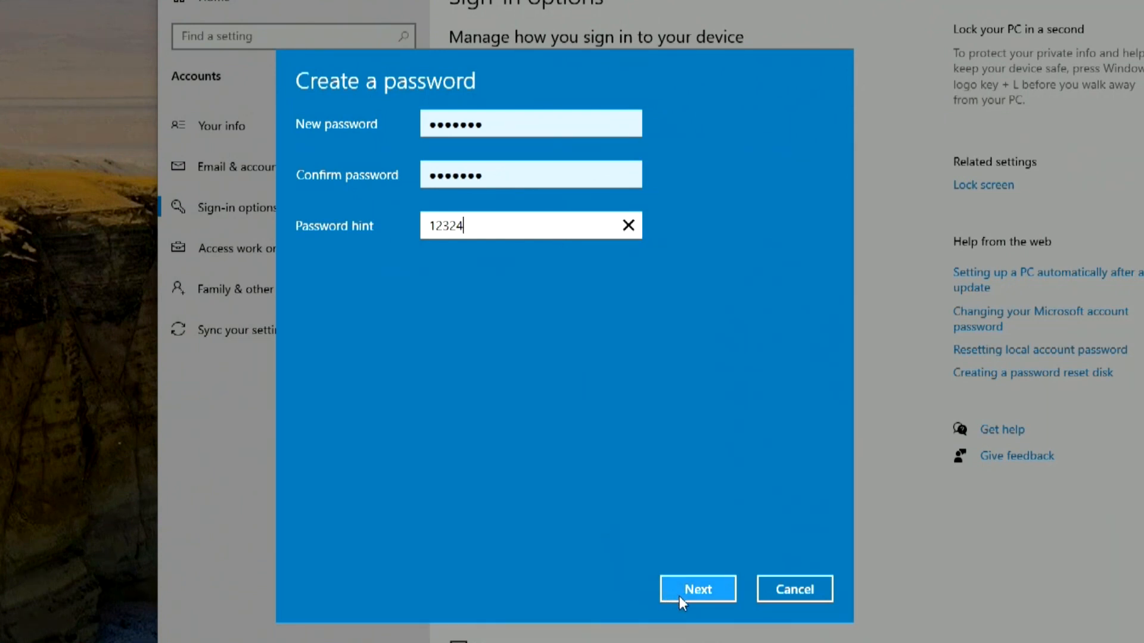
{"action": "left_click", "coordinate": [697, 589]}
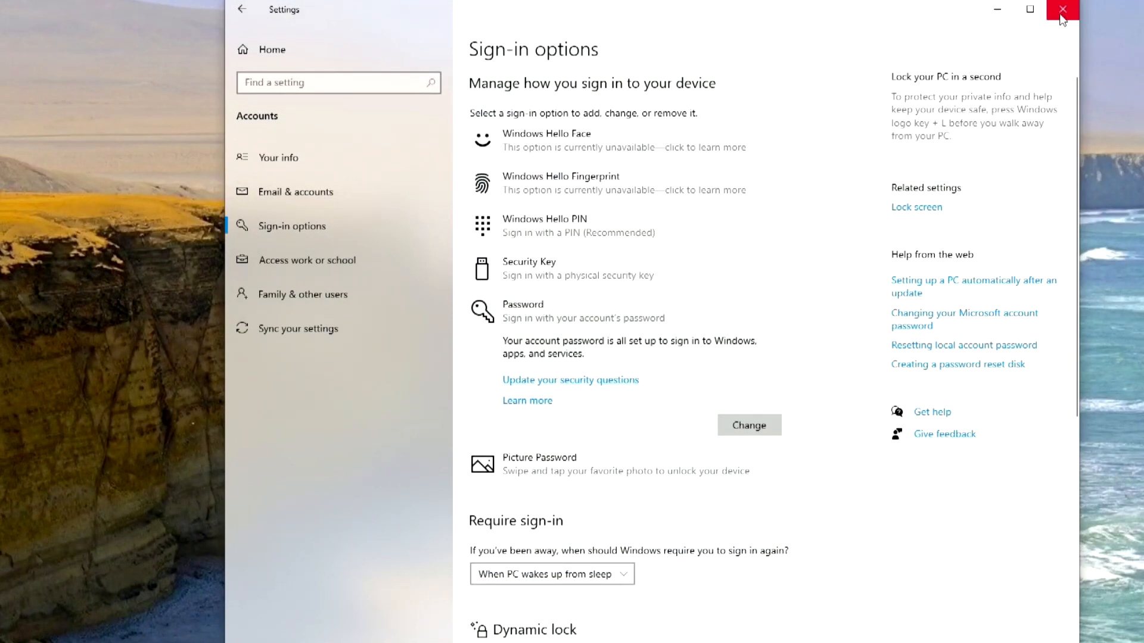
{"action": "left_click", "coordinate": [1061, 10]}
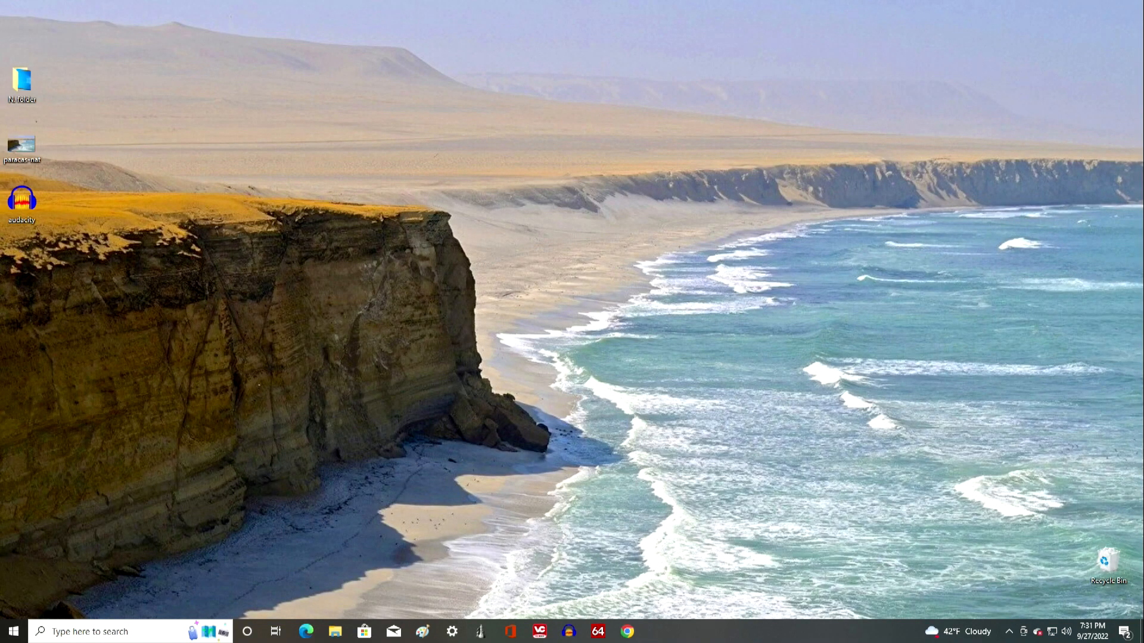